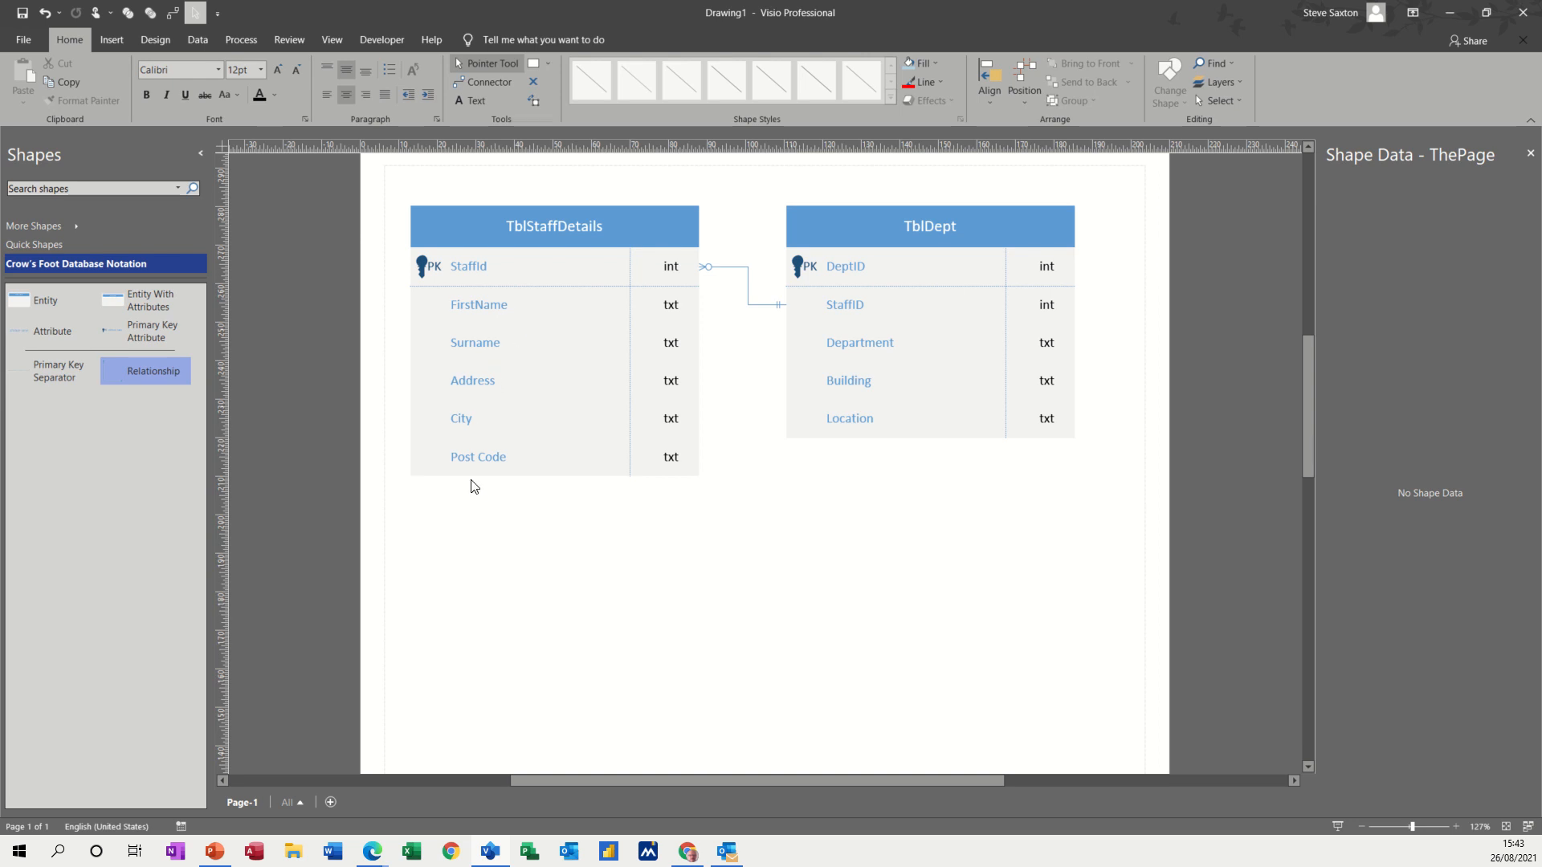
mouse_move(647, 607)
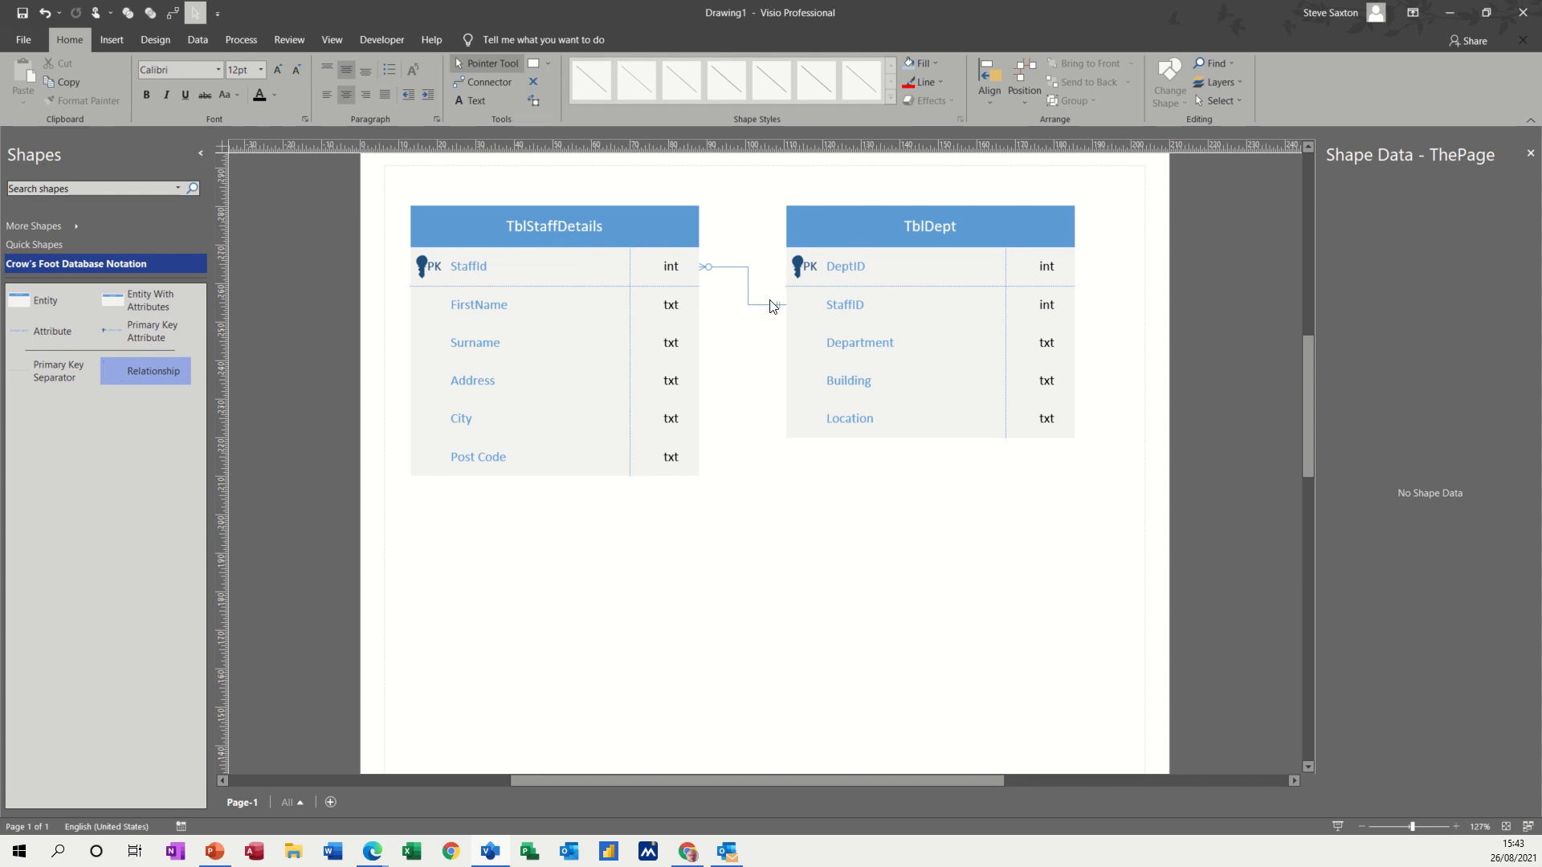
mouse_move(886, 310)
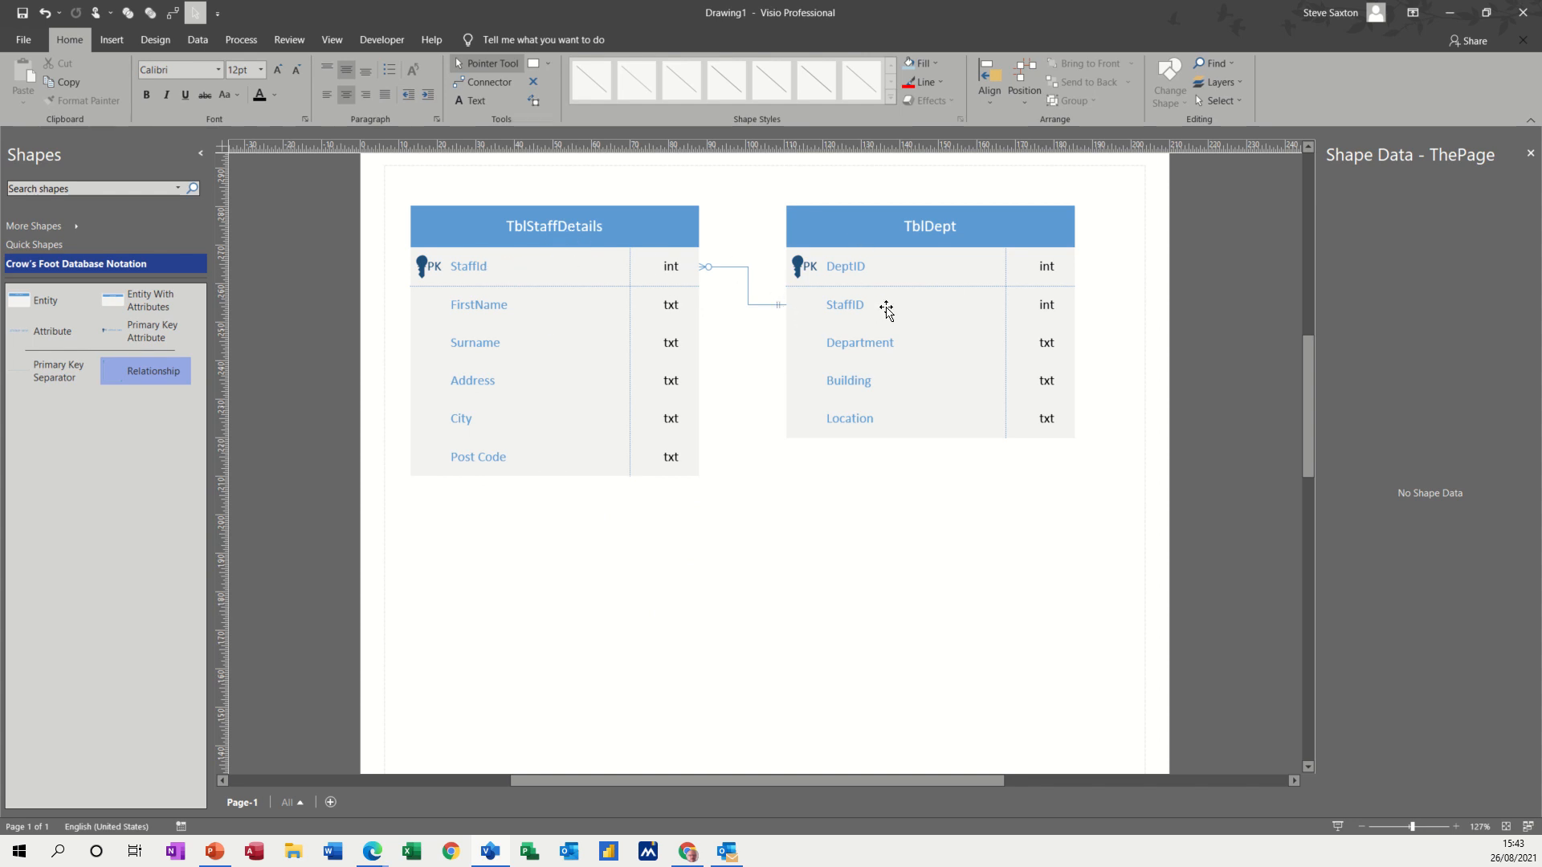
mouse_move(802, 310)
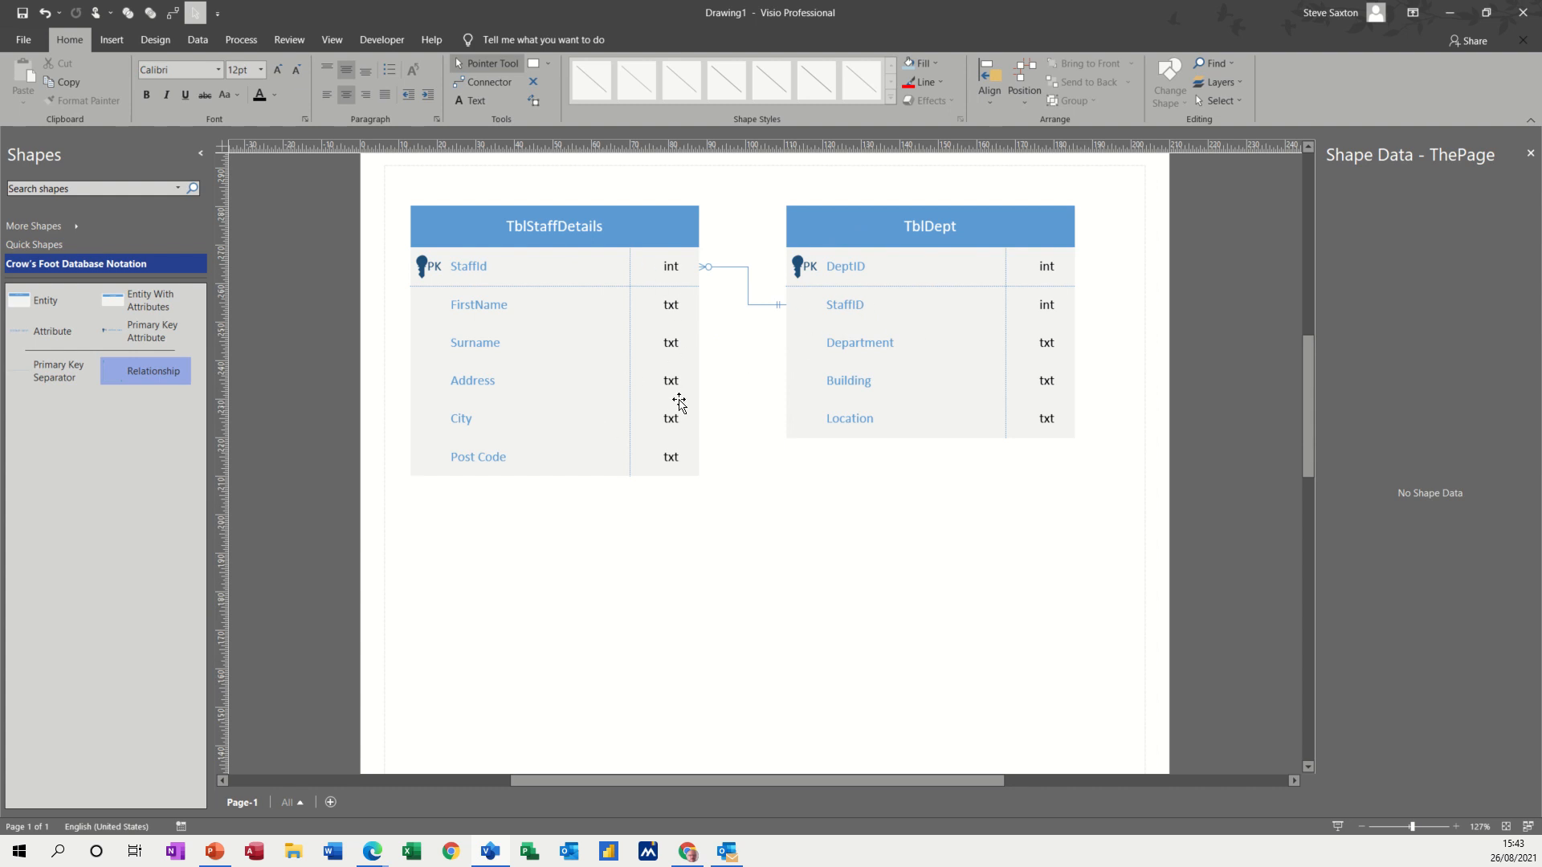
mouse_move(738, 480)
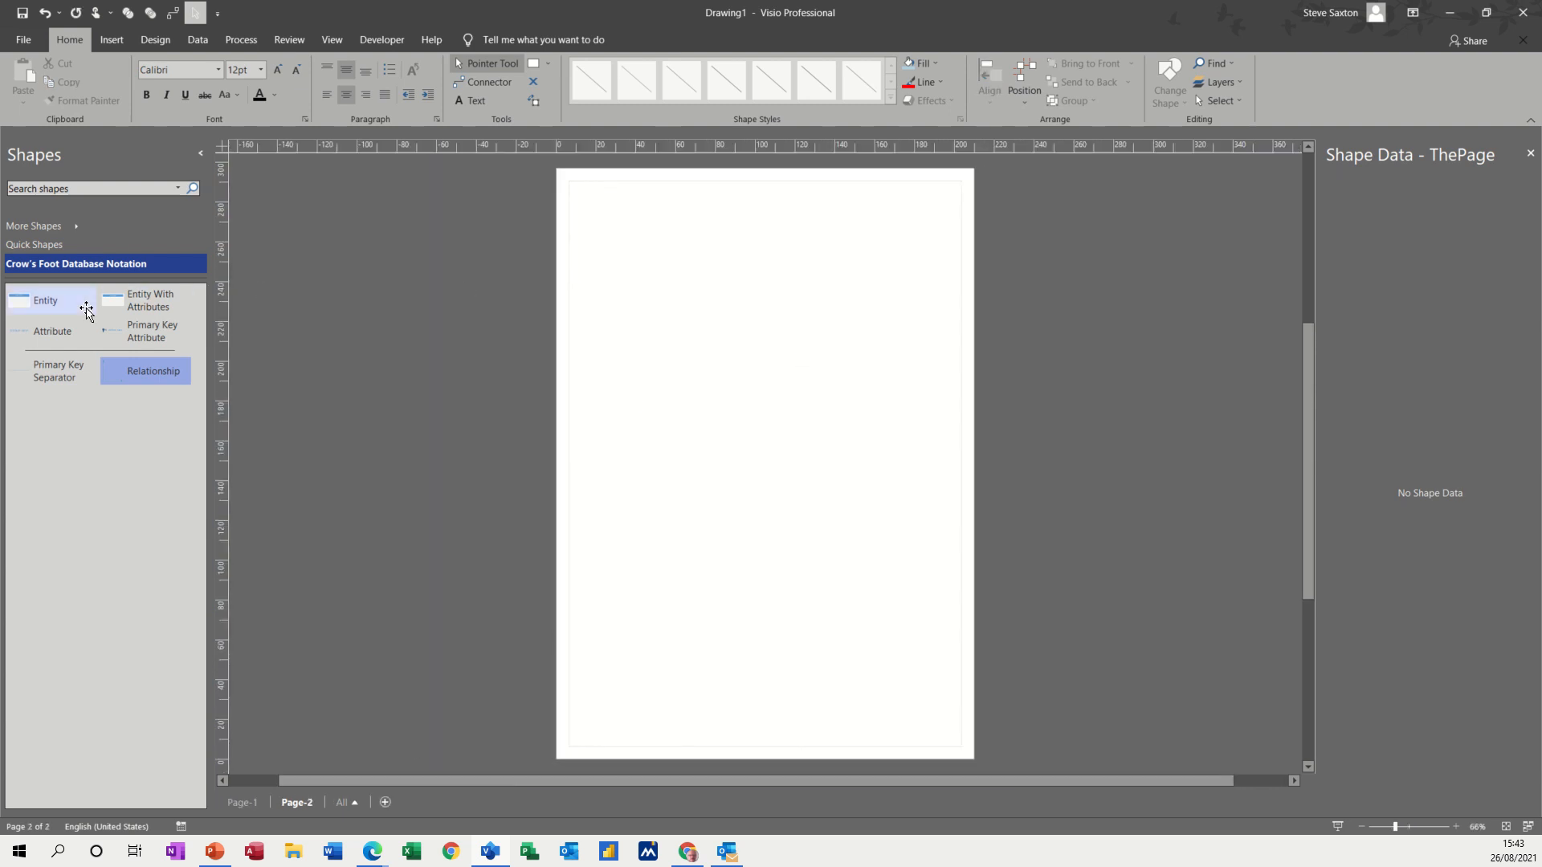
- Place an Entity shape and an Entity With Attributes table onto the blank Page-2
left_click_drag(45, 300, 653, 343)
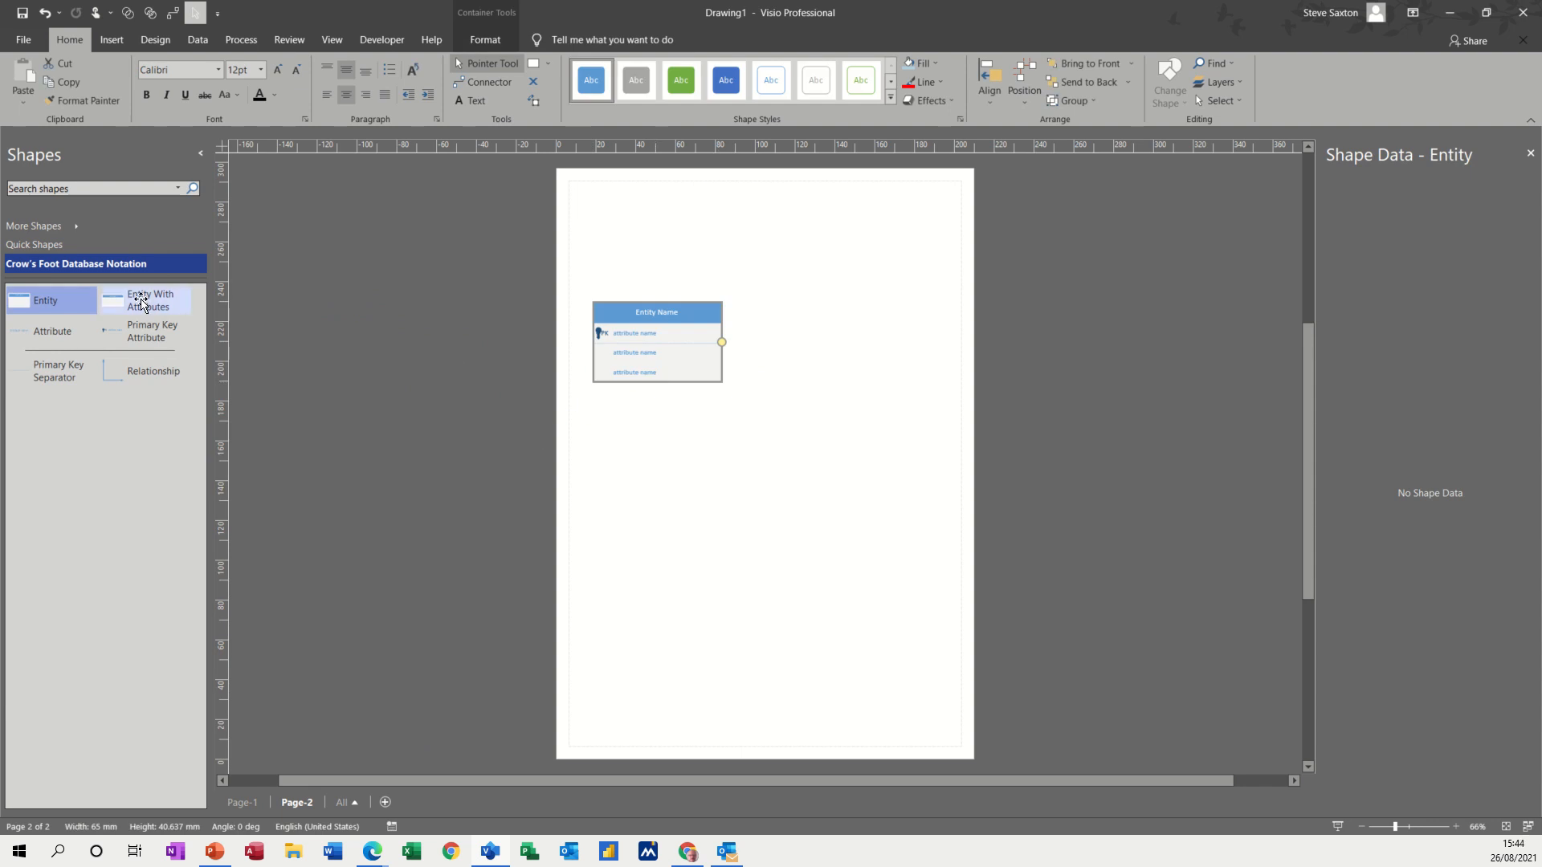
left_click_drag(148, 301, 846, 250)
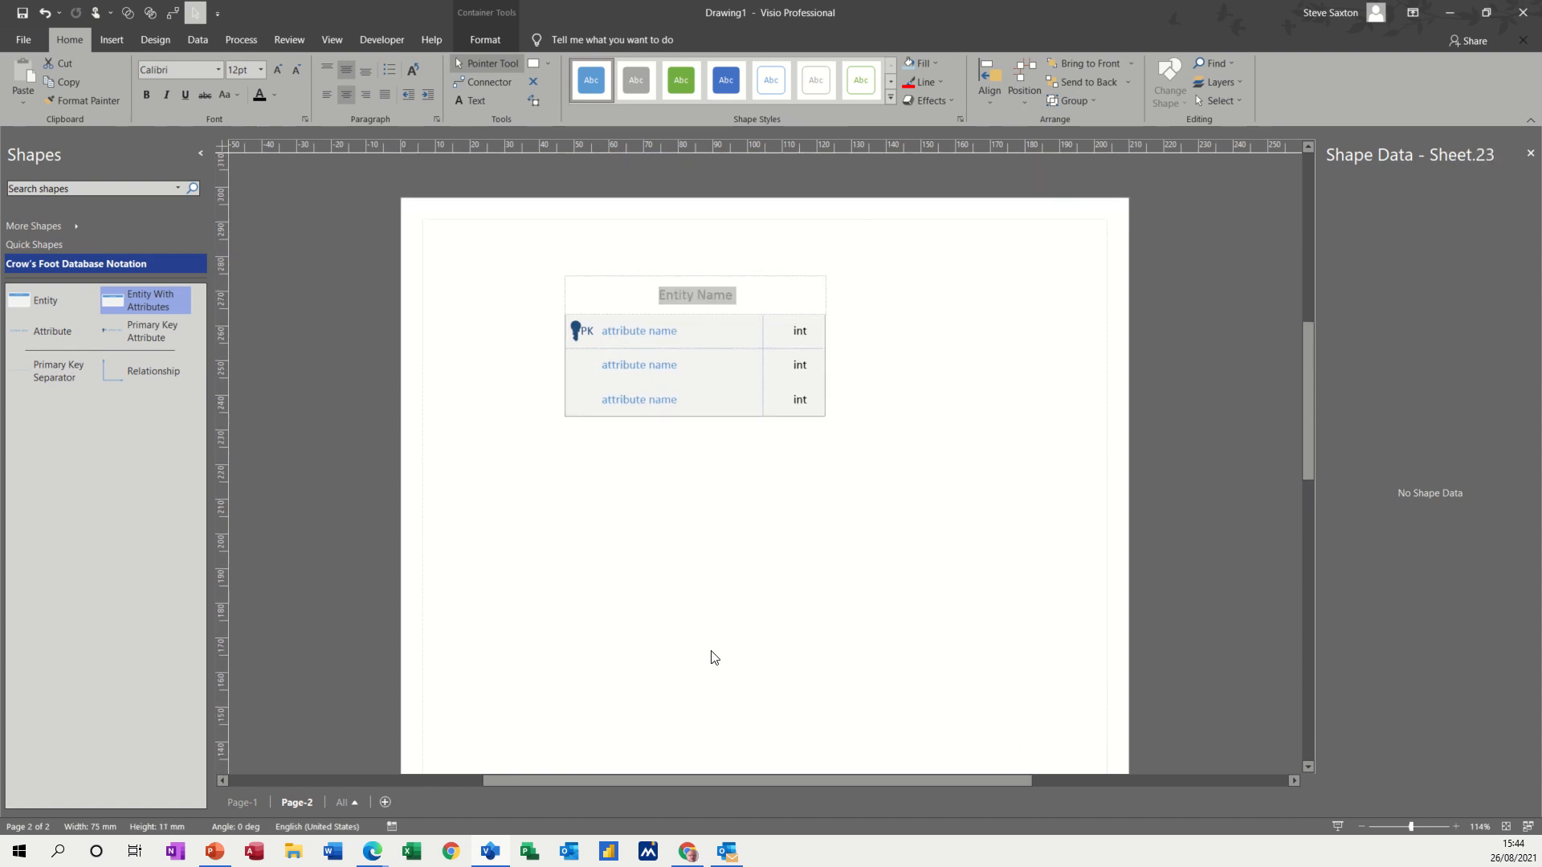
- Name the entity TblStaffDetails and rename its primary key attribute to StaffID
type("TblStaffDe")
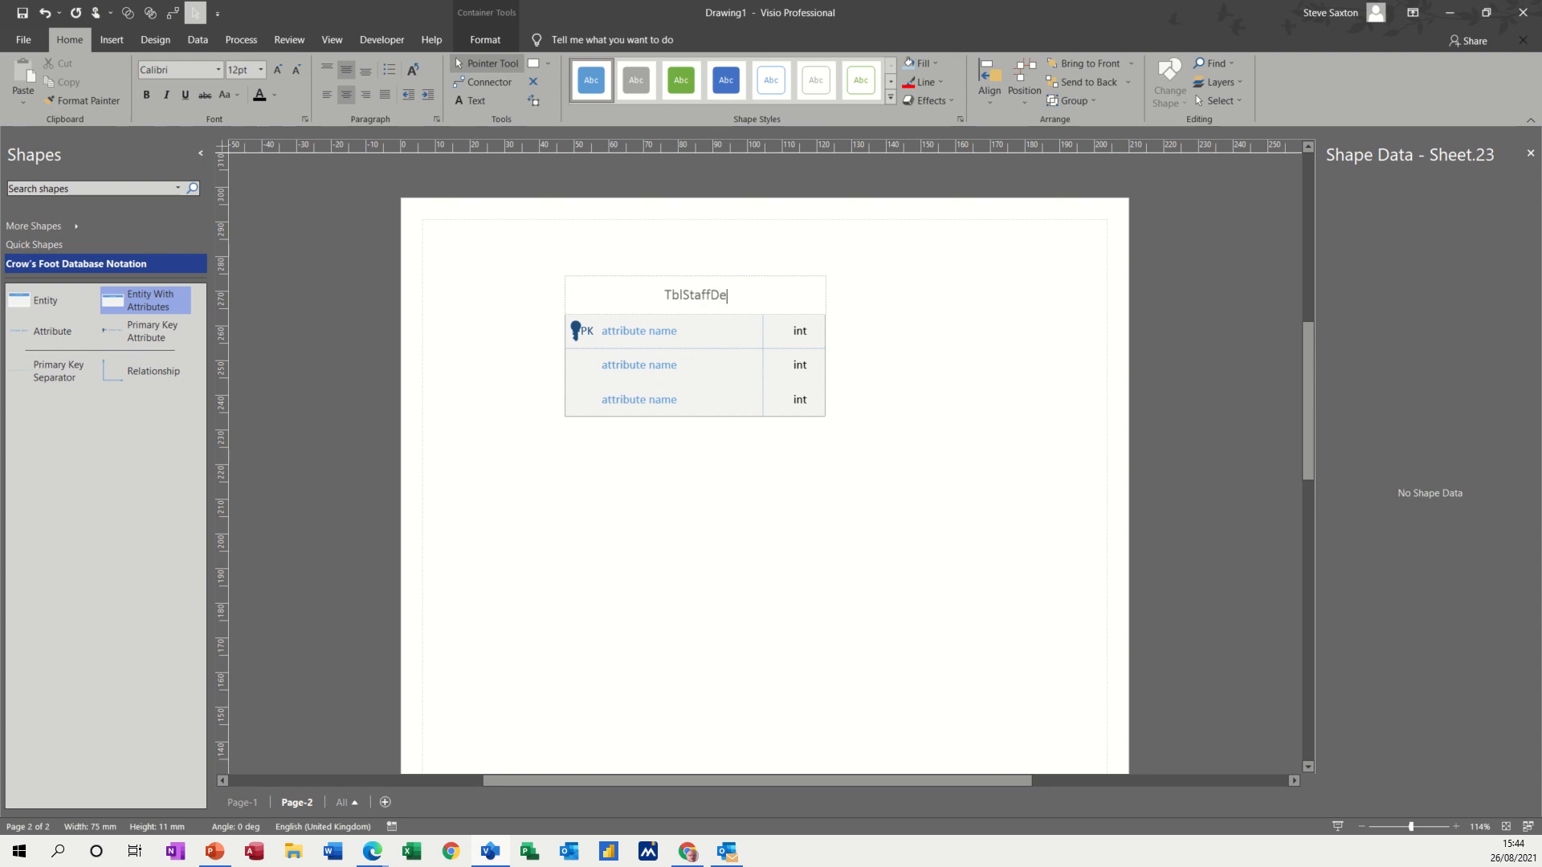
type("tails")
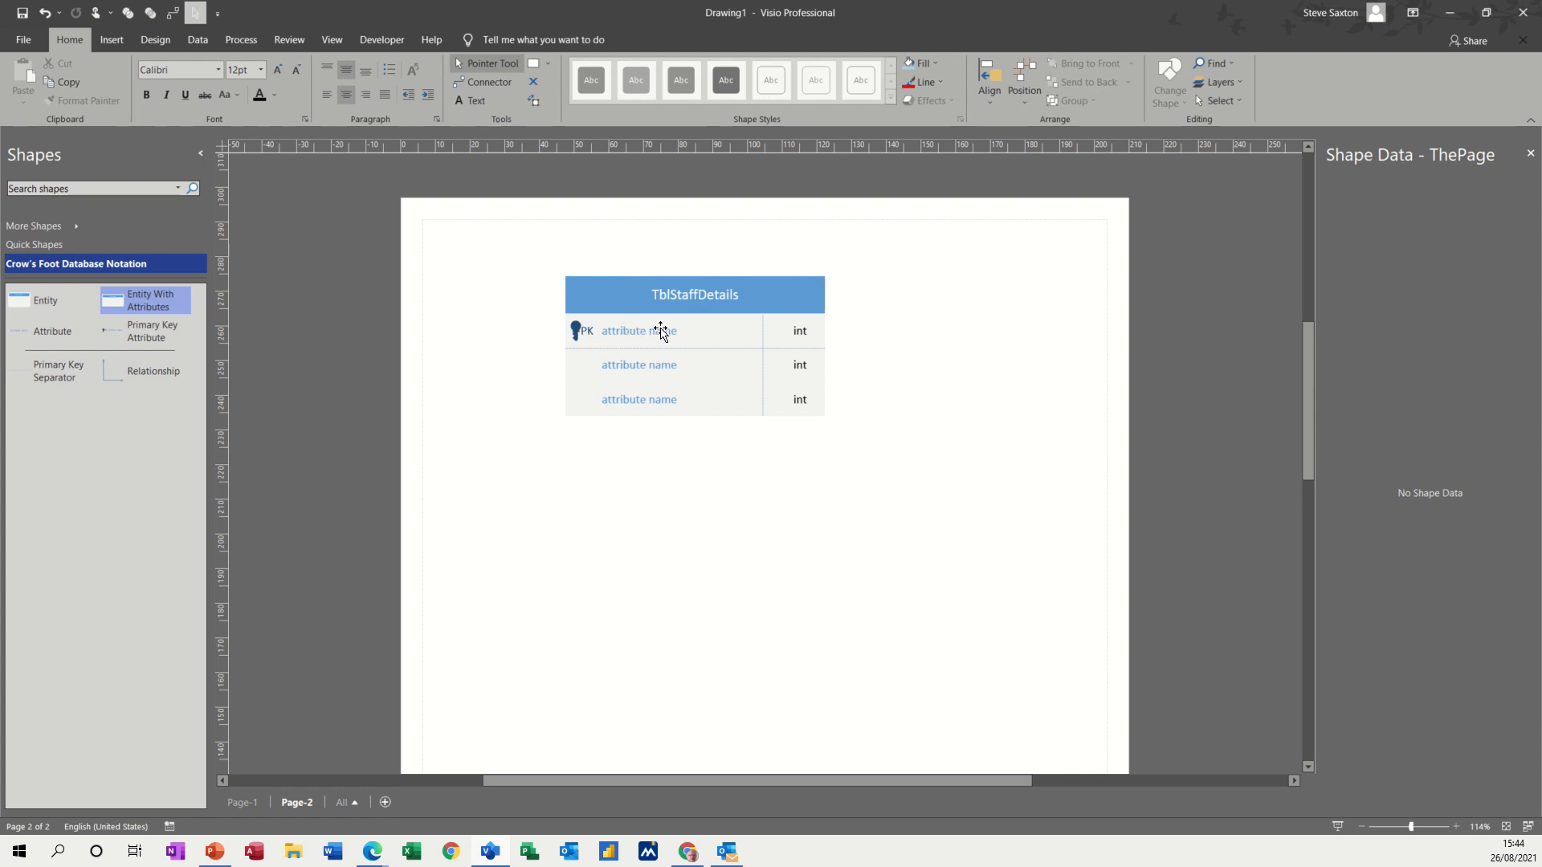
double_click(638, 331)
type("Staff")
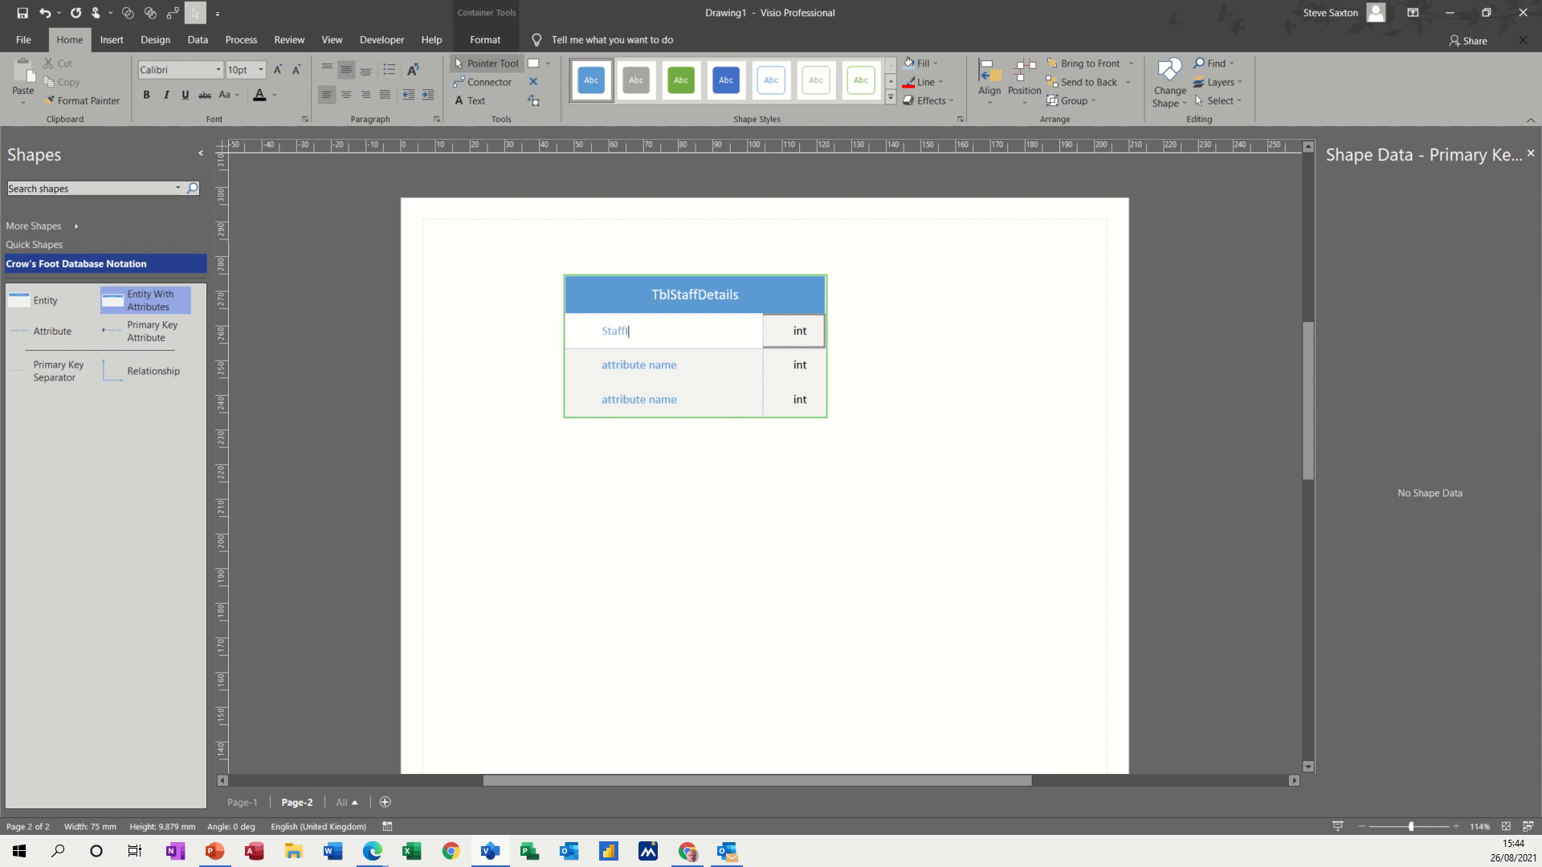
type("ID")
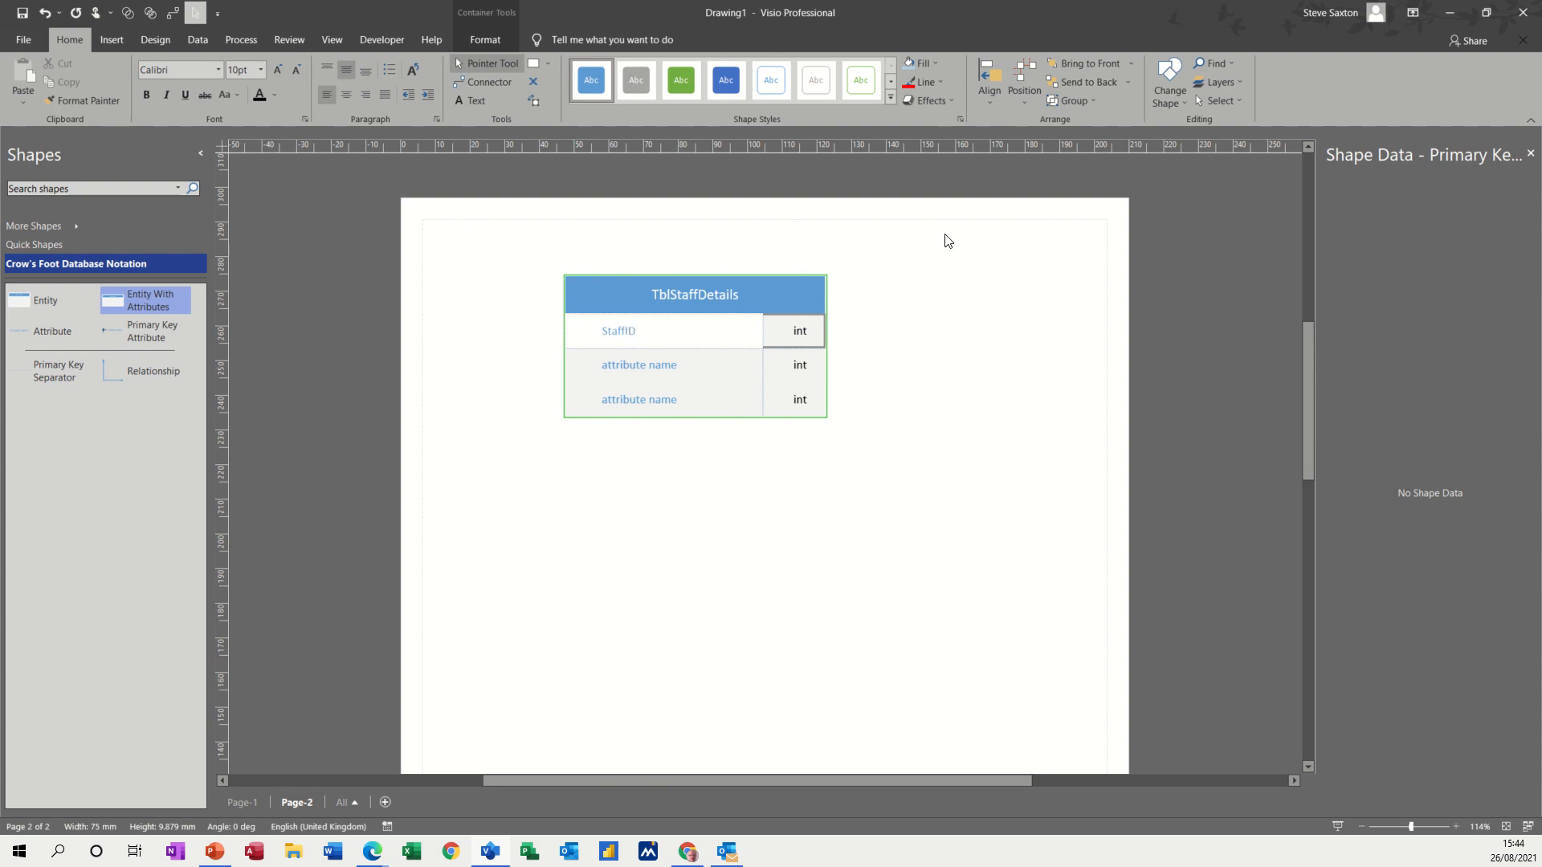
mouse_move(827, 469)
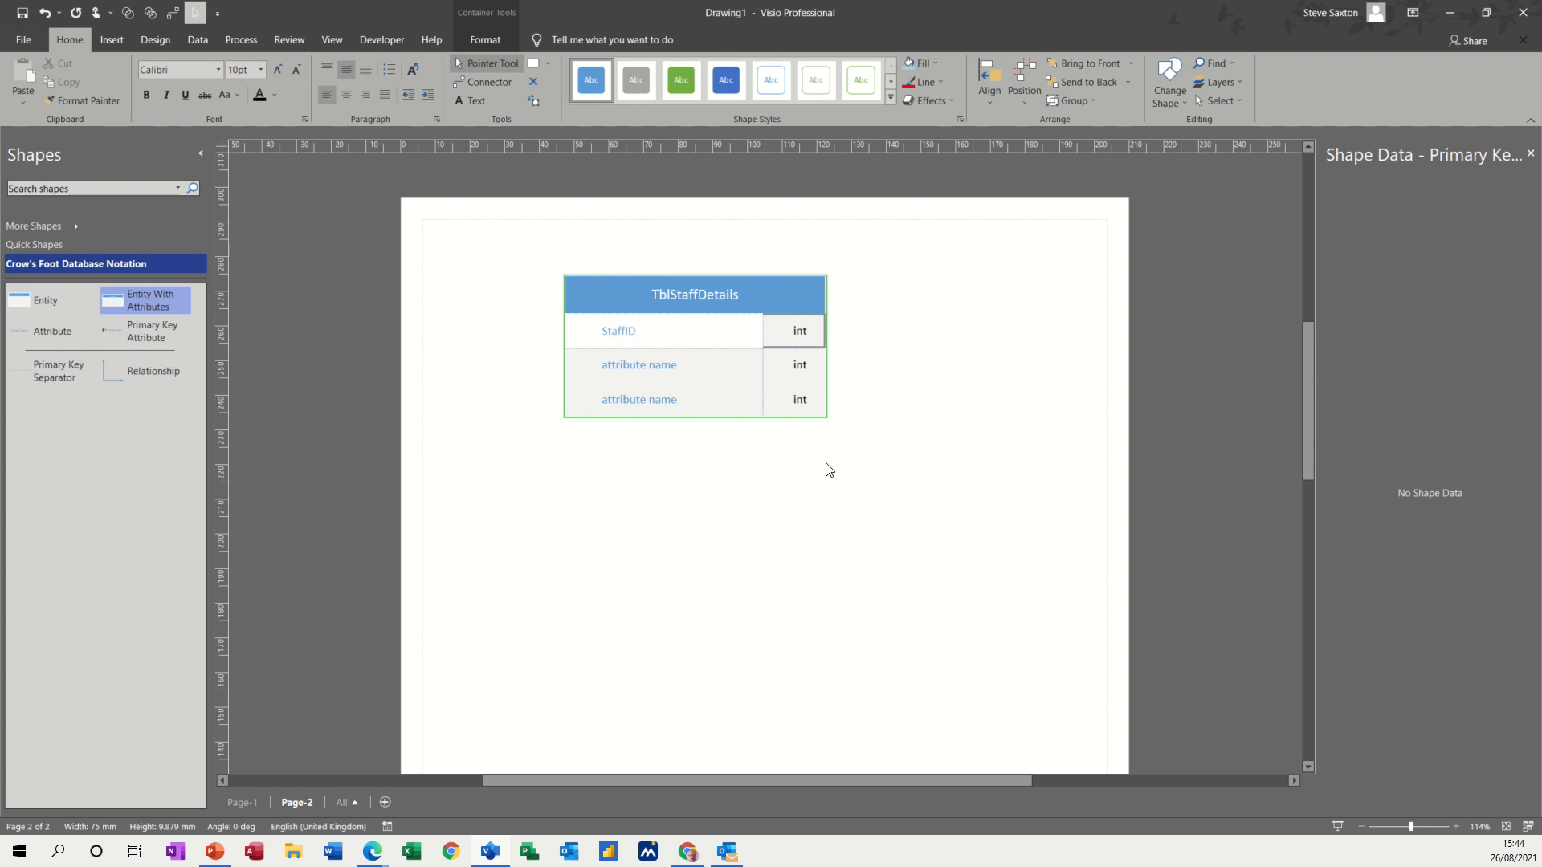
double_click(617, 330)
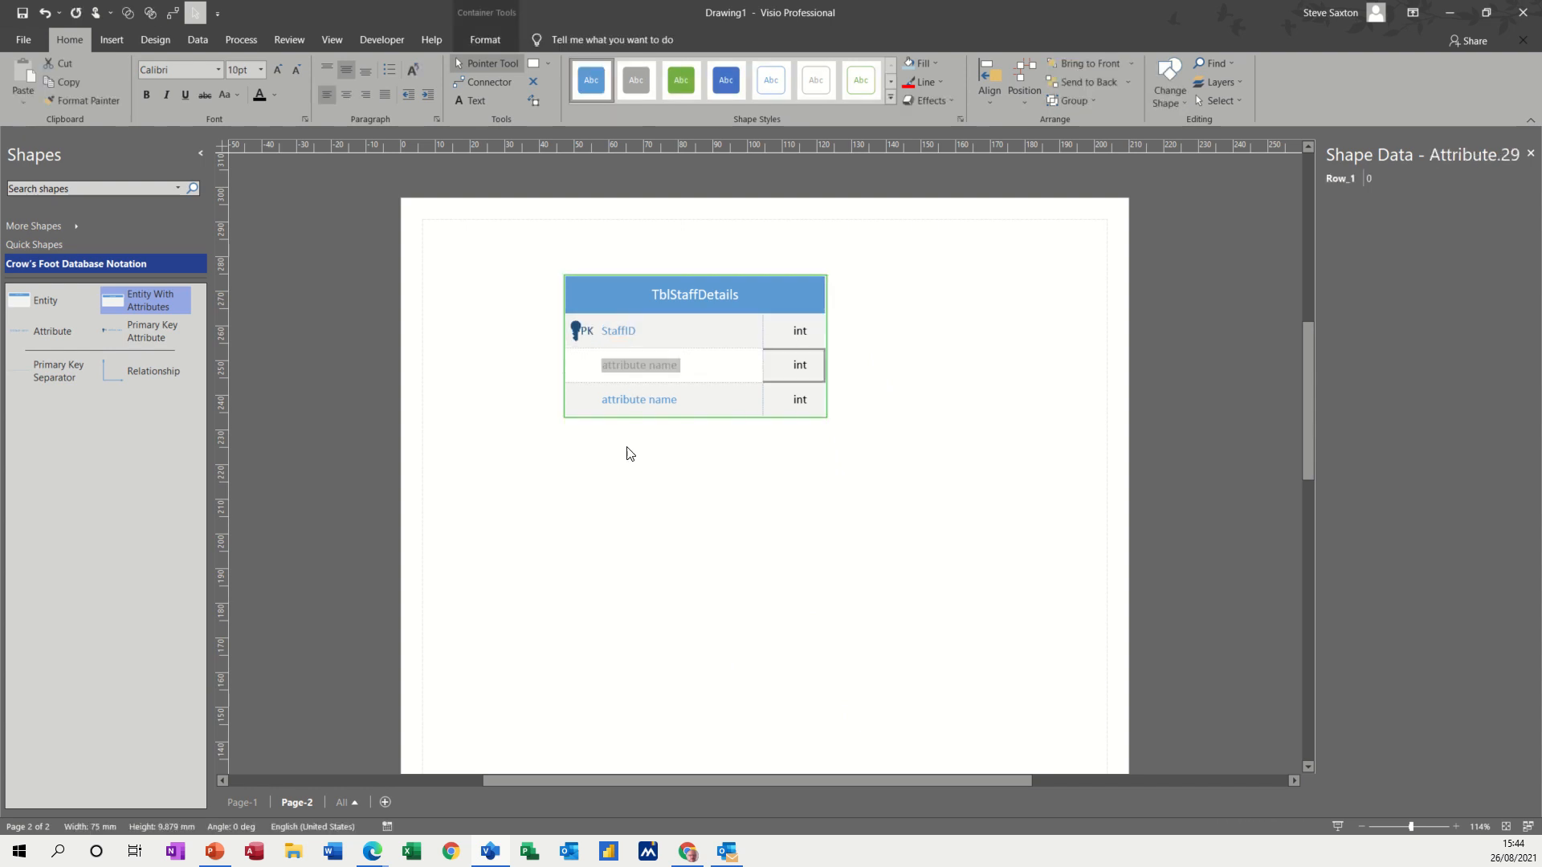
- Rename the remaining rows FirstName and Surname and change their types to txt
type("S")
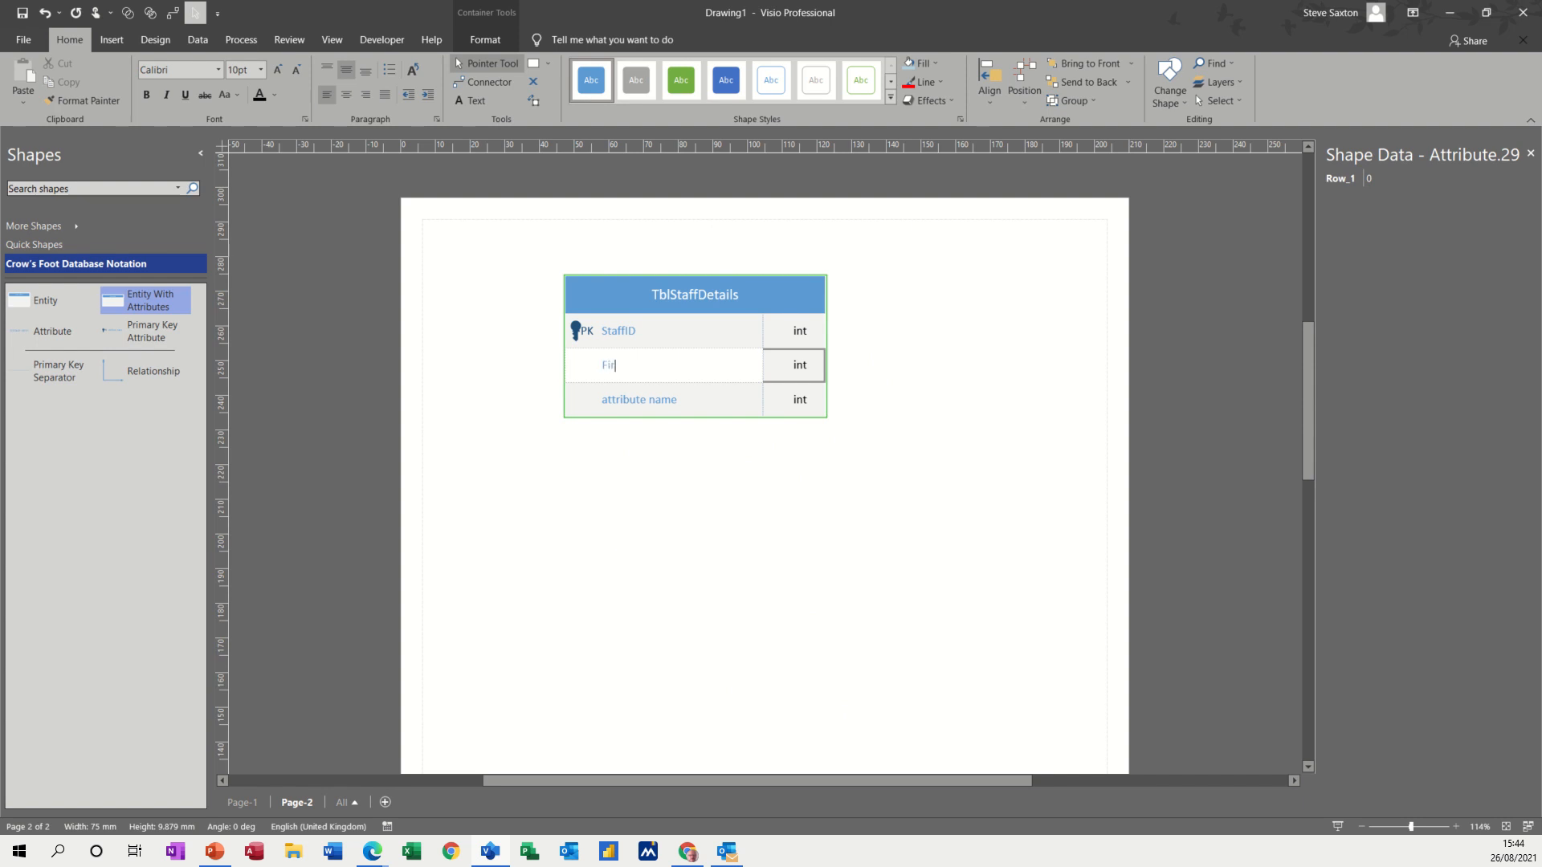
type("stName")
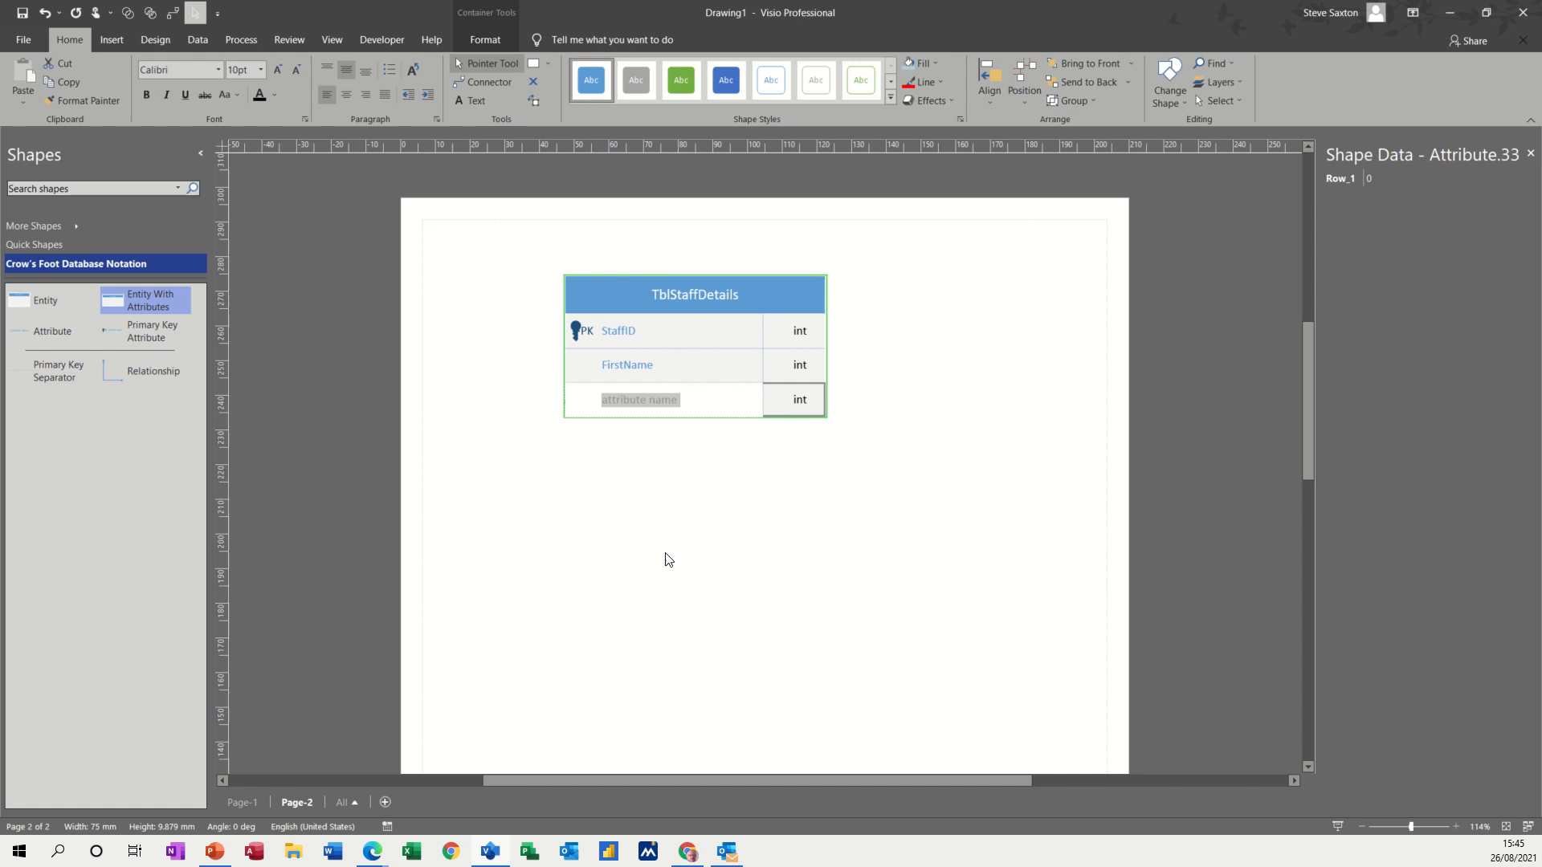
type("Sur")
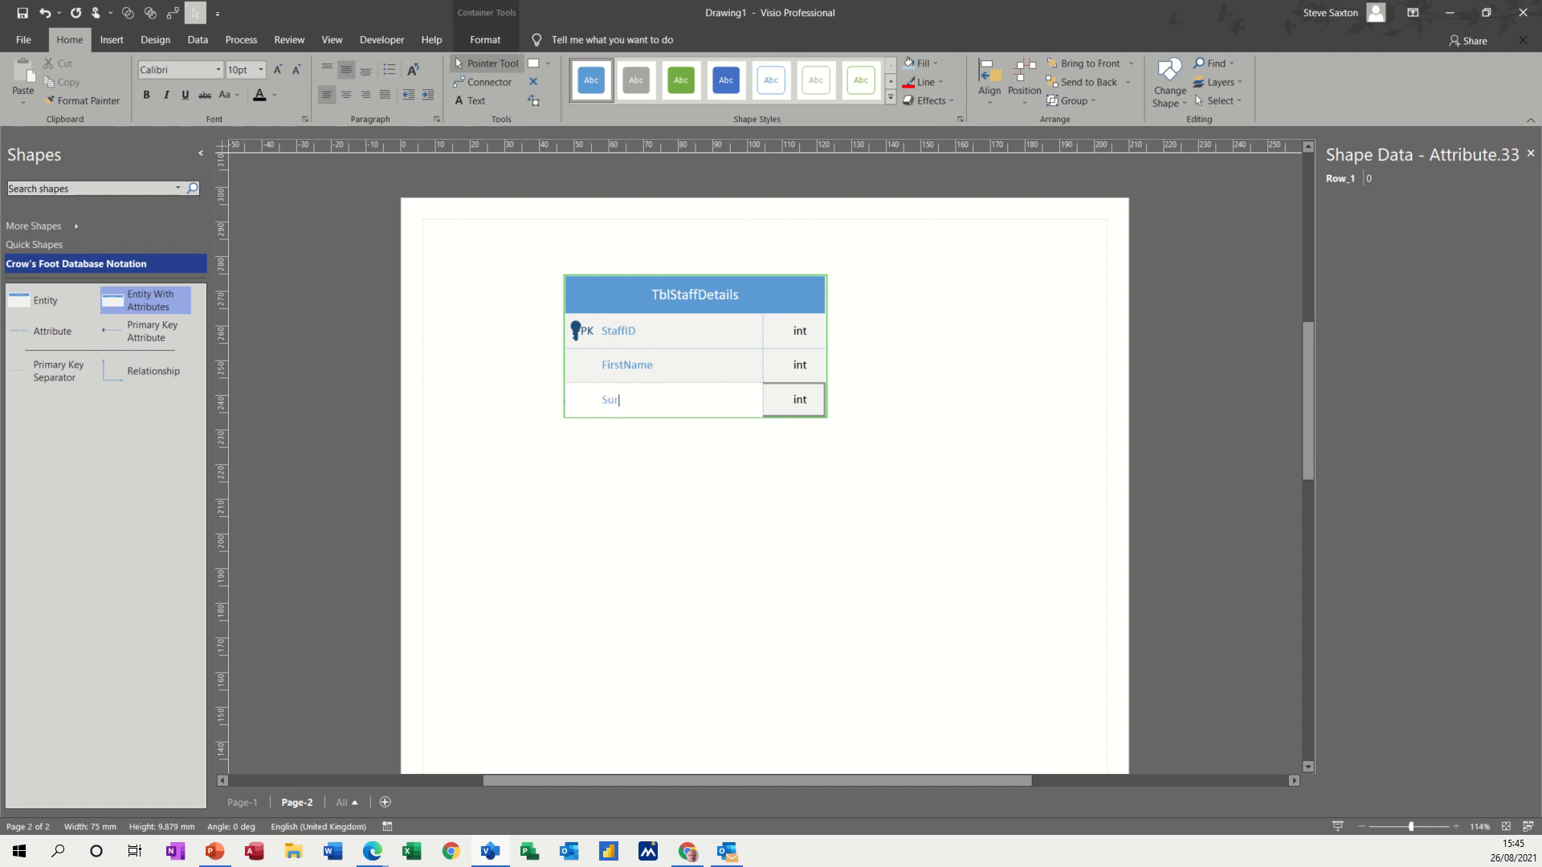
type("name")
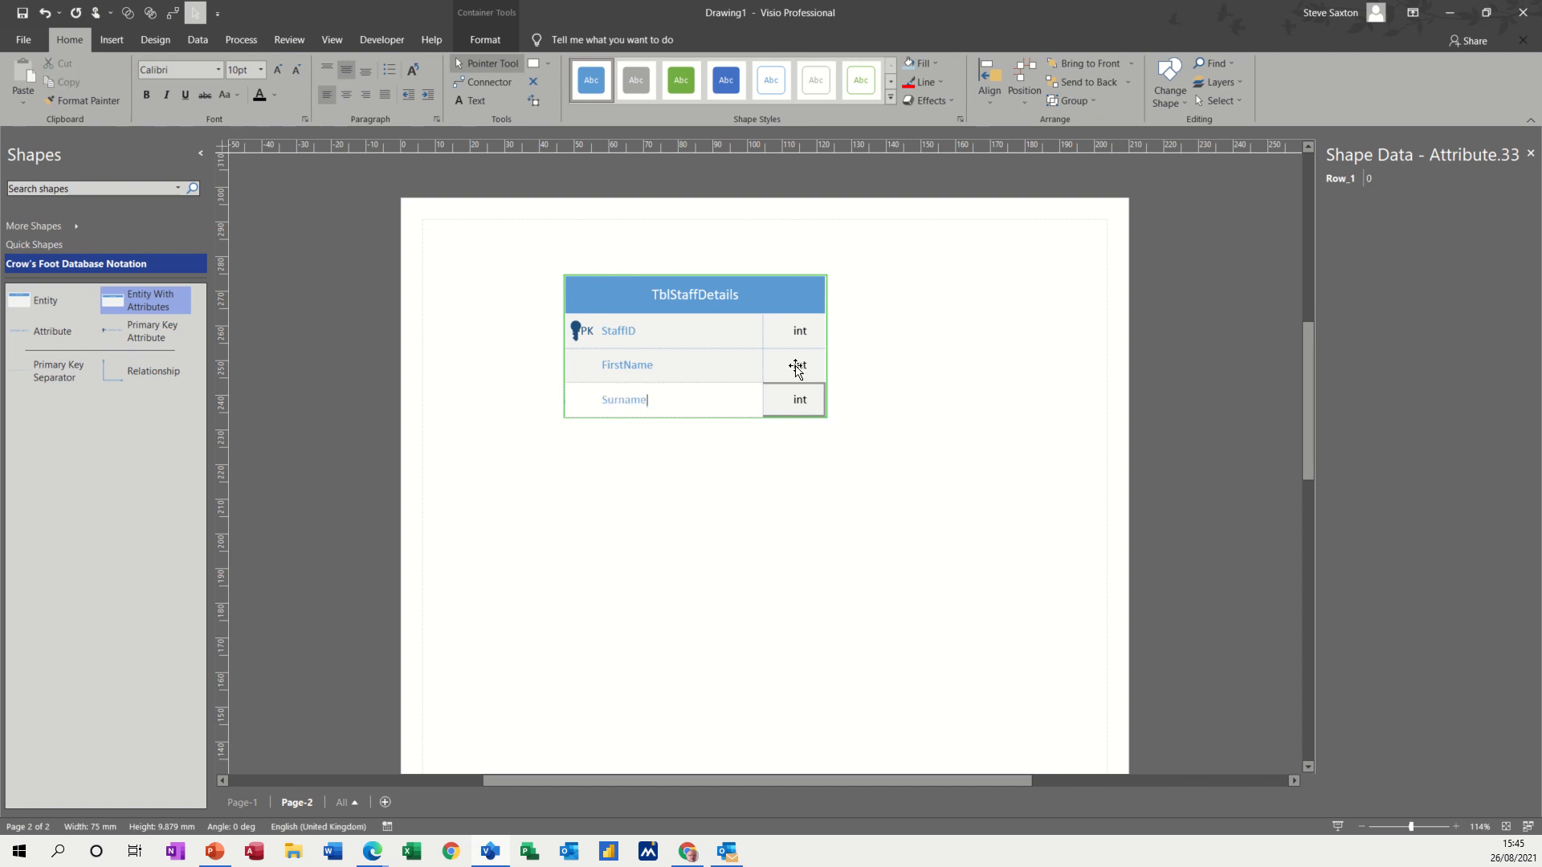
type("txt")
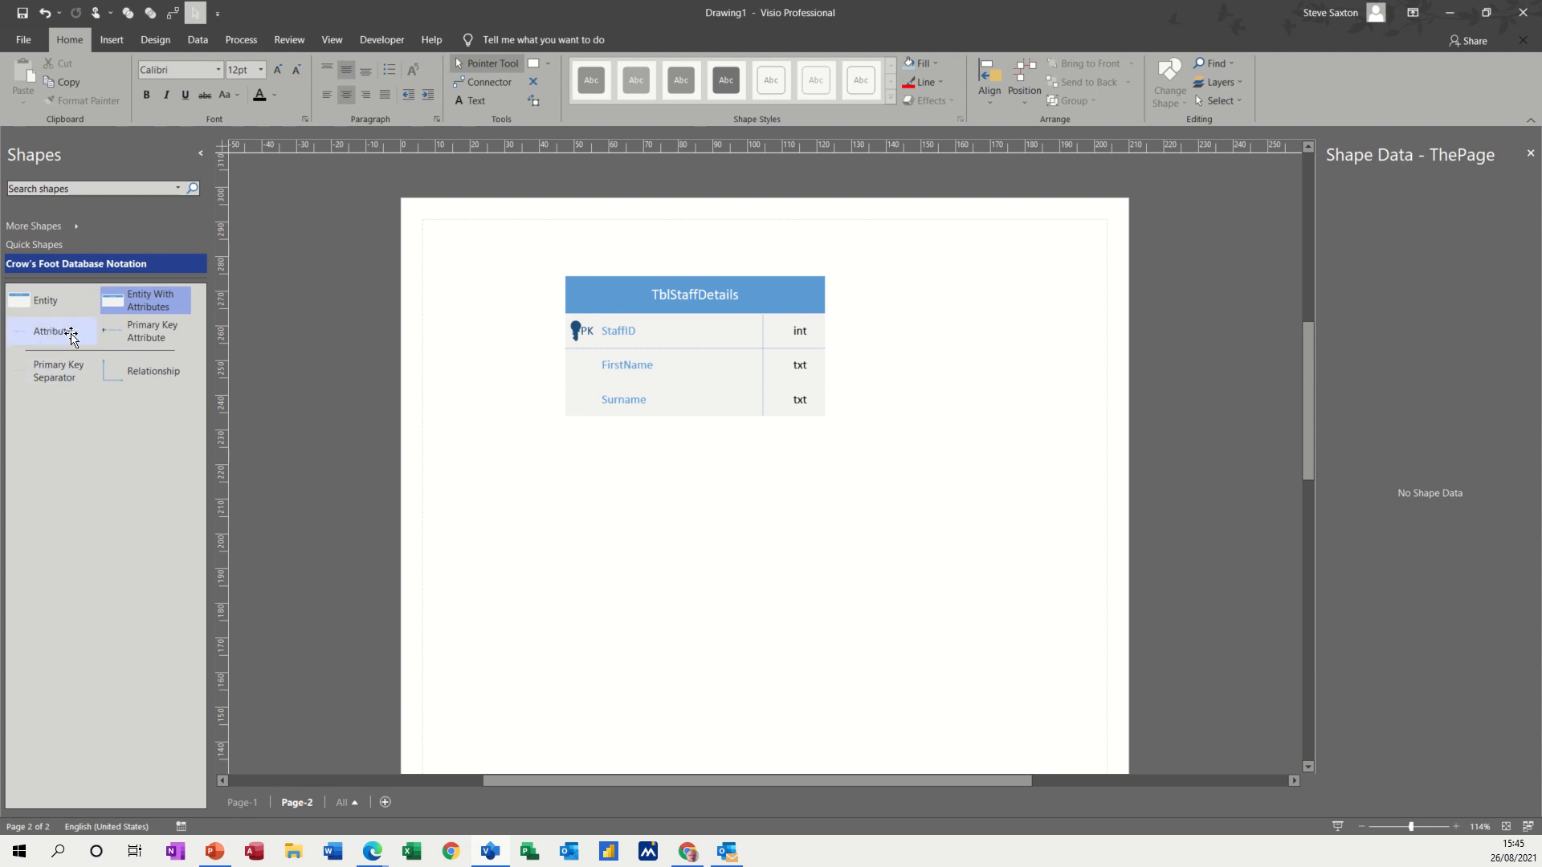
- Add attribute rows to TblStaffDetails and name them Address and City
left_click_drag(51, 330, 647, 464)
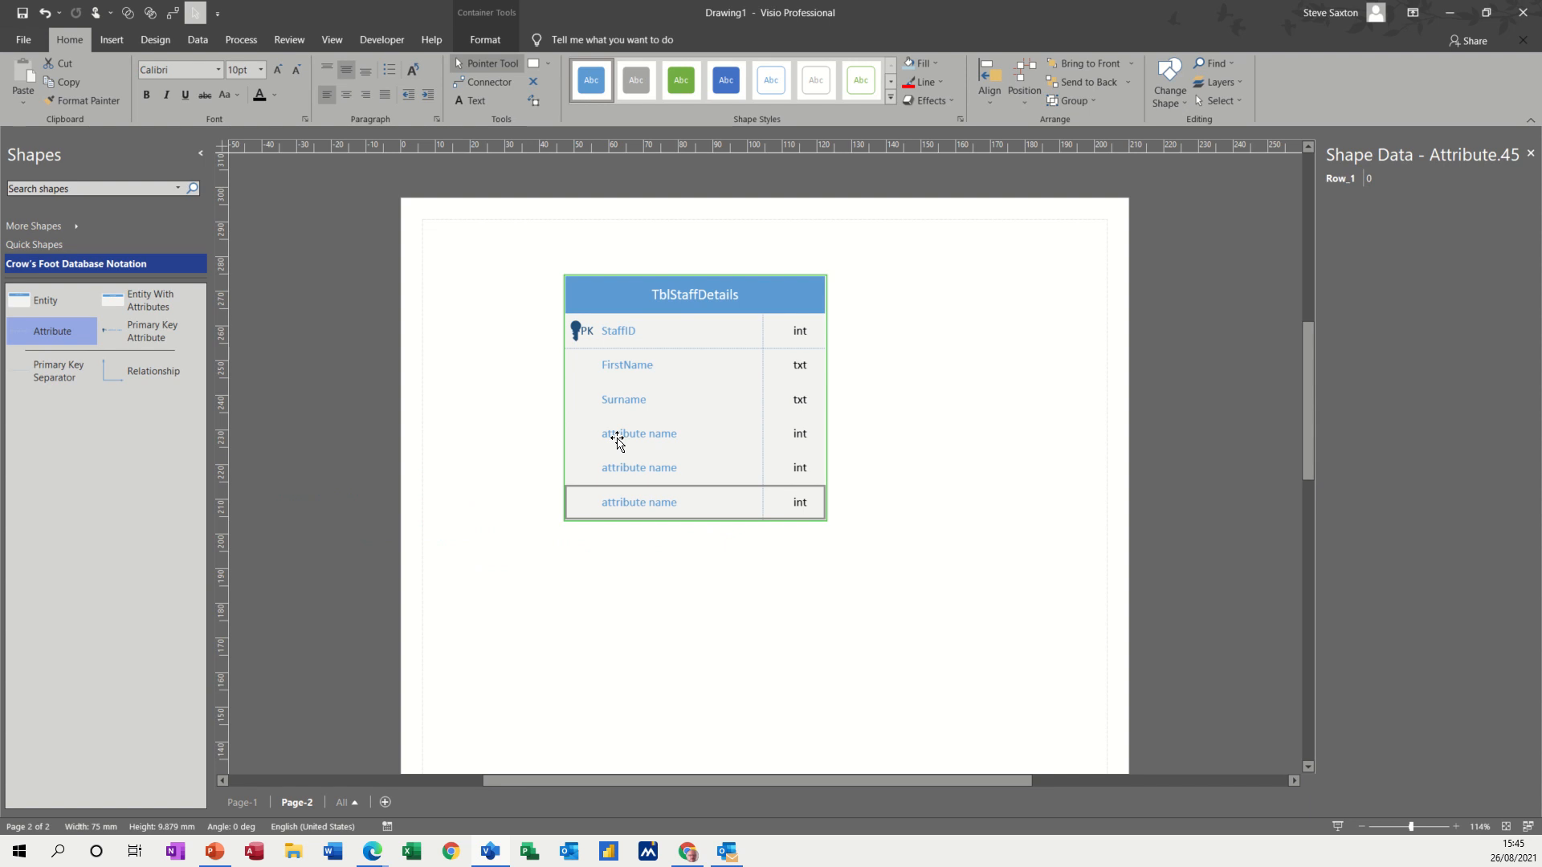
double_click(638, 433)
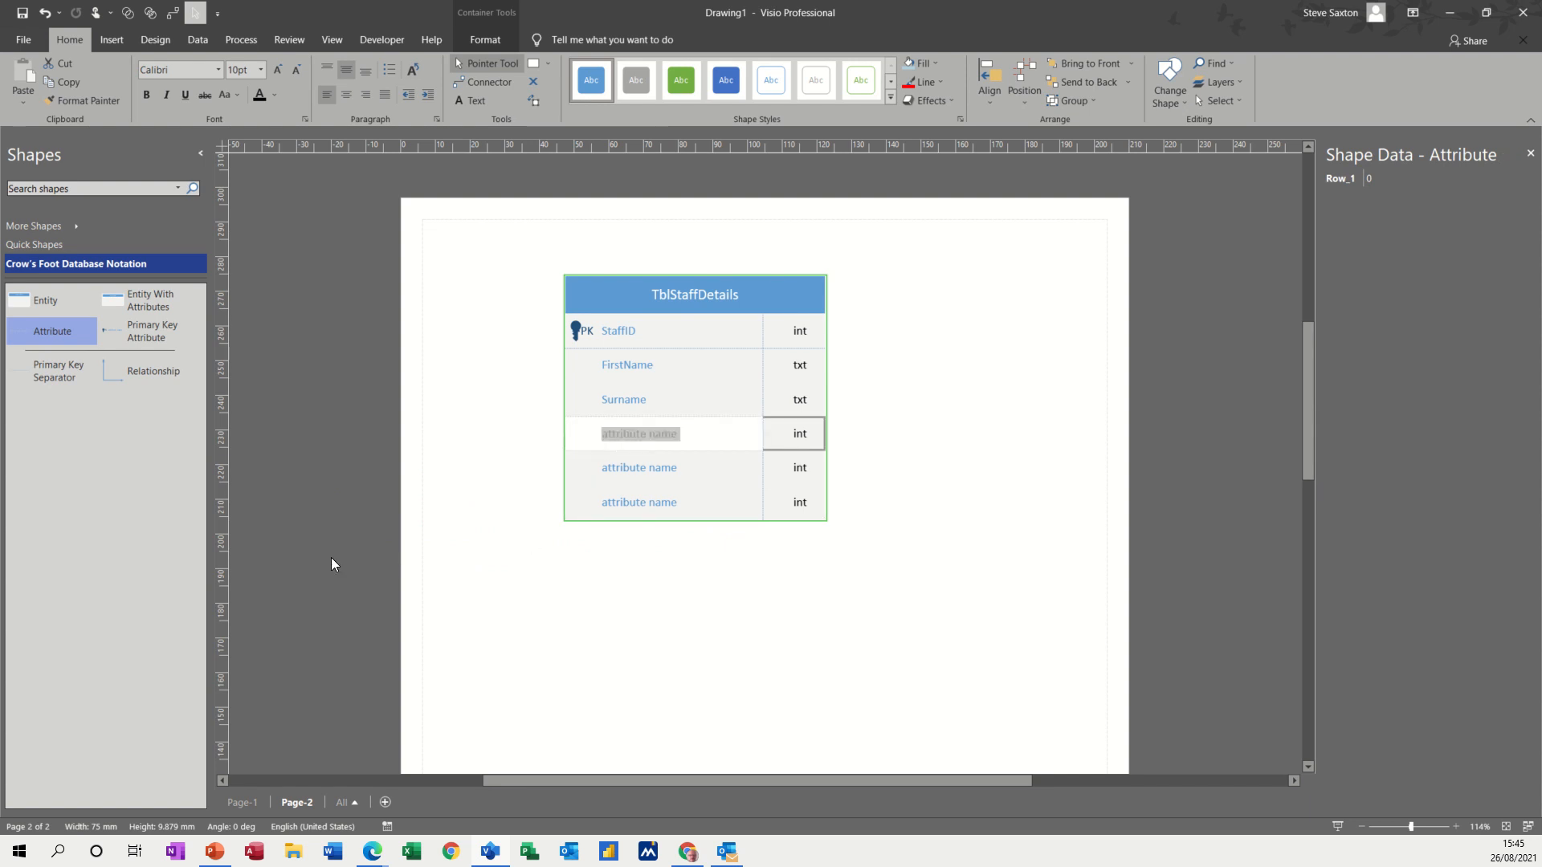
type("Adress")
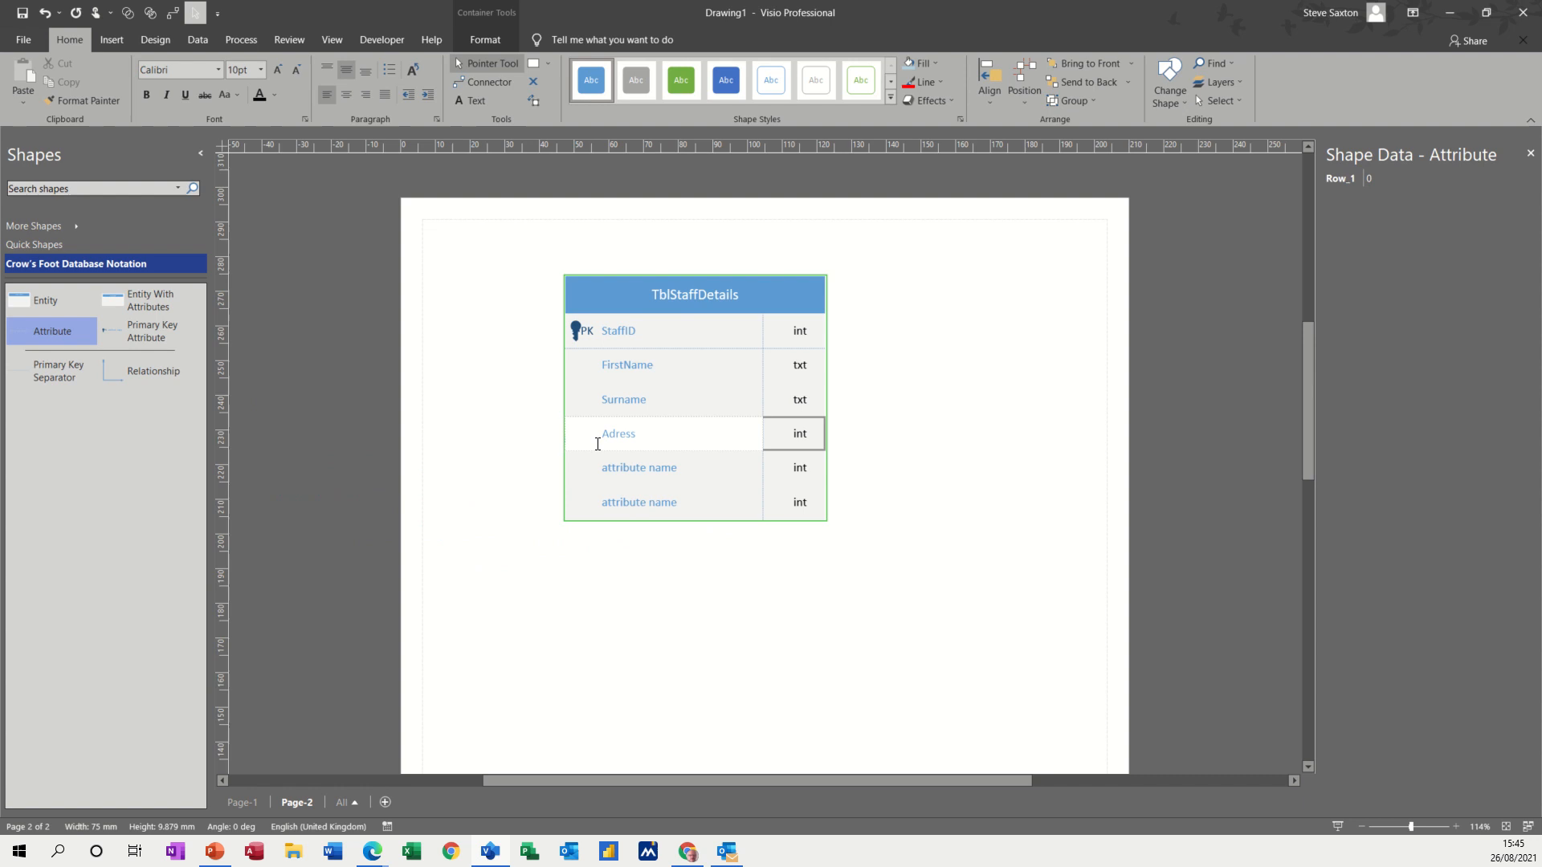
type("Address")
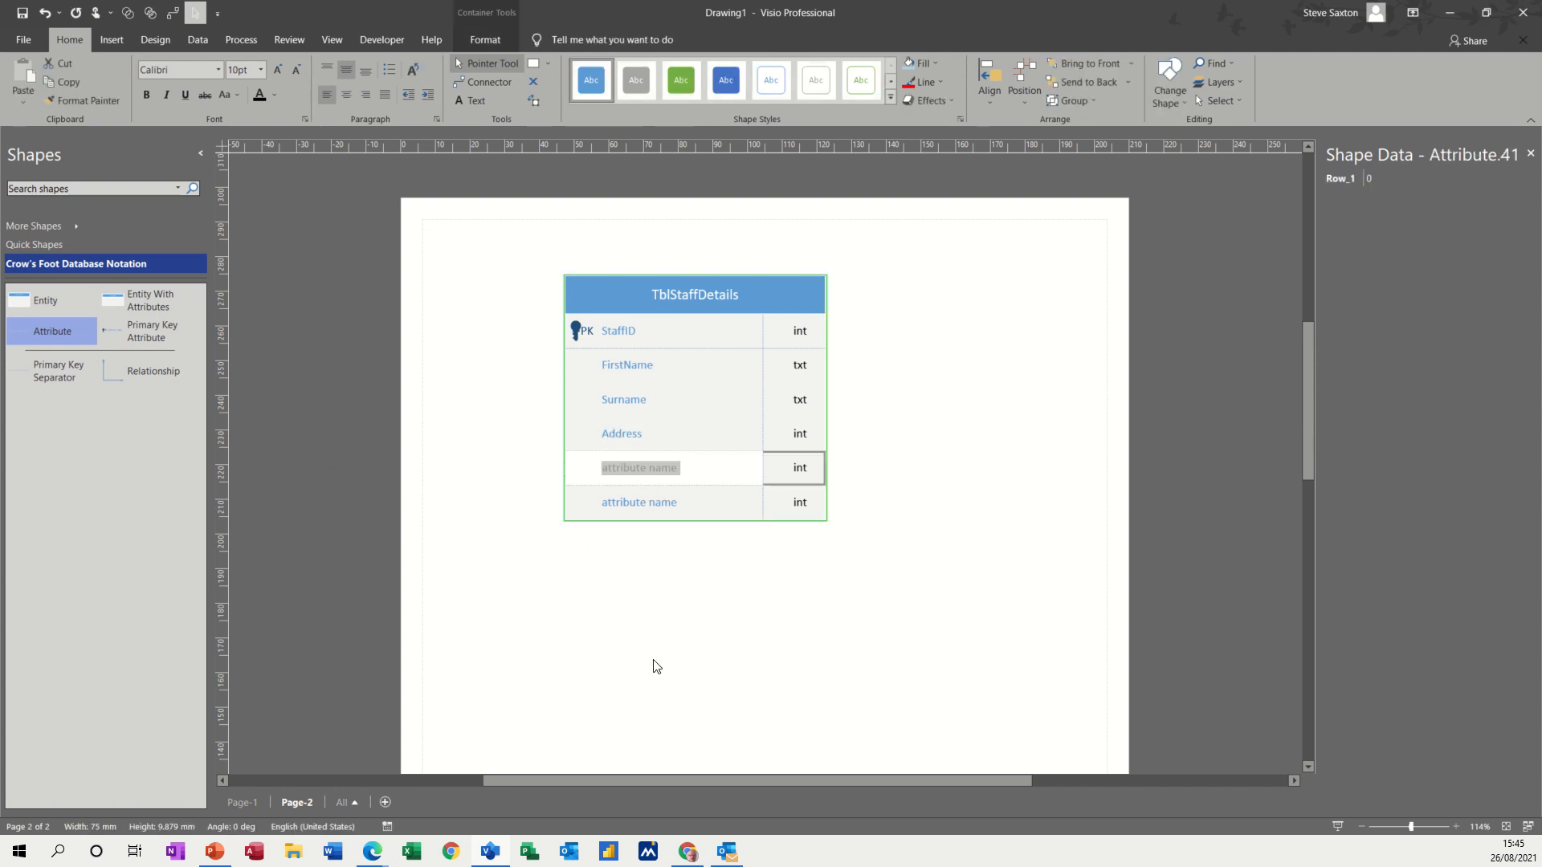
type("City")
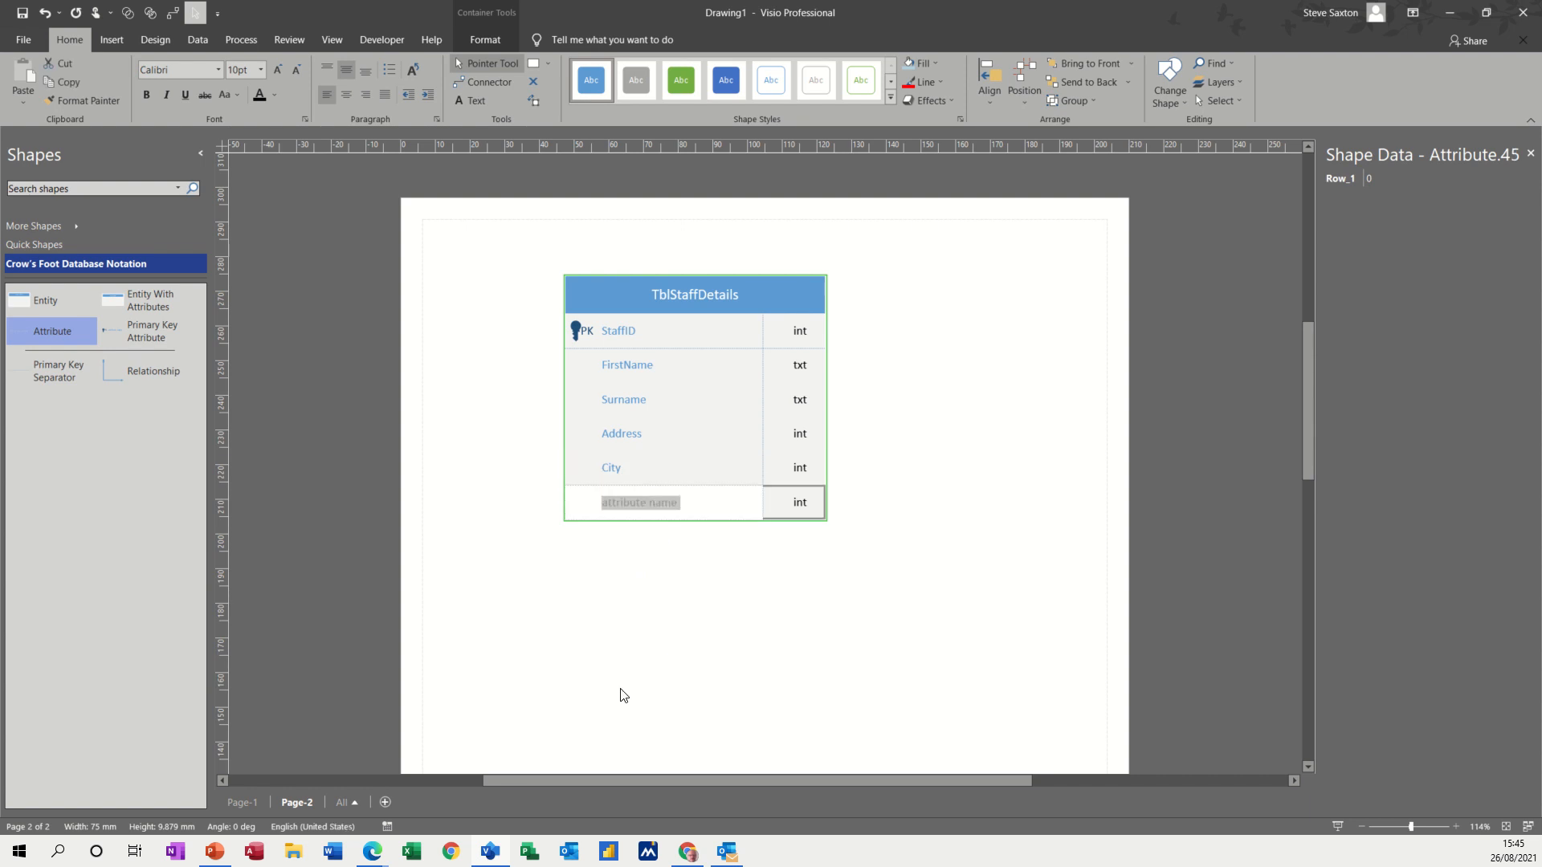
- Name the last row Postcode typed txt, then place a second entity table beside TblStaffDetails
type("Post")
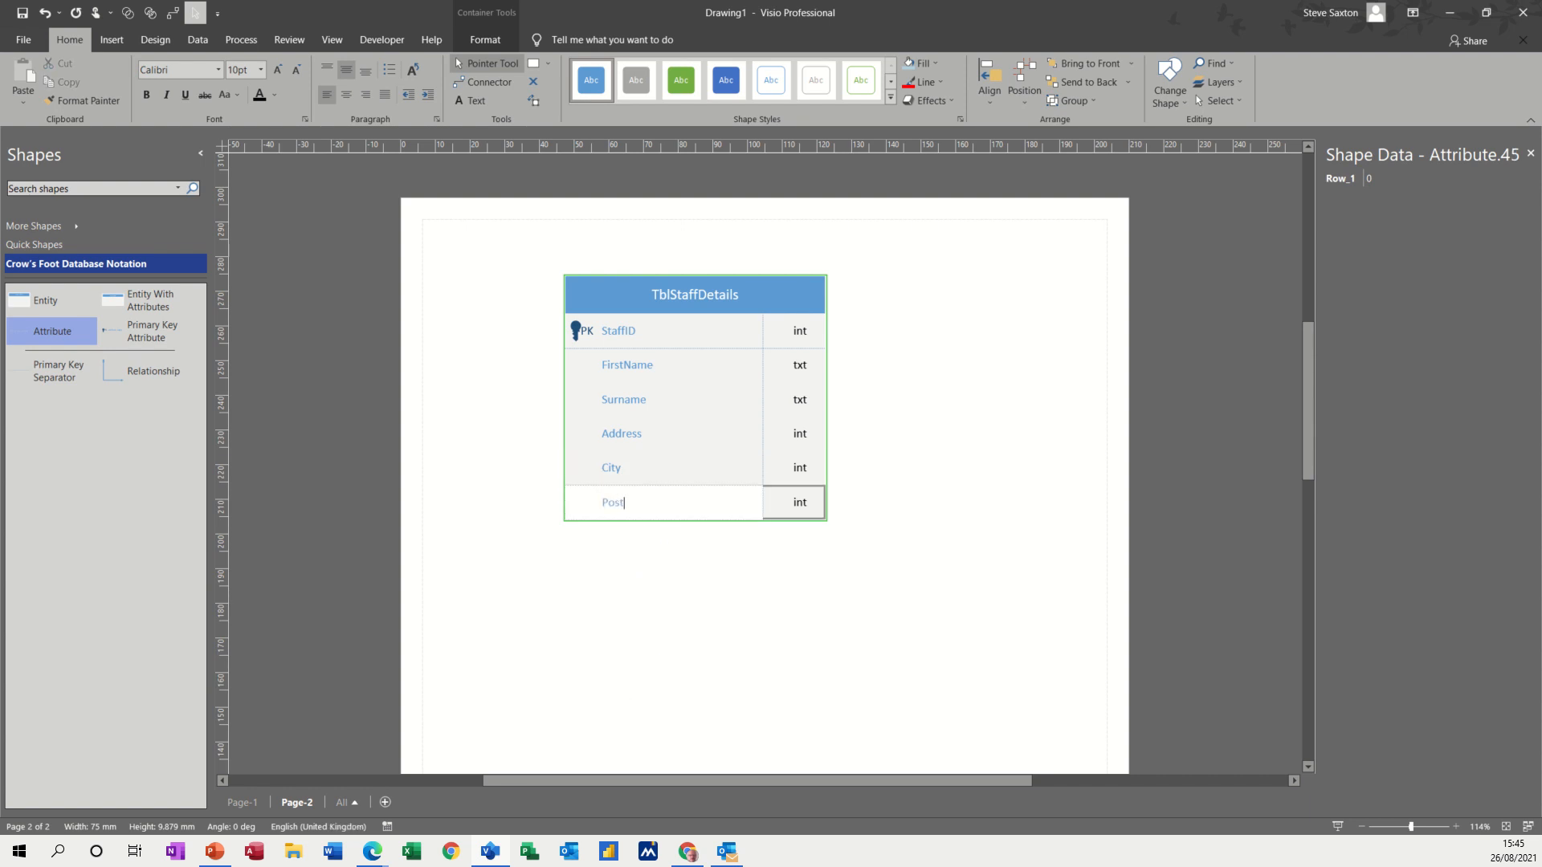
type("code")
left_click(793, 501)
type("tx")
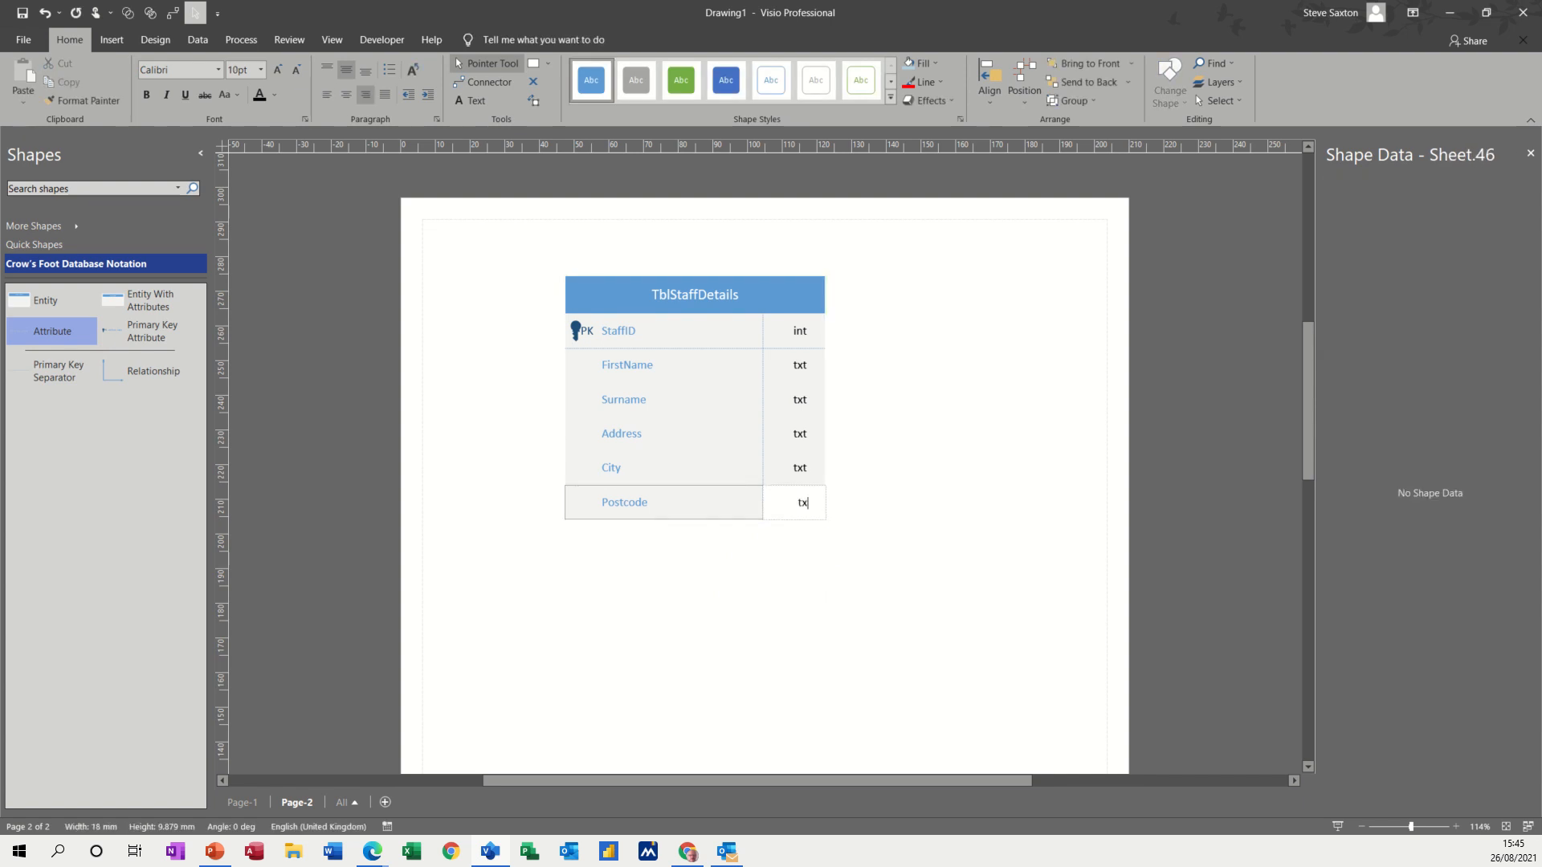
left_click(694, 296)
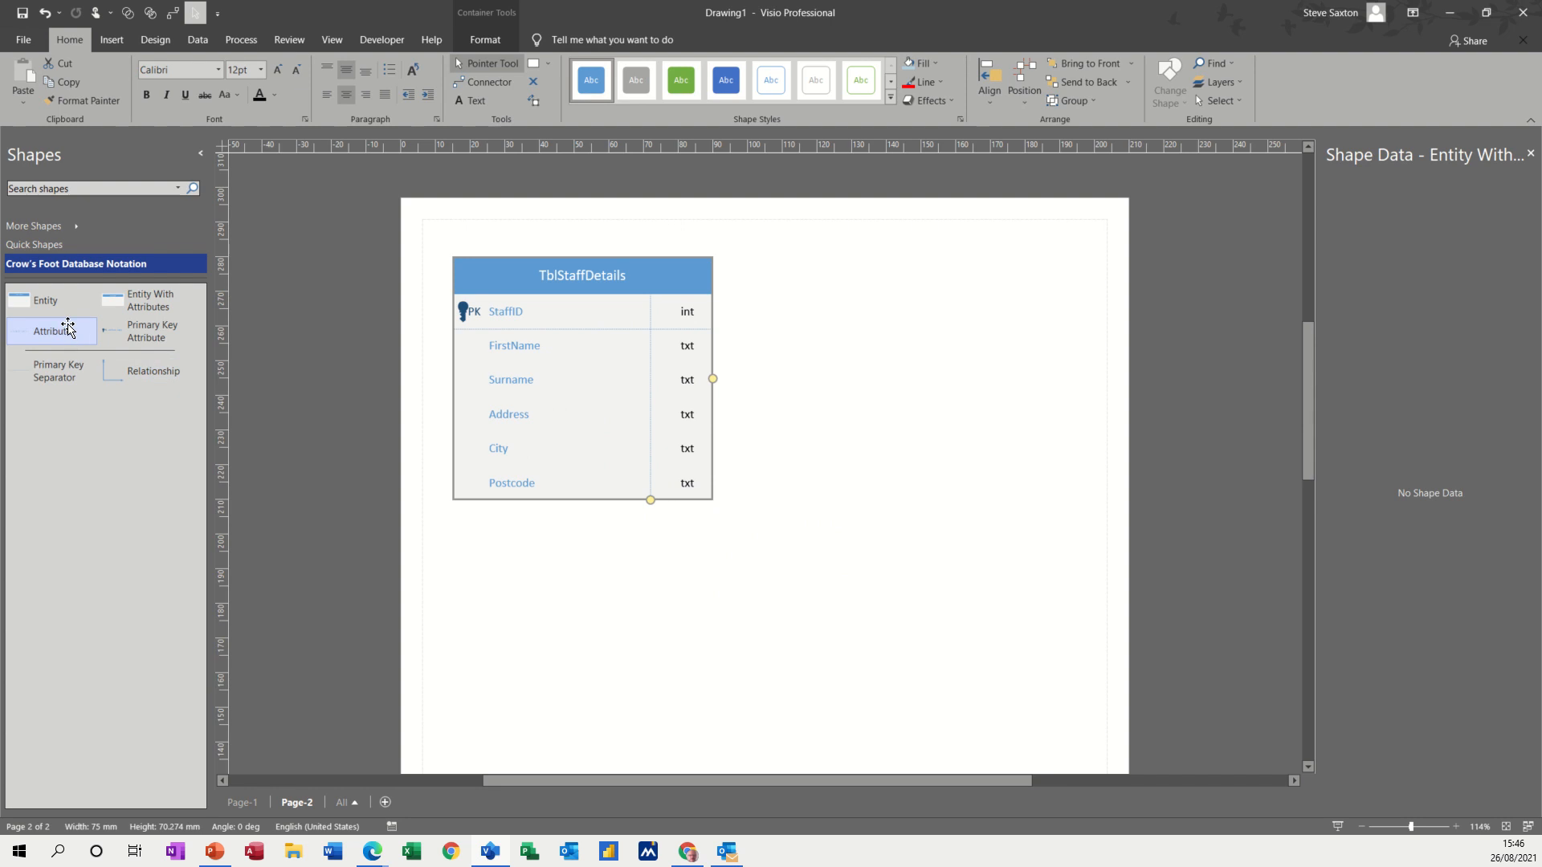
left_click_drag(145, 300, 901, 325)
type("T")
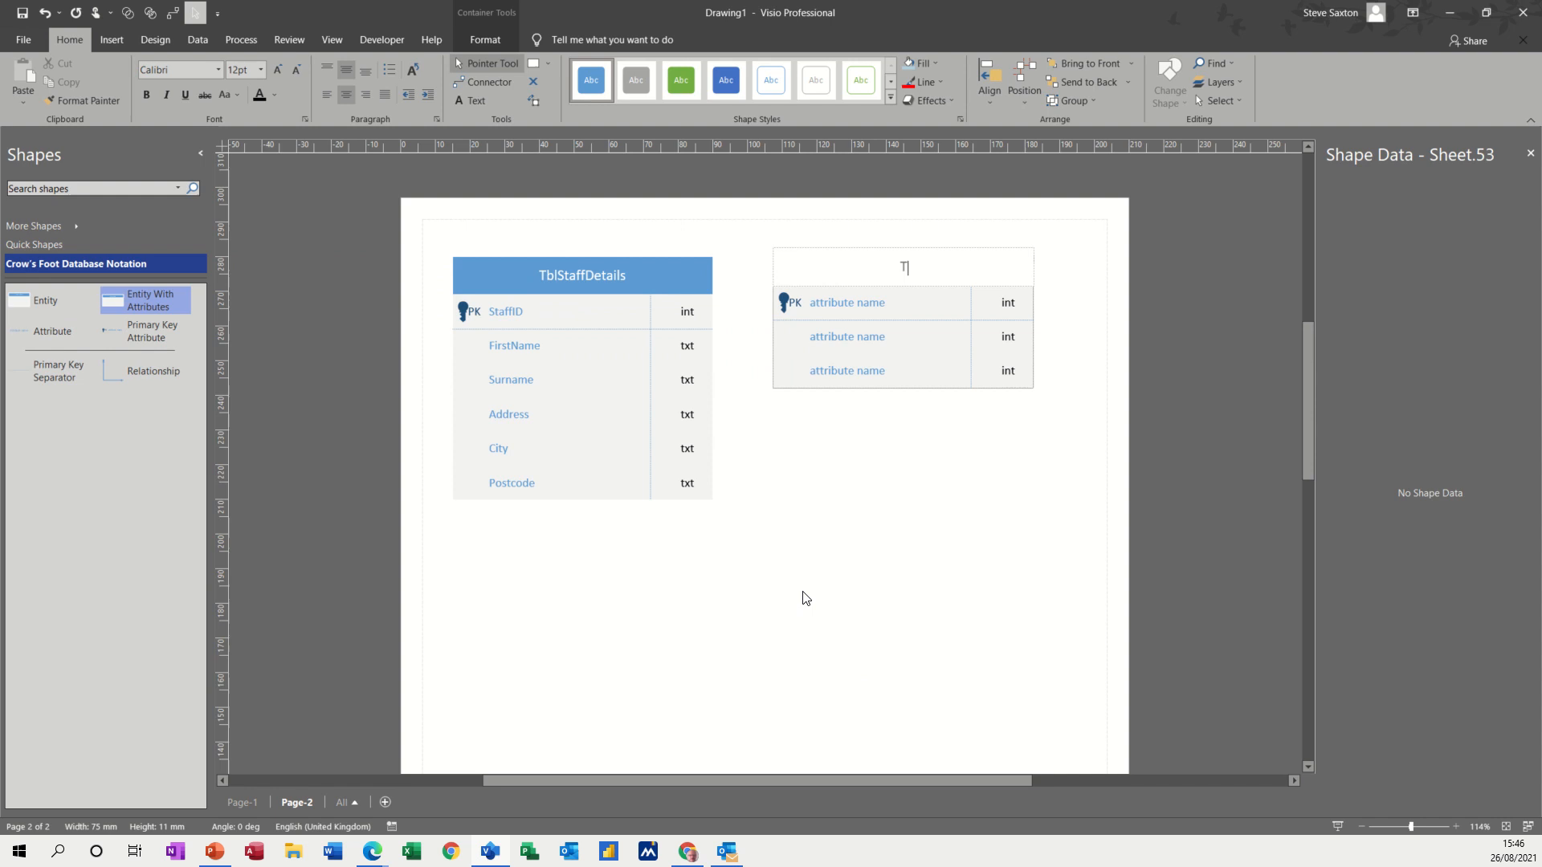
- Name the second table TblDept with DeptID as its primary key
type("blDe")
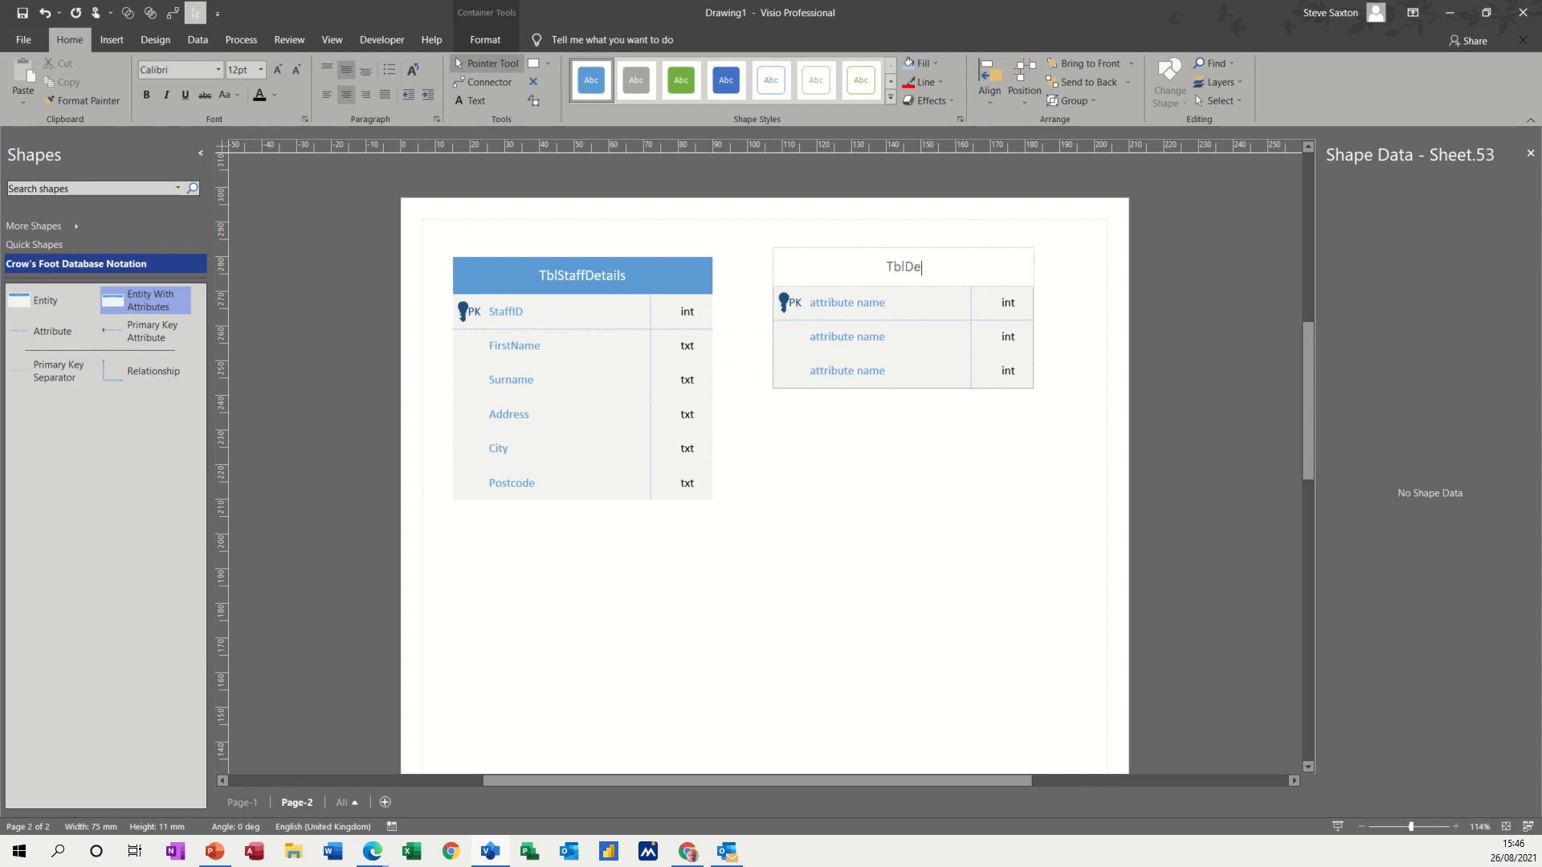
type("pt")
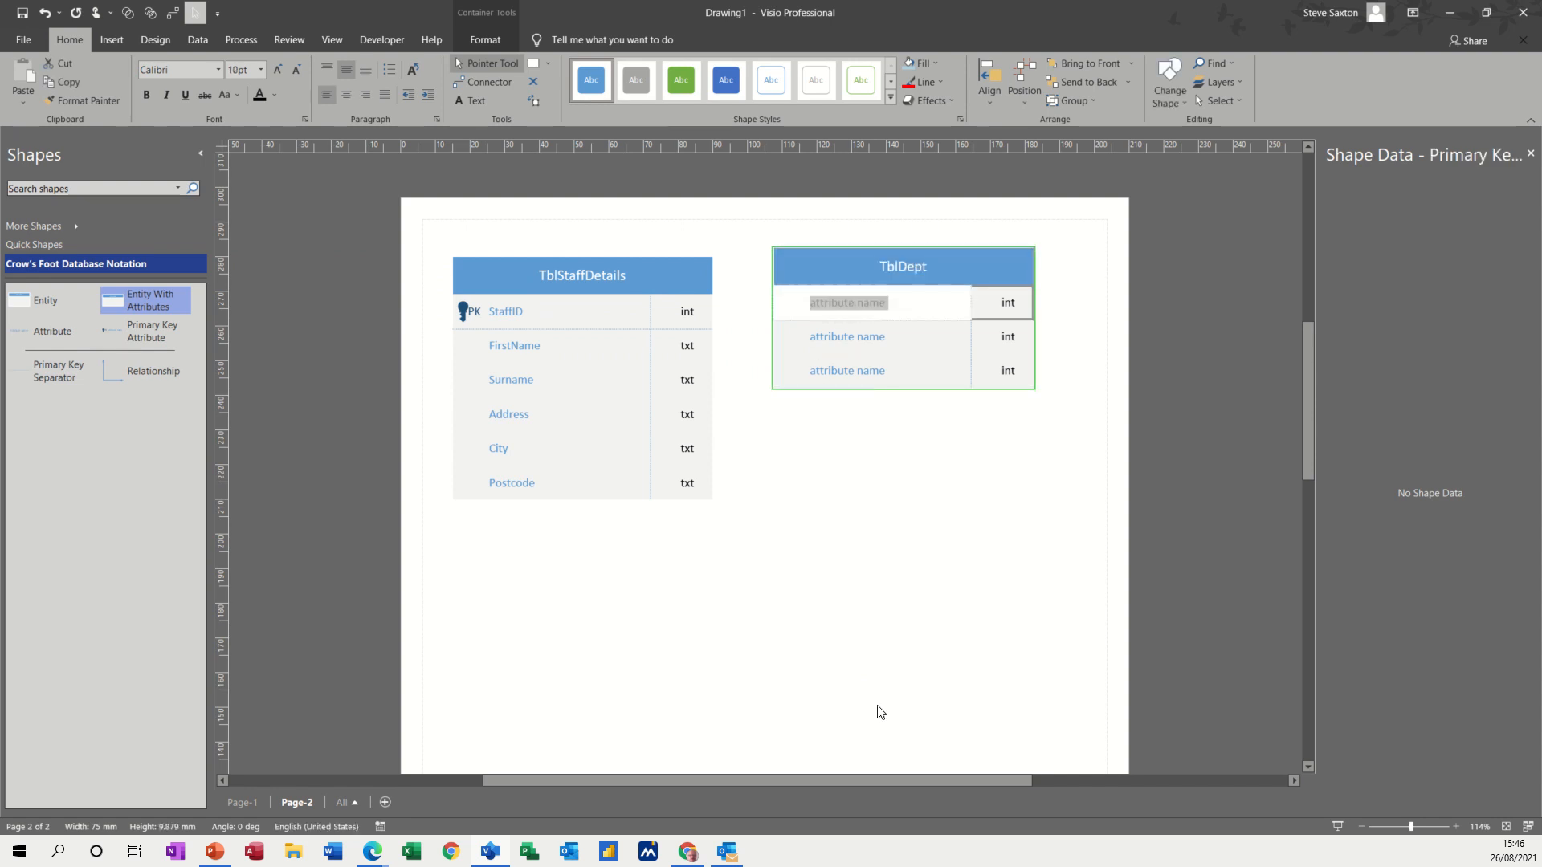
type("Dept")
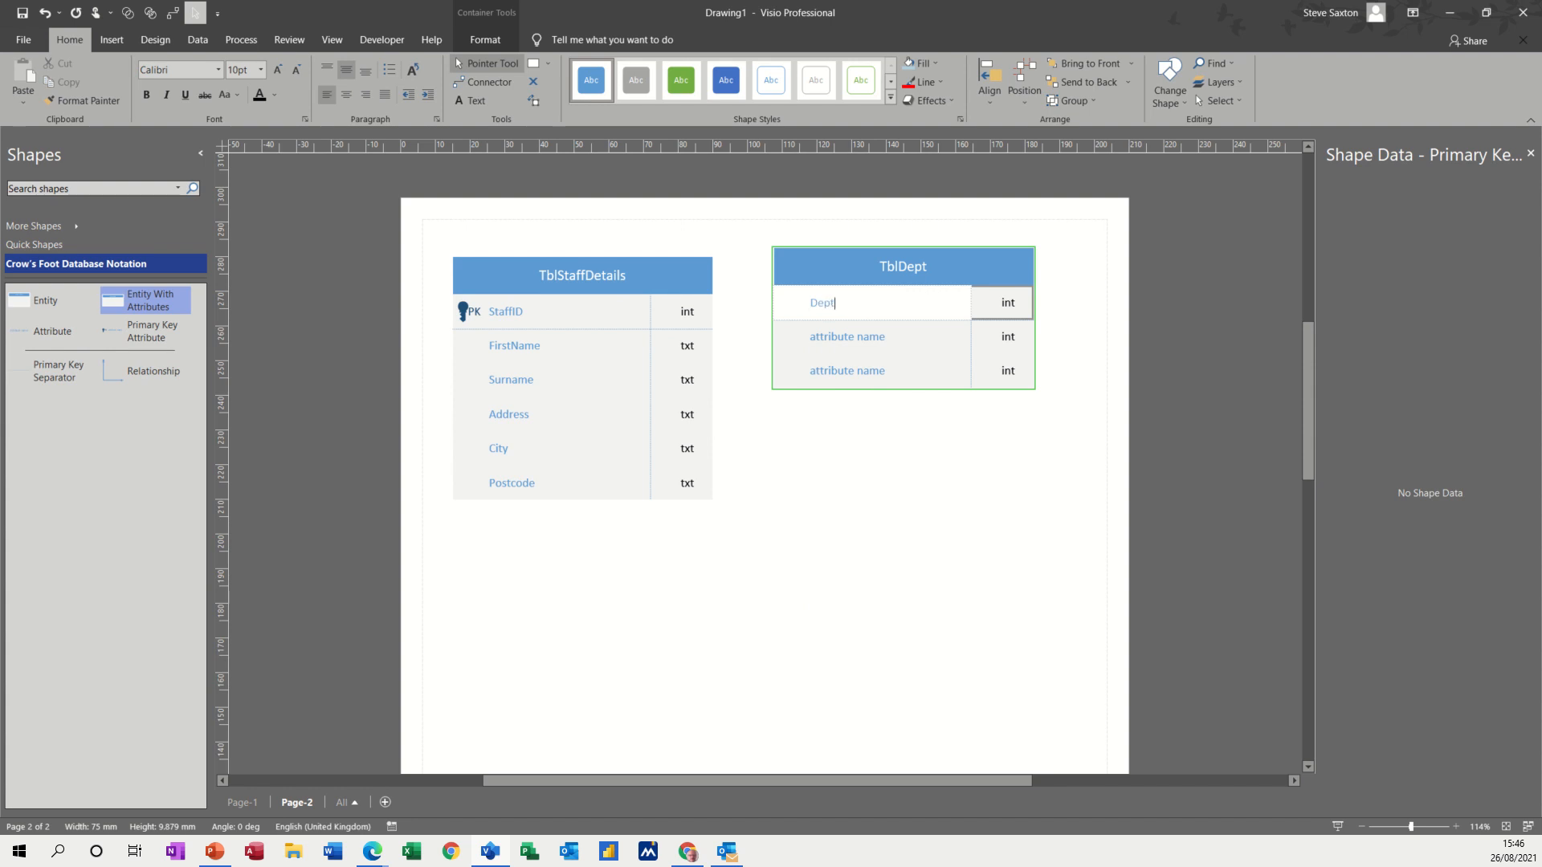
type("ID")
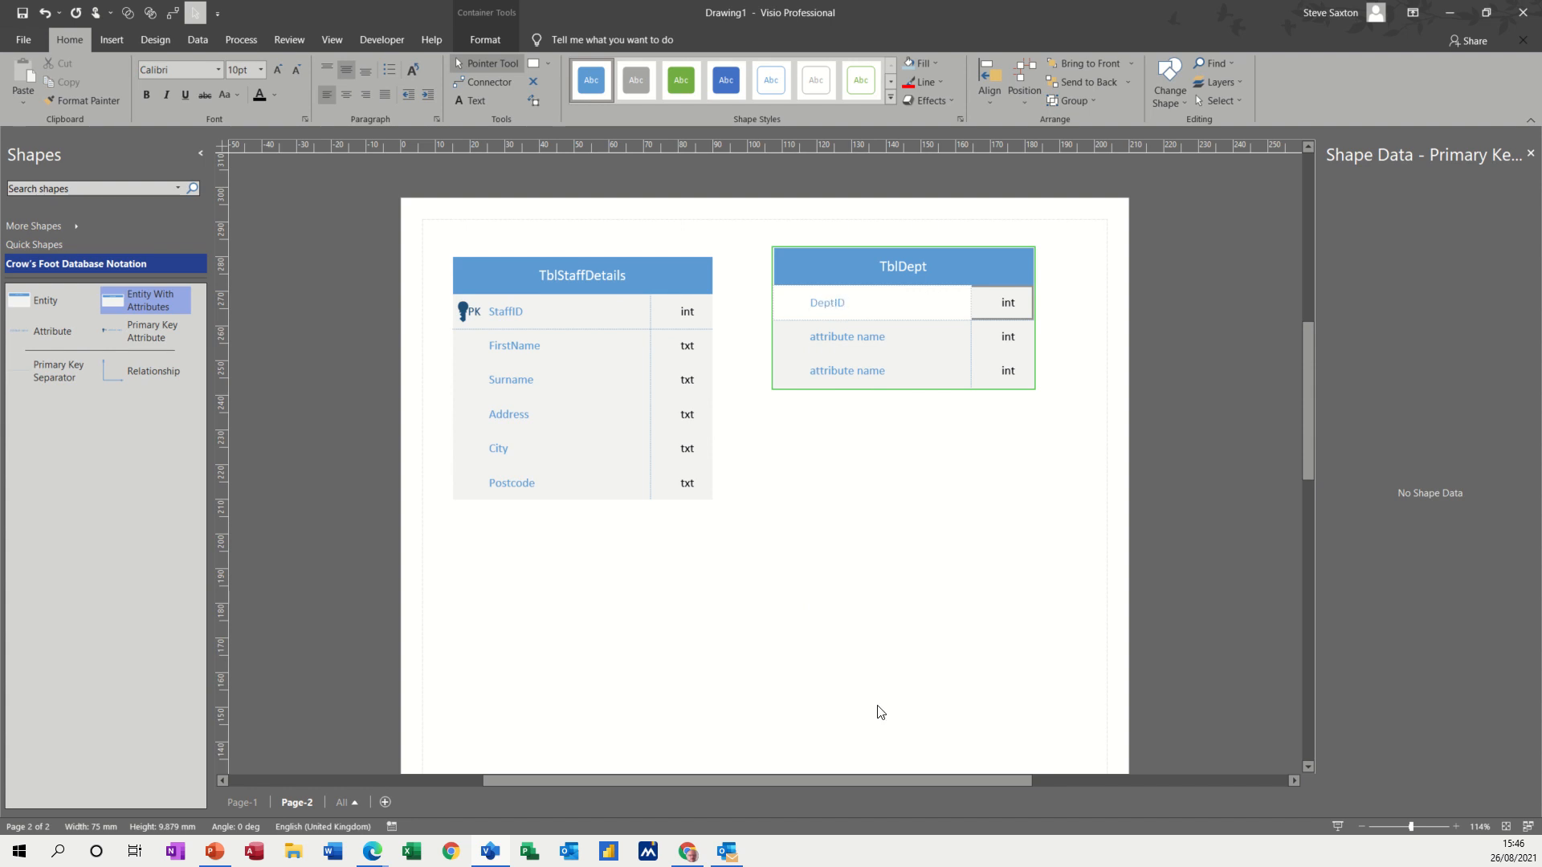
mouse_move(840, 334)
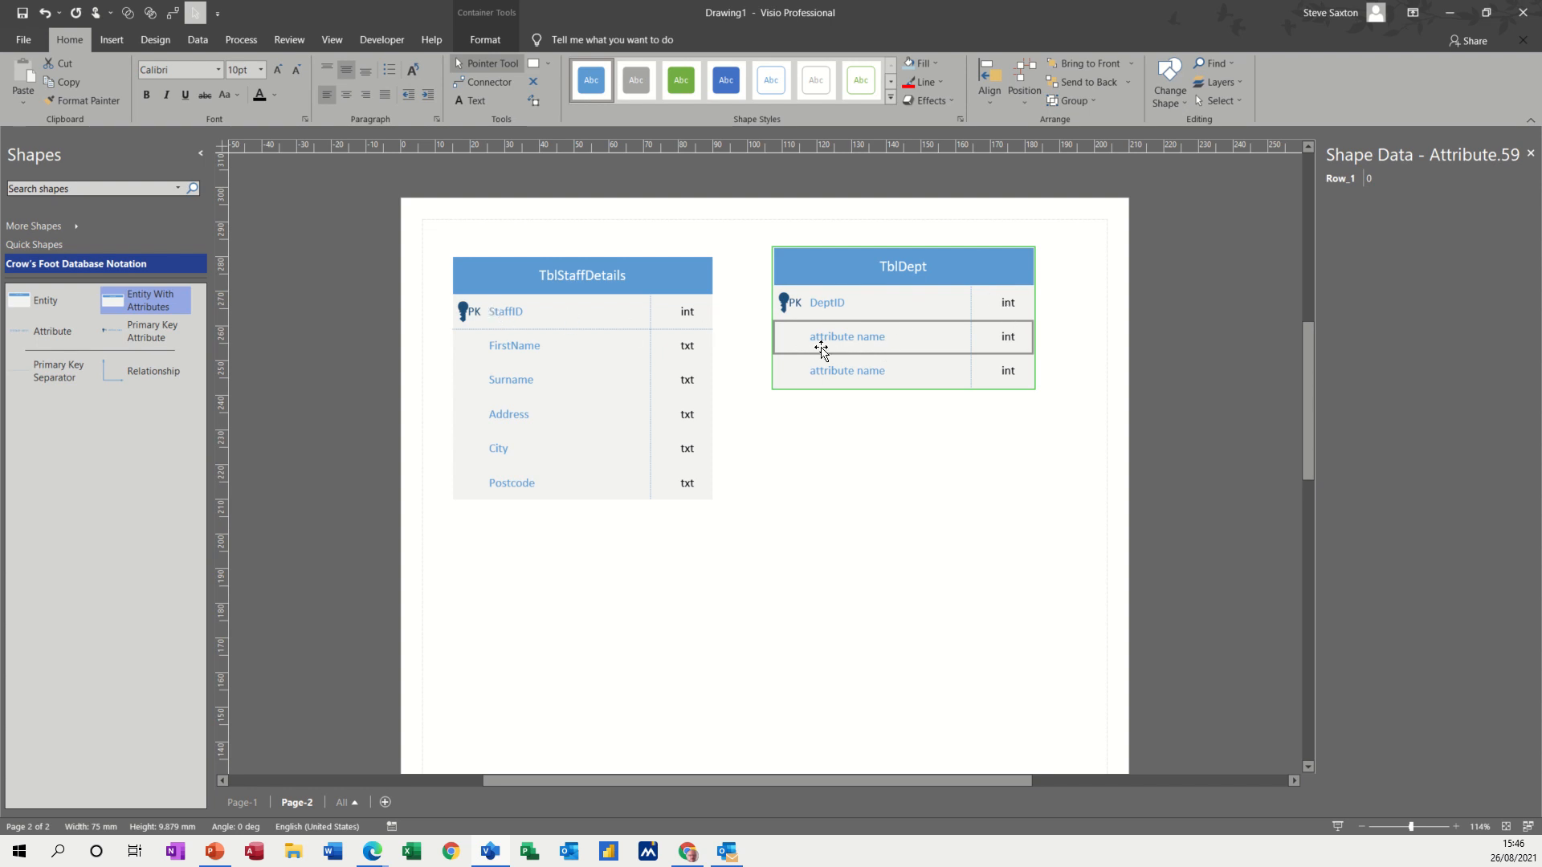
- Rename TblDept's second and third attributes to StaffID and Building
double_click(846, 335)
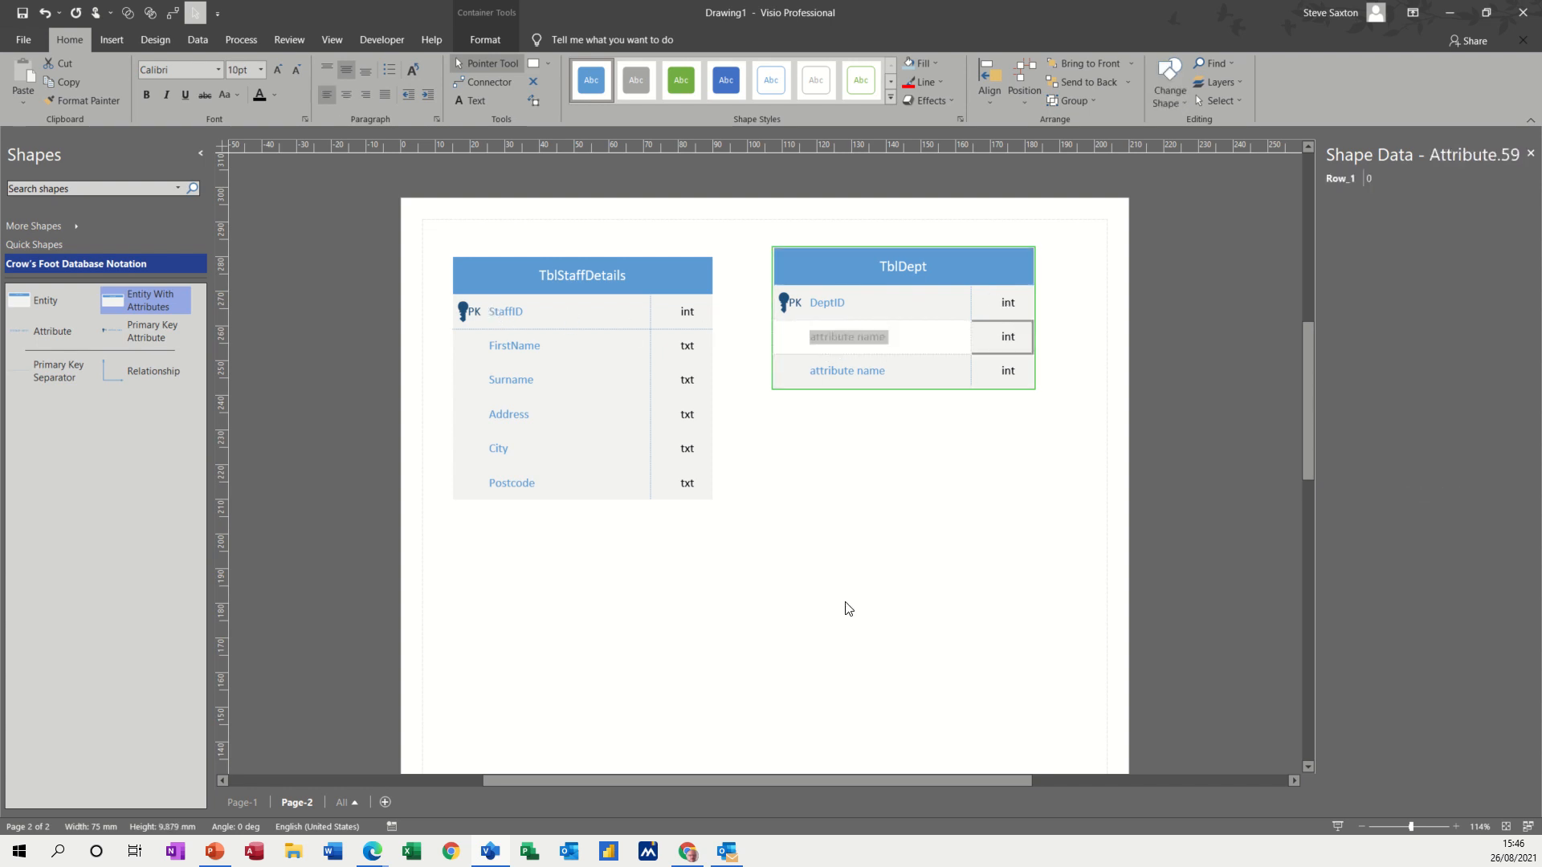
type("StaffI")
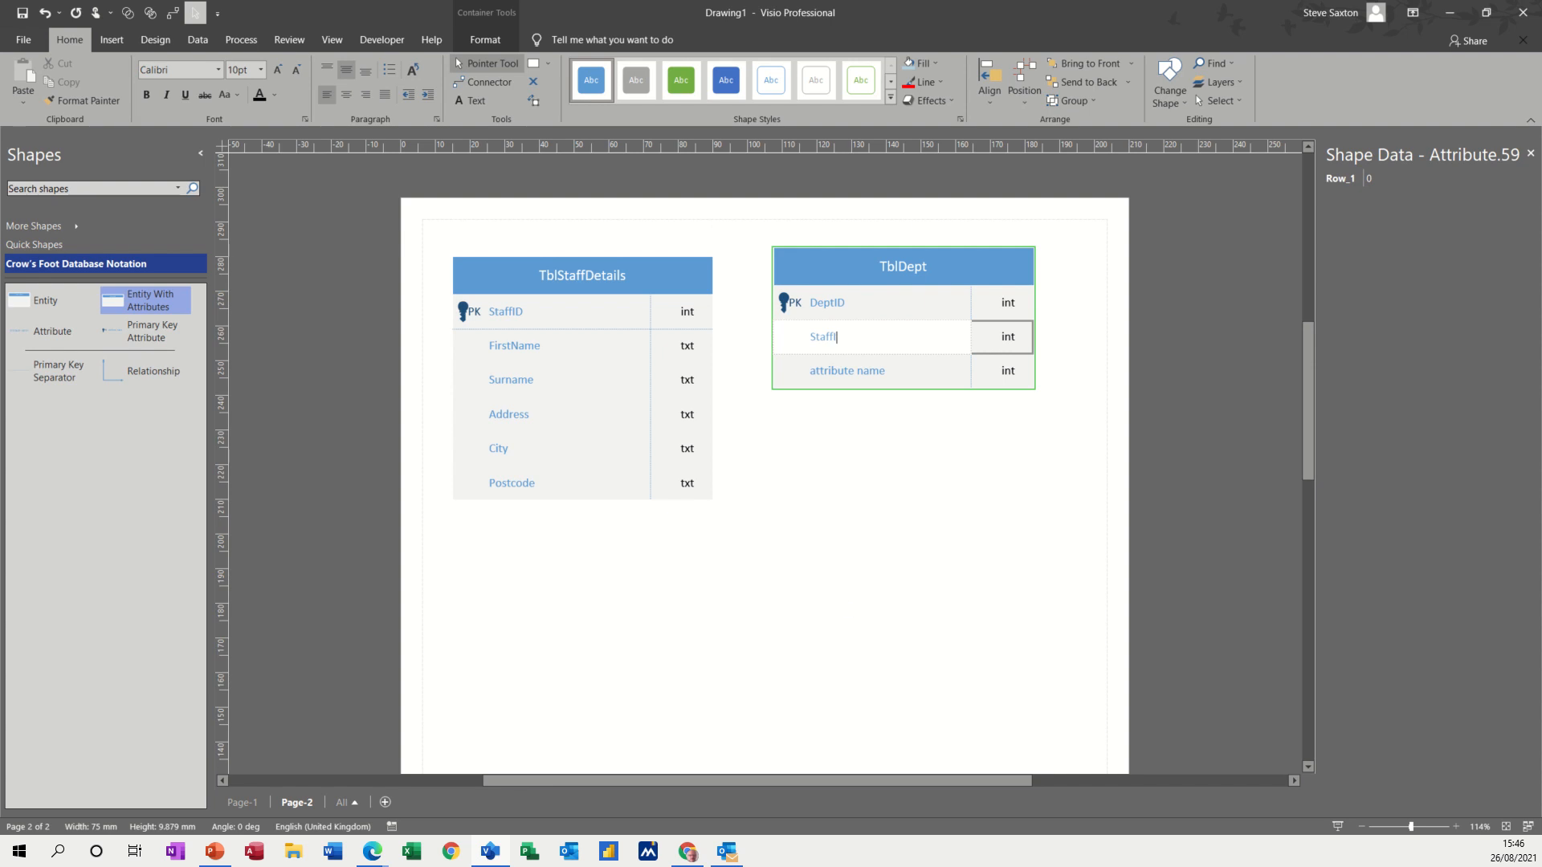
type("D")
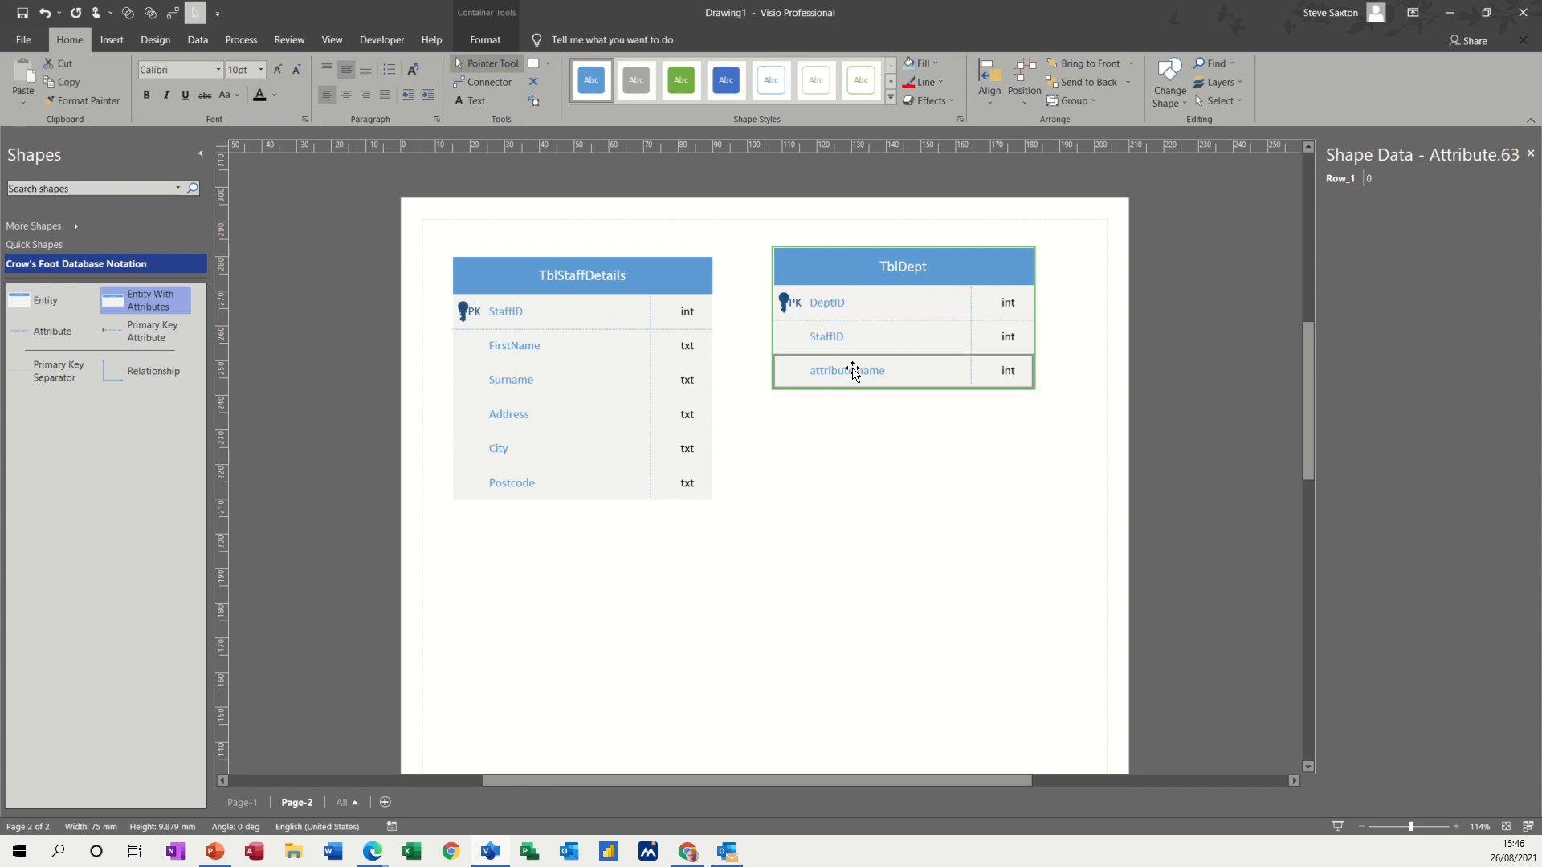
double_click(846, 371)
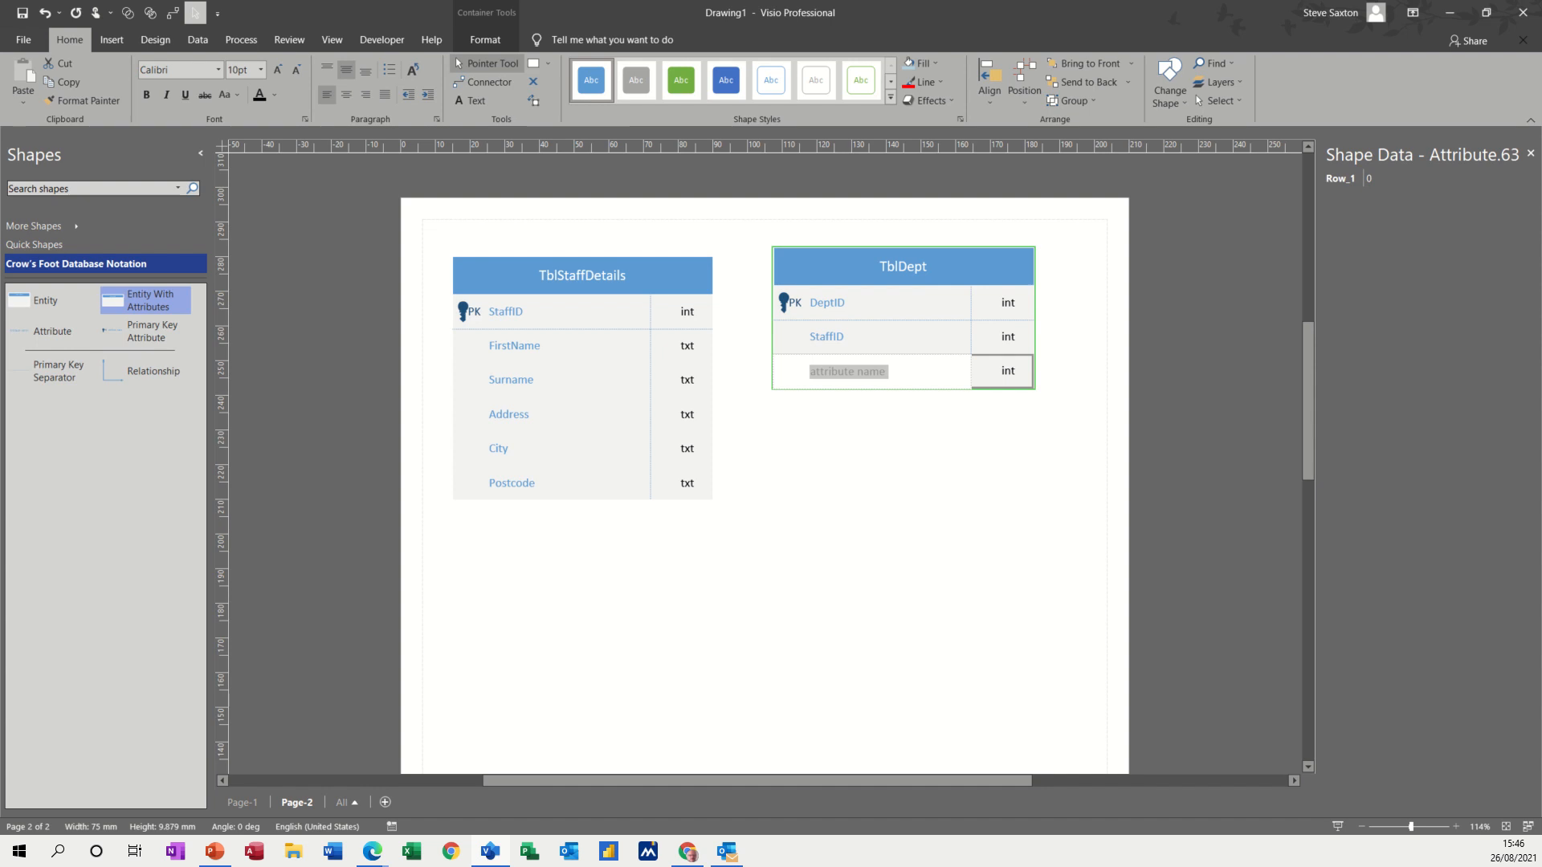
type("Building")
left_click(1001, 371)
type("txt")
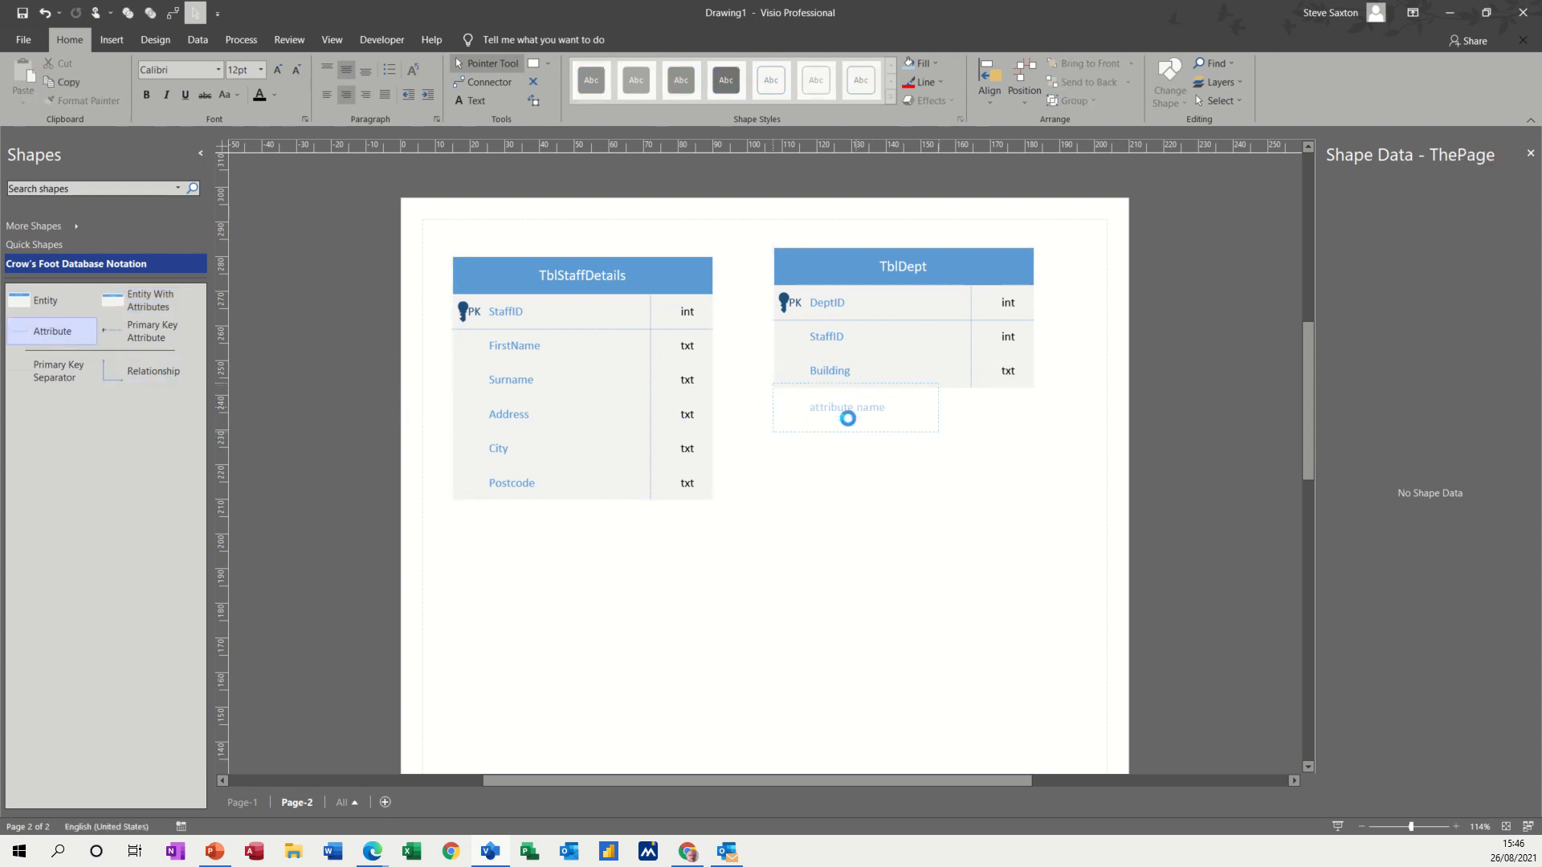
- Add a fourth TblDept attribute named Location with type txt
left_click(847, 417)
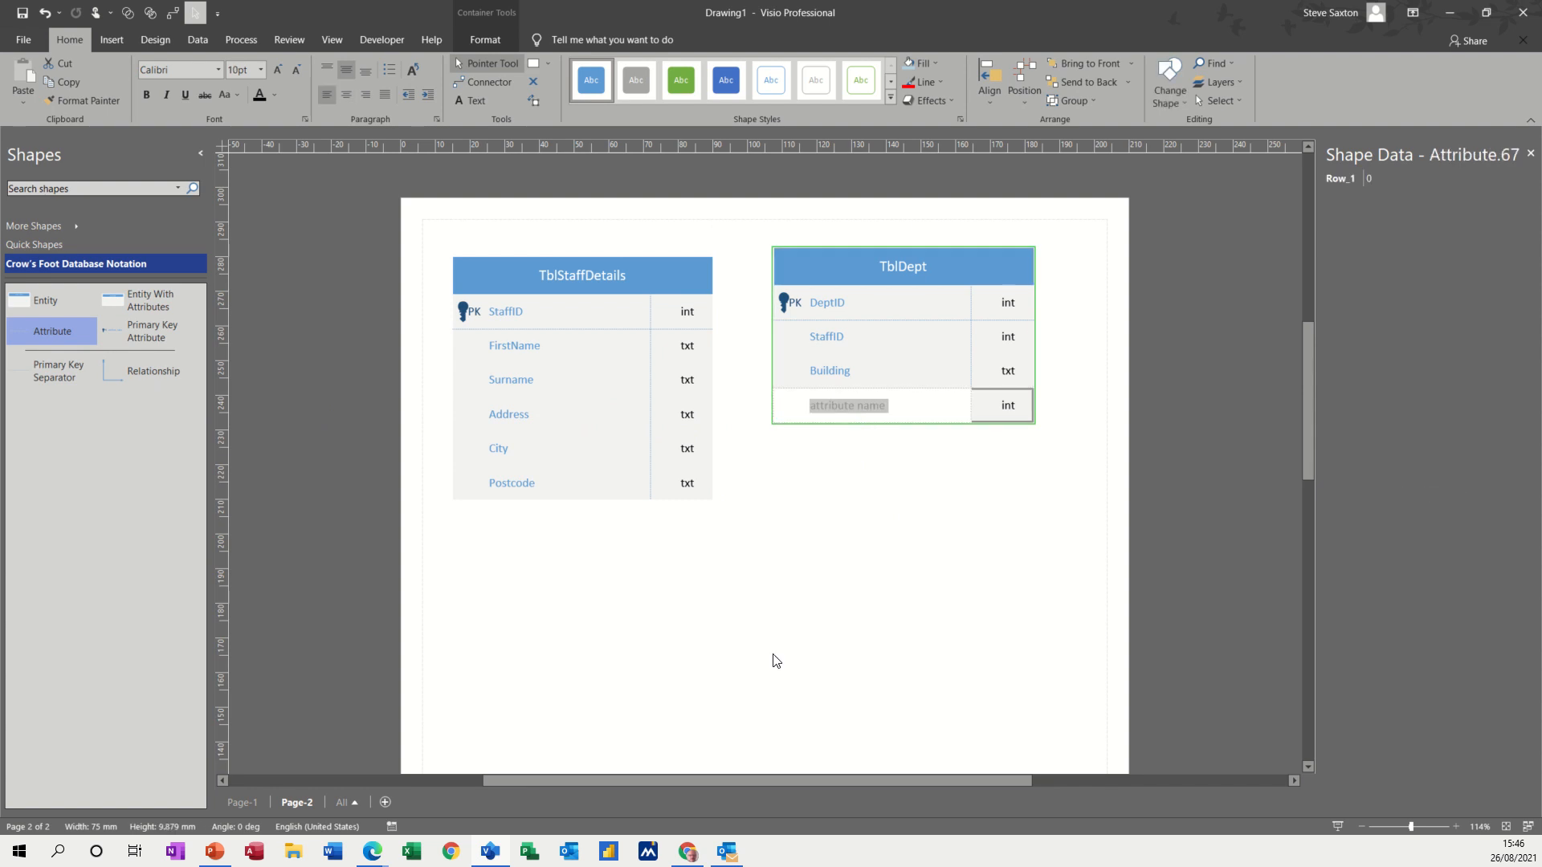
type("Location")
left_click(1001, 405)
type("txt")
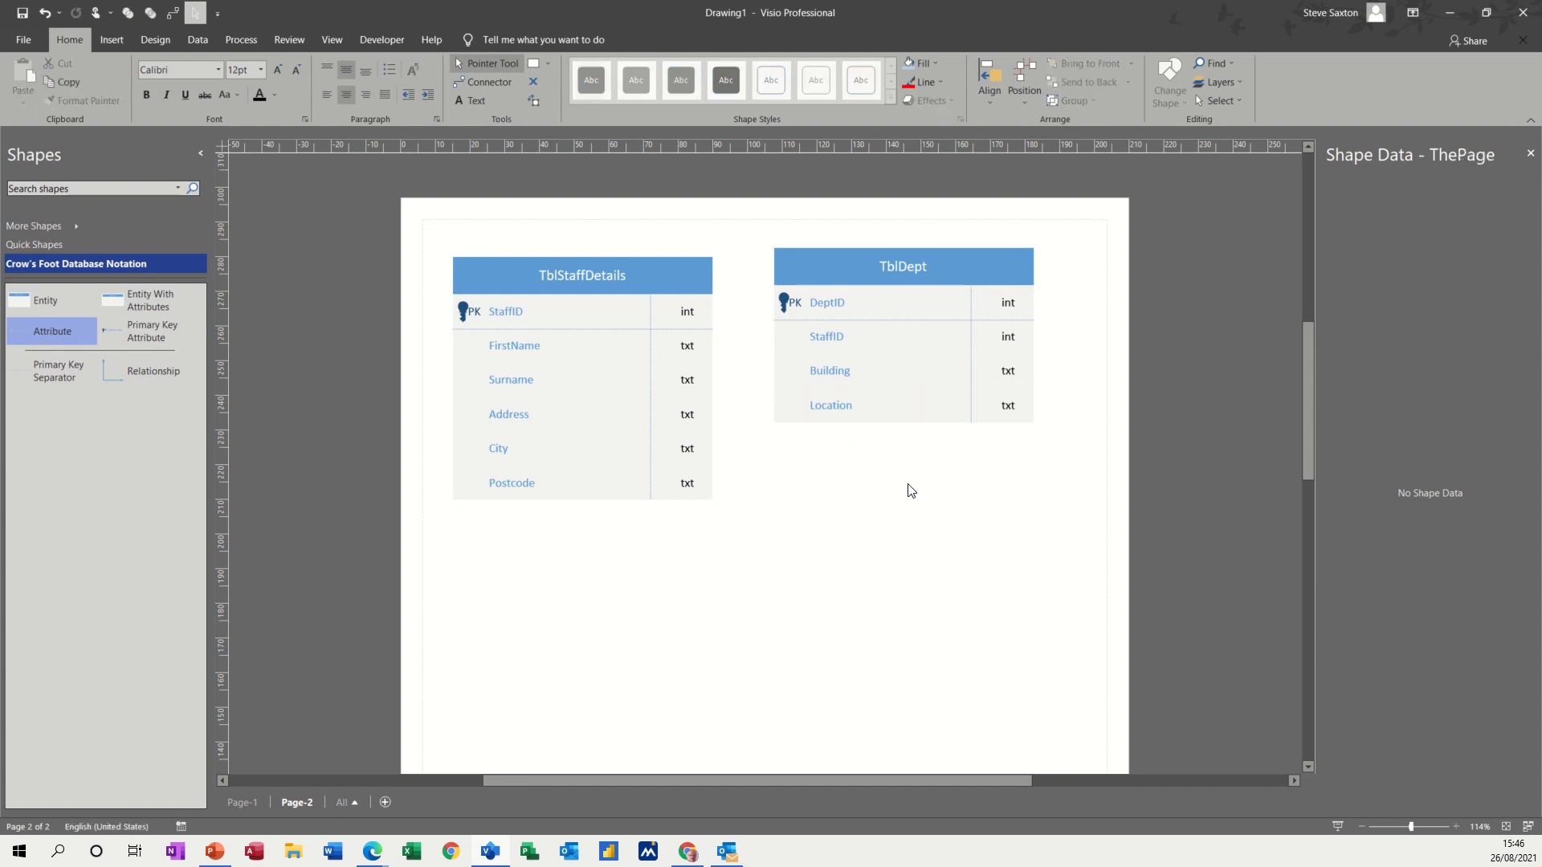
mouse_move(833, 421)
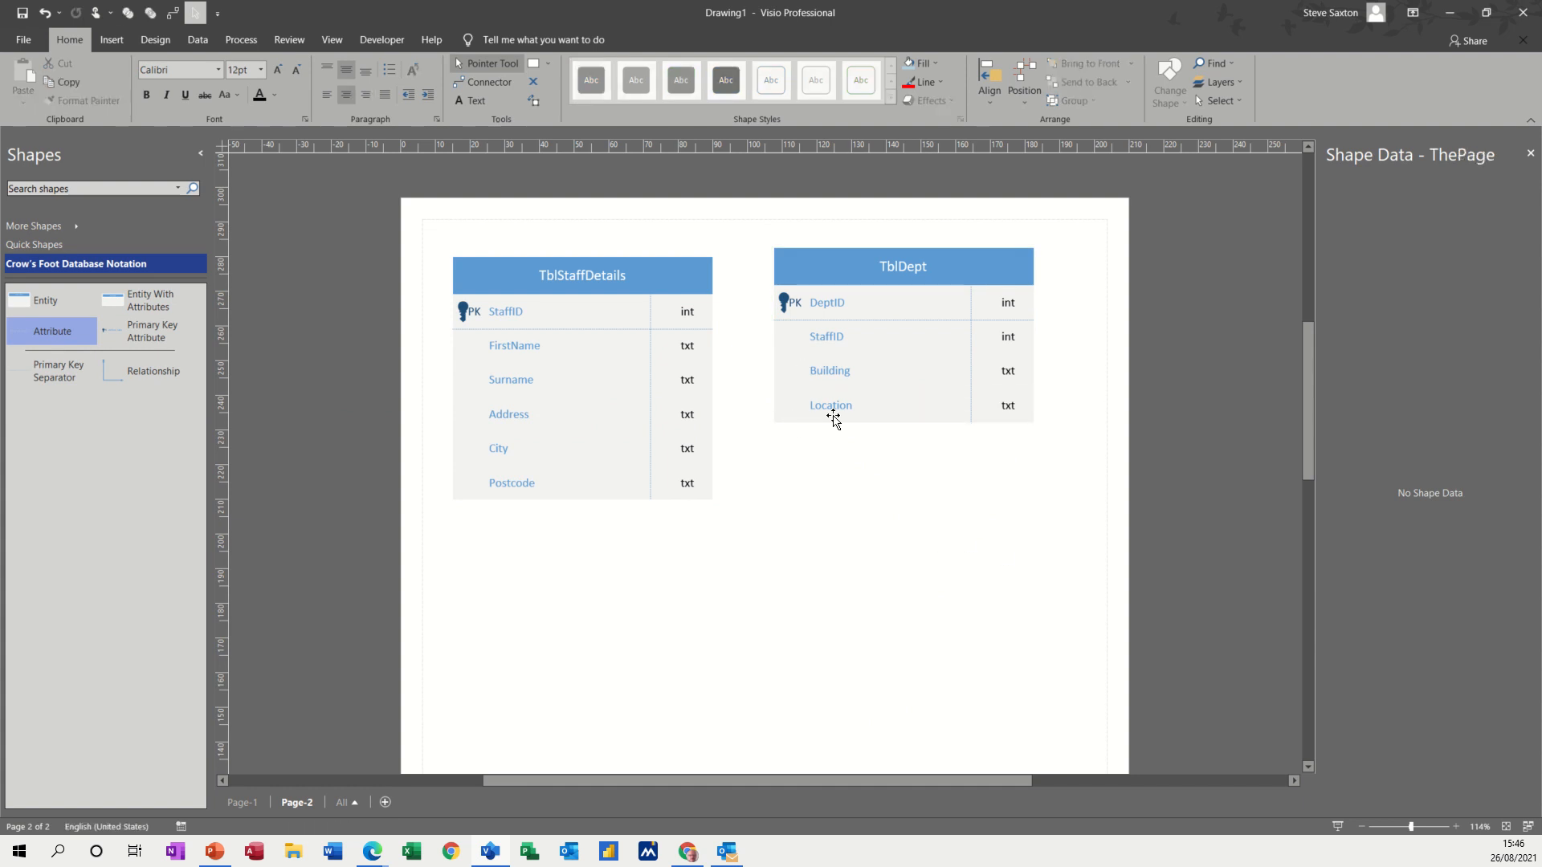
right_click(830, 405)
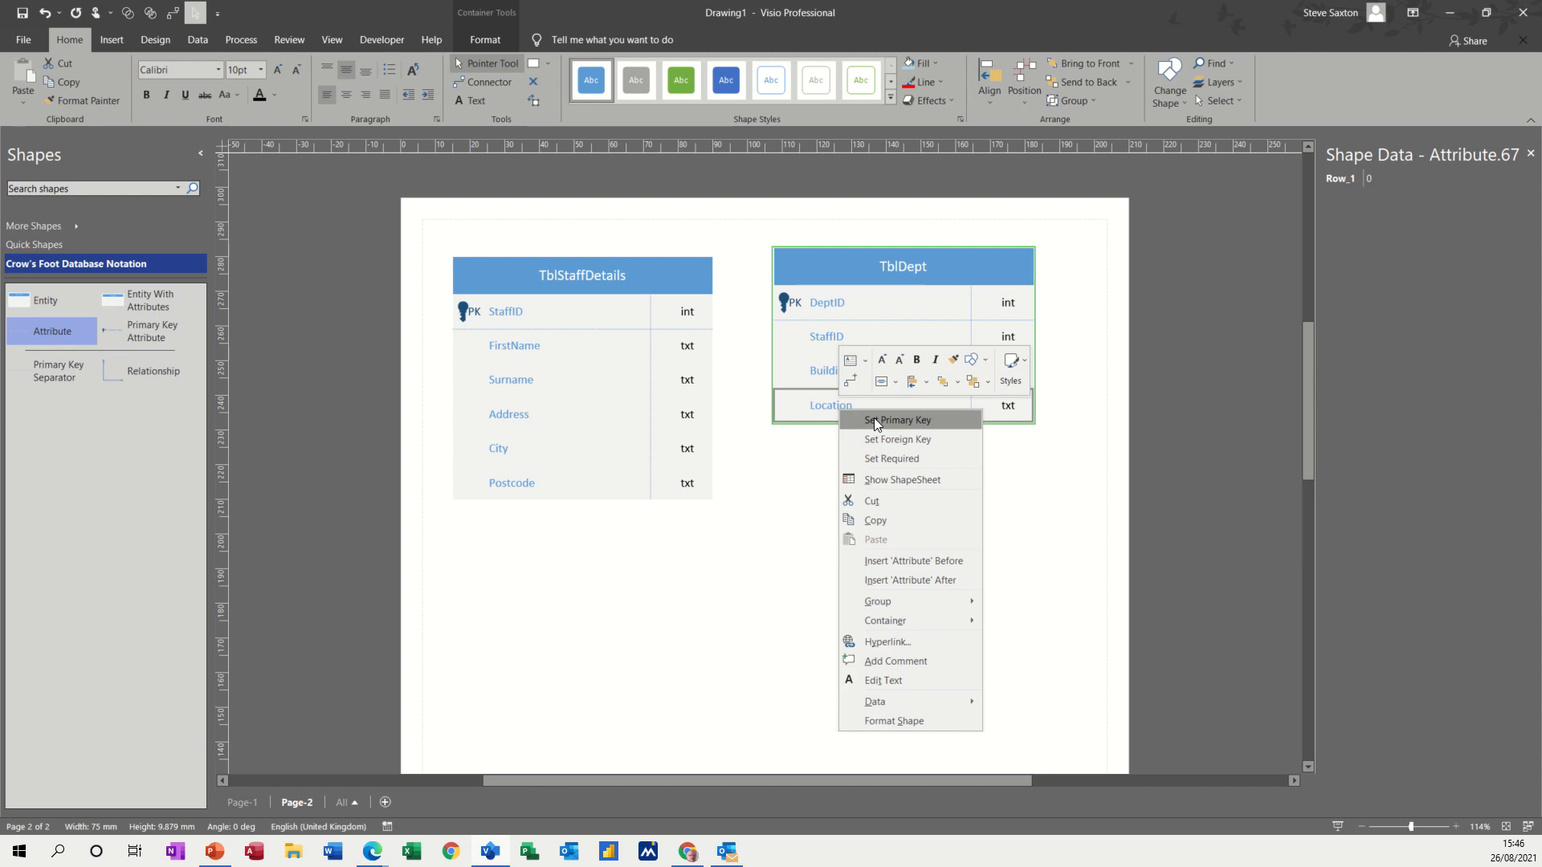
mouse_move(874, 438)
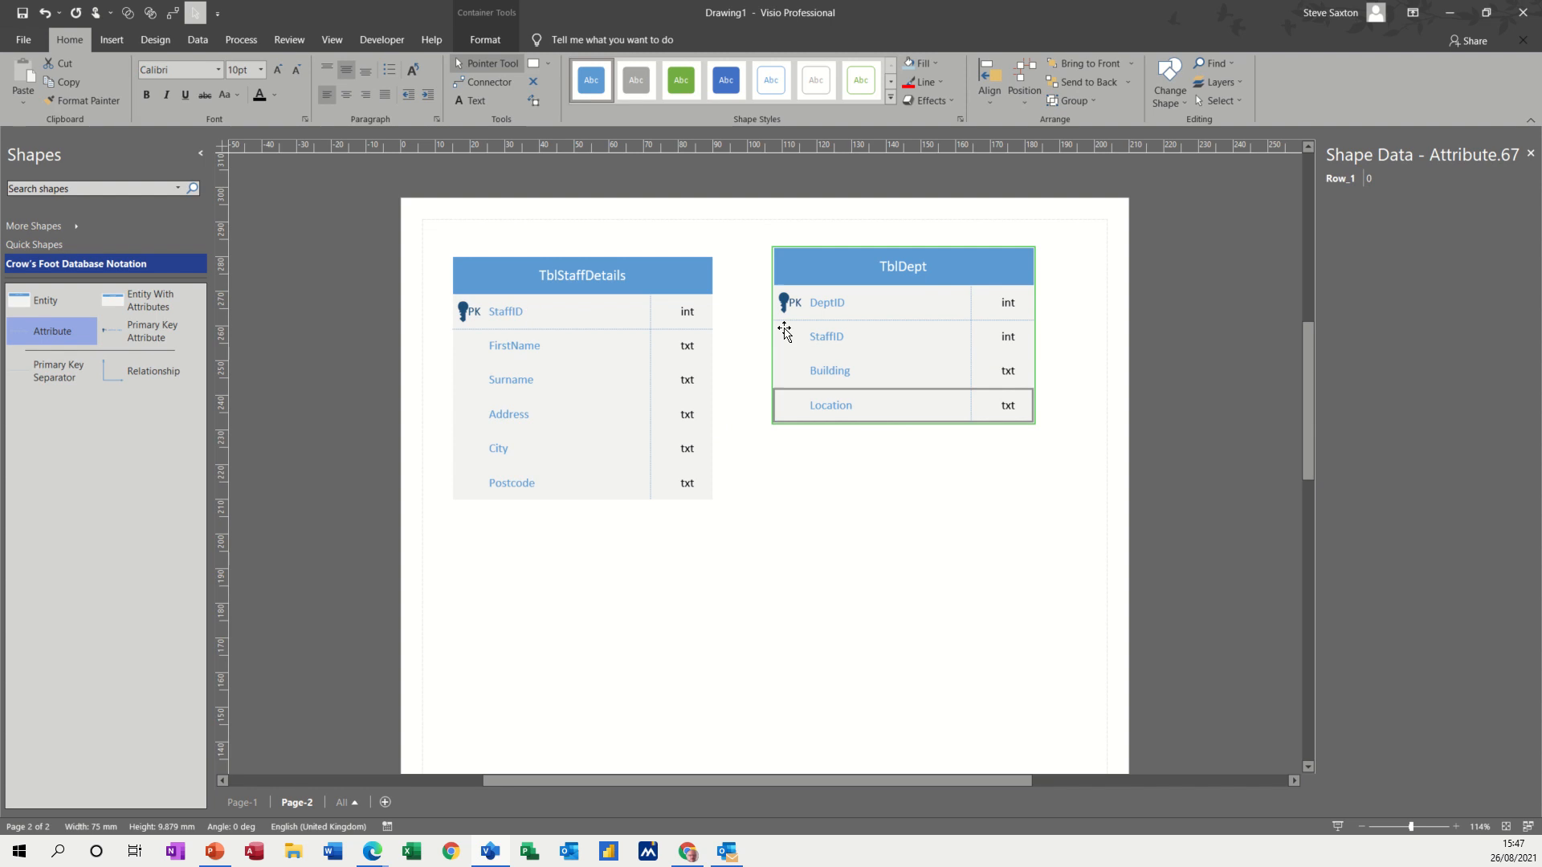
left_click_drag(902, 265, 944, 318)
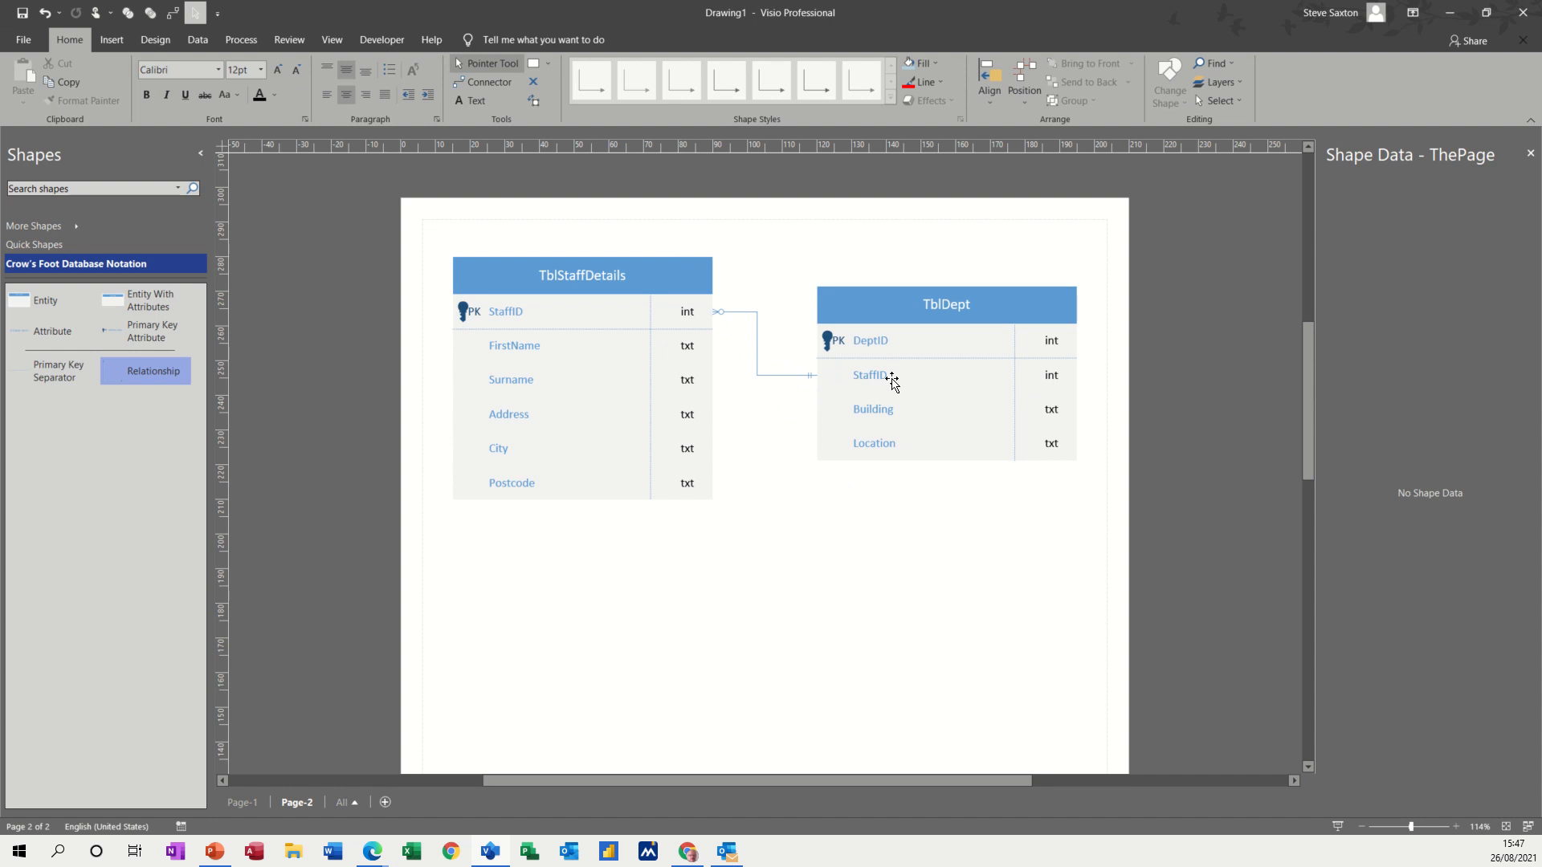
- Select the FirstName attribute in TblStaffDetails after linking the StaffID rows
left_click(514, 345)
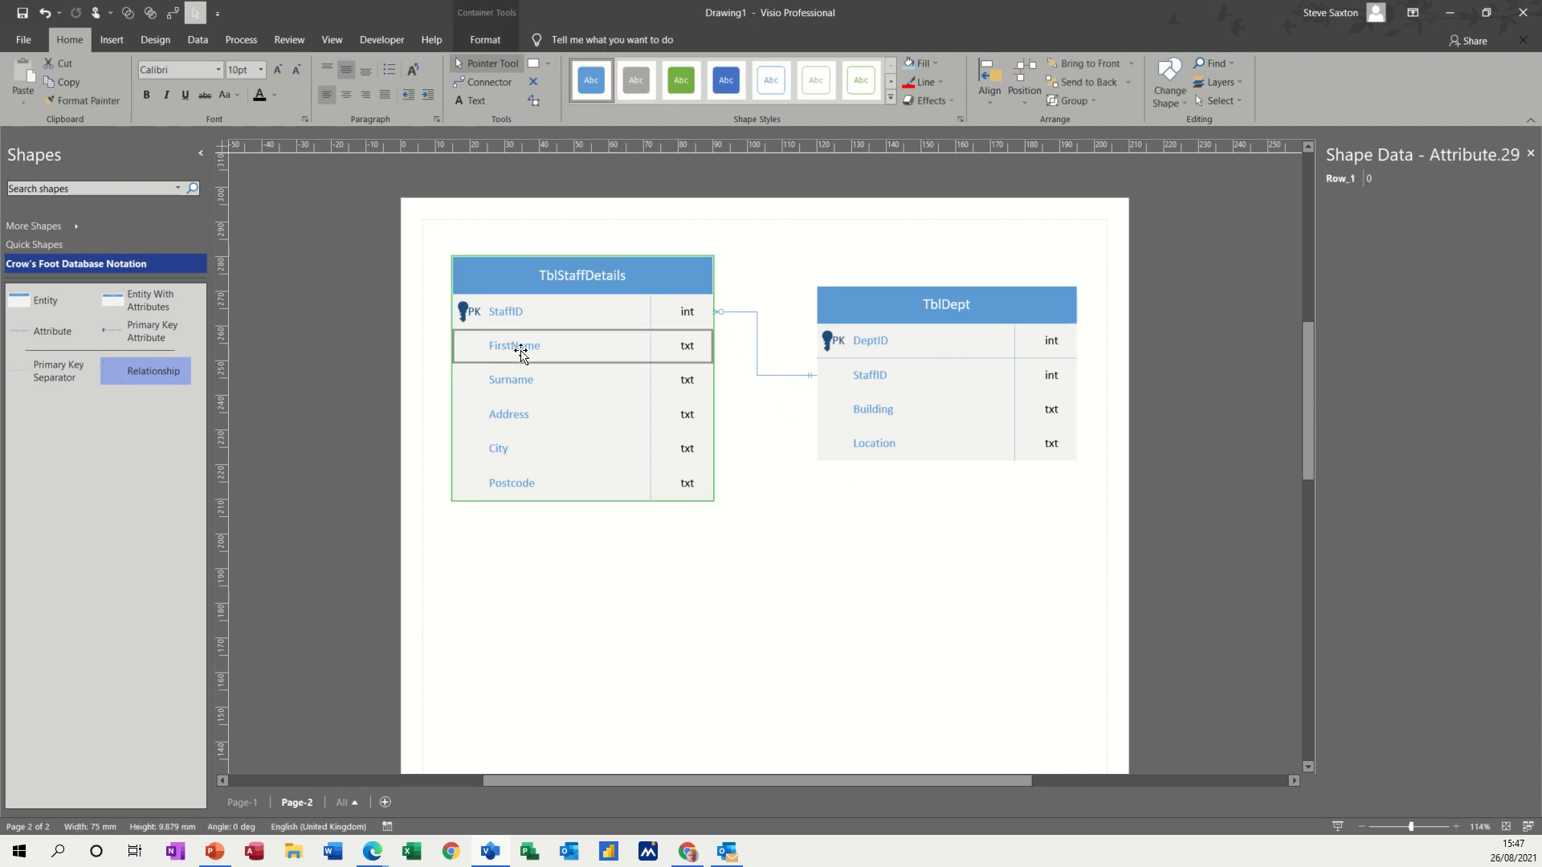
right_click(513, 345)
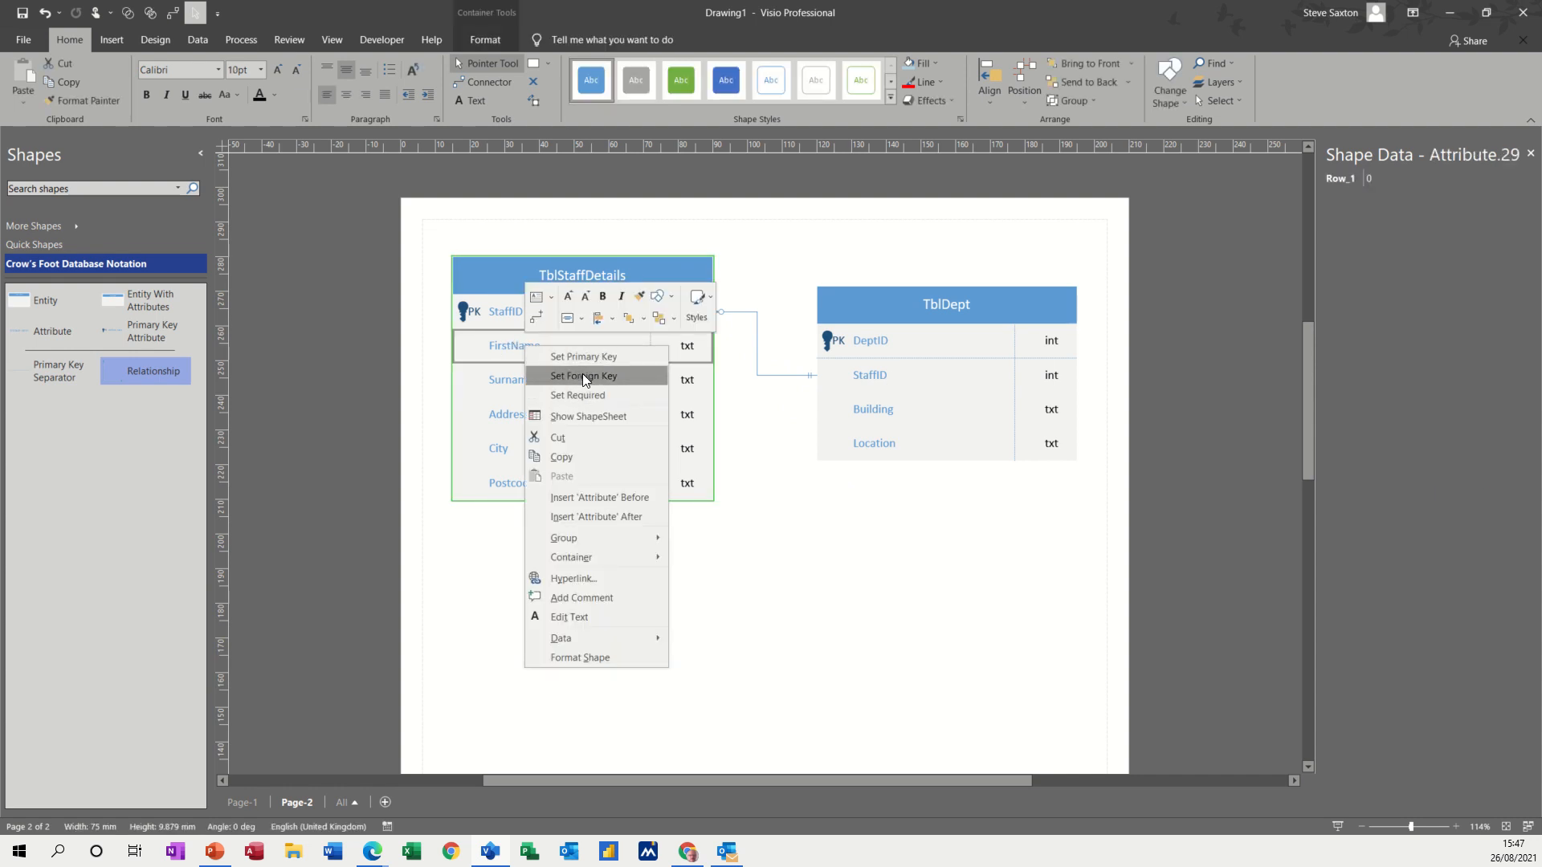
mouse_move(585, 515)
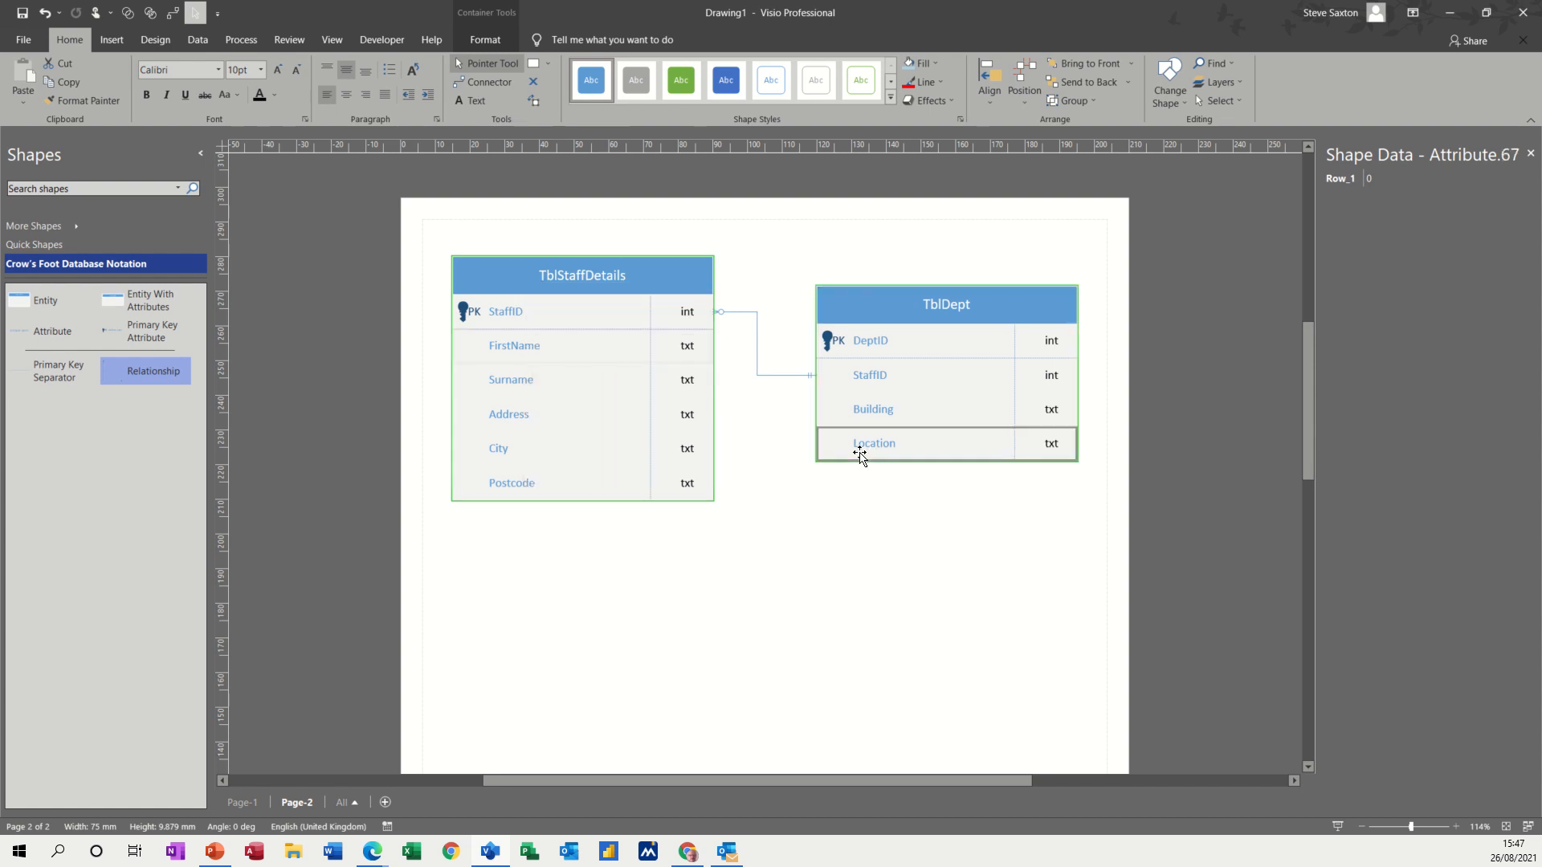
right_click(873, 443)
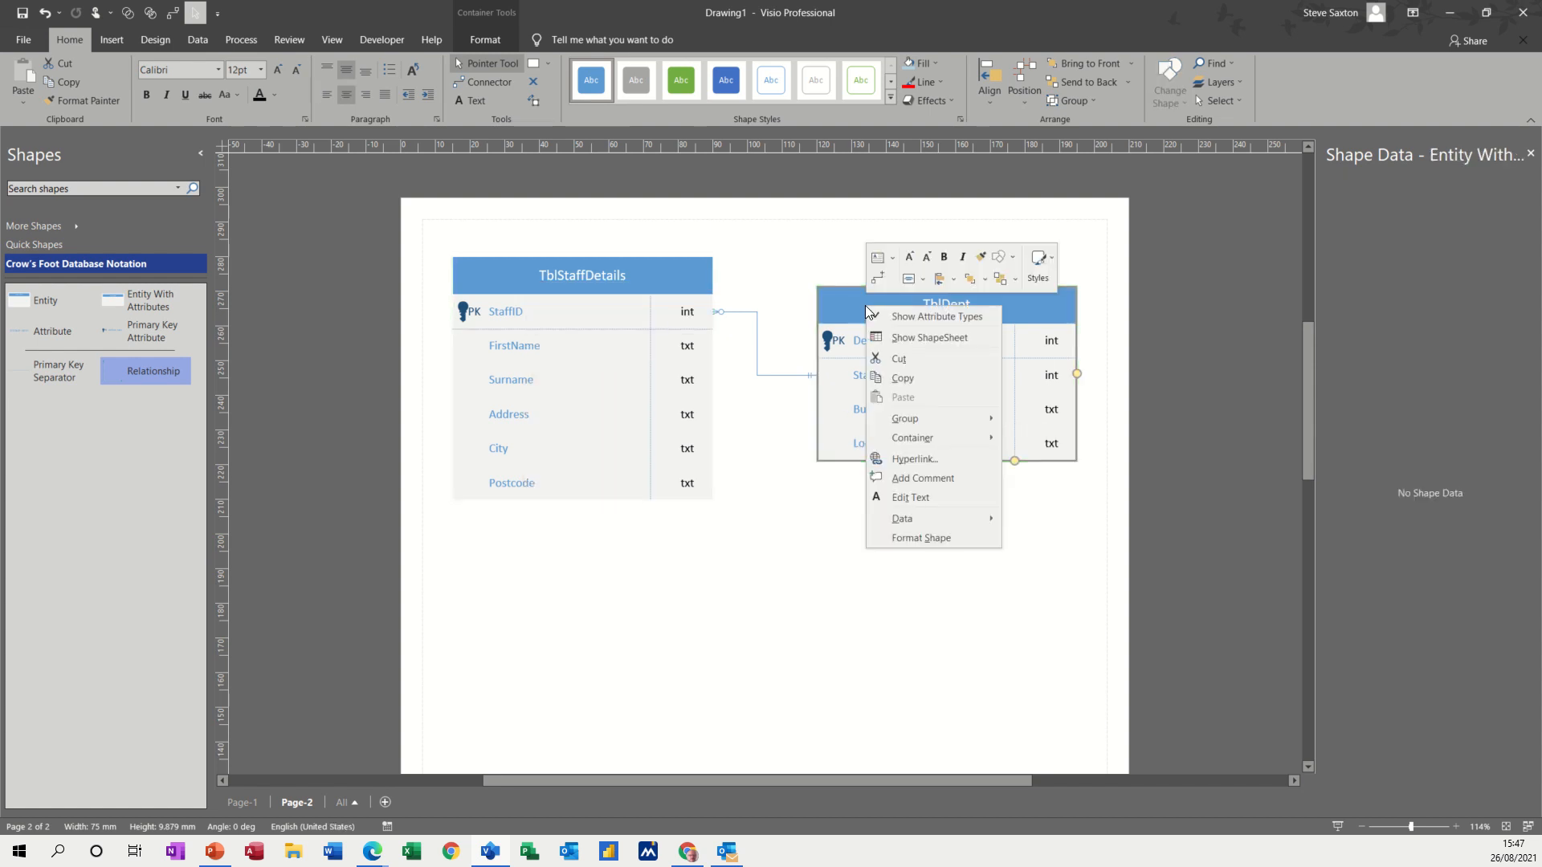
mouse_move(912, 457)
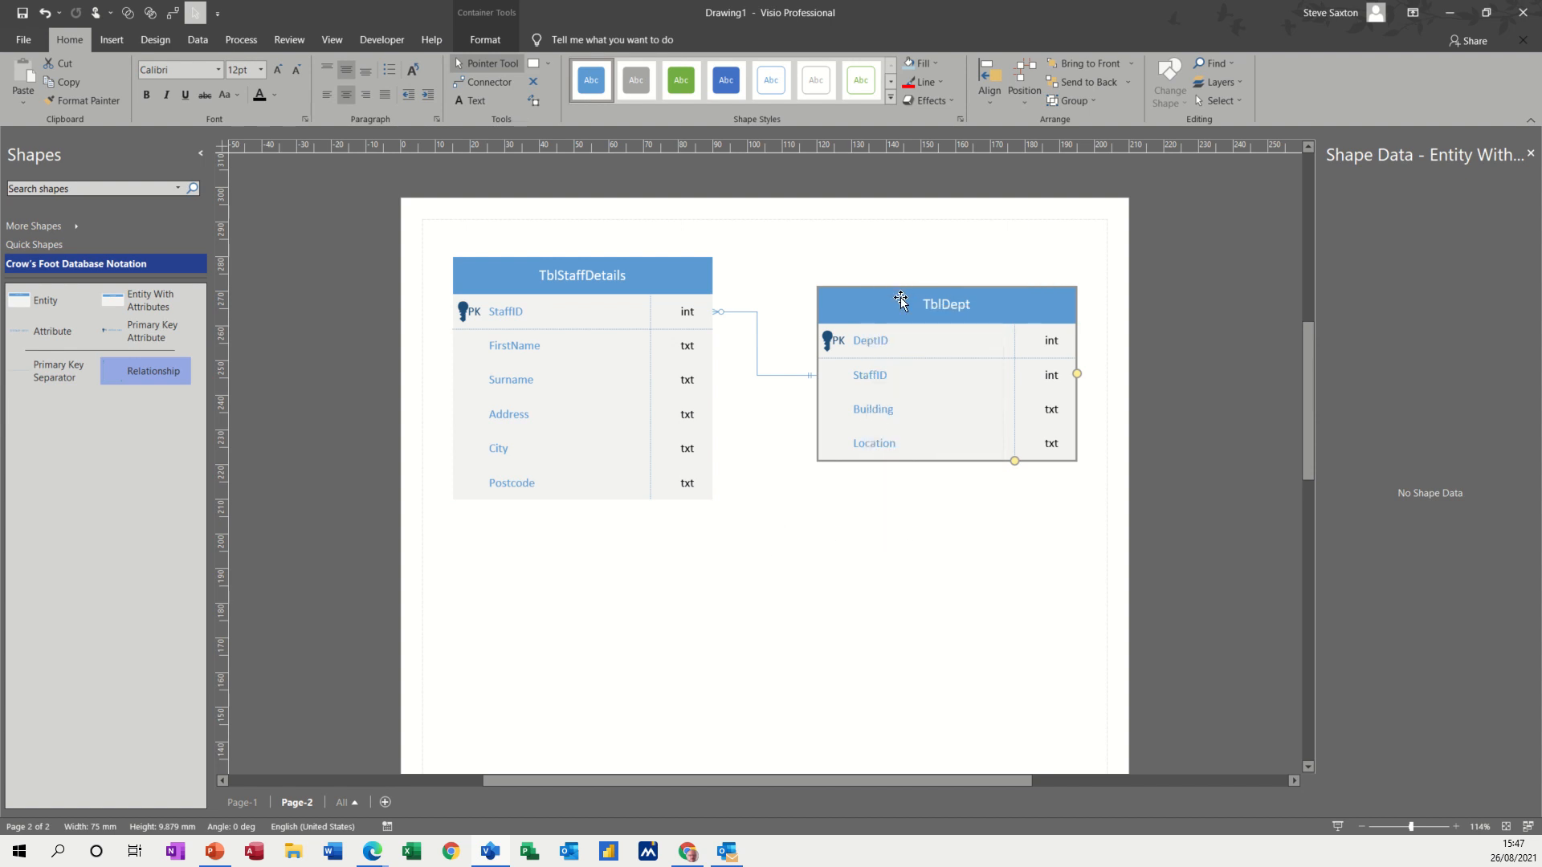
- Move TblDept beside TblStaffDetails and line up the tops of both tables
left_click_drag(944, 303, 911, 288)
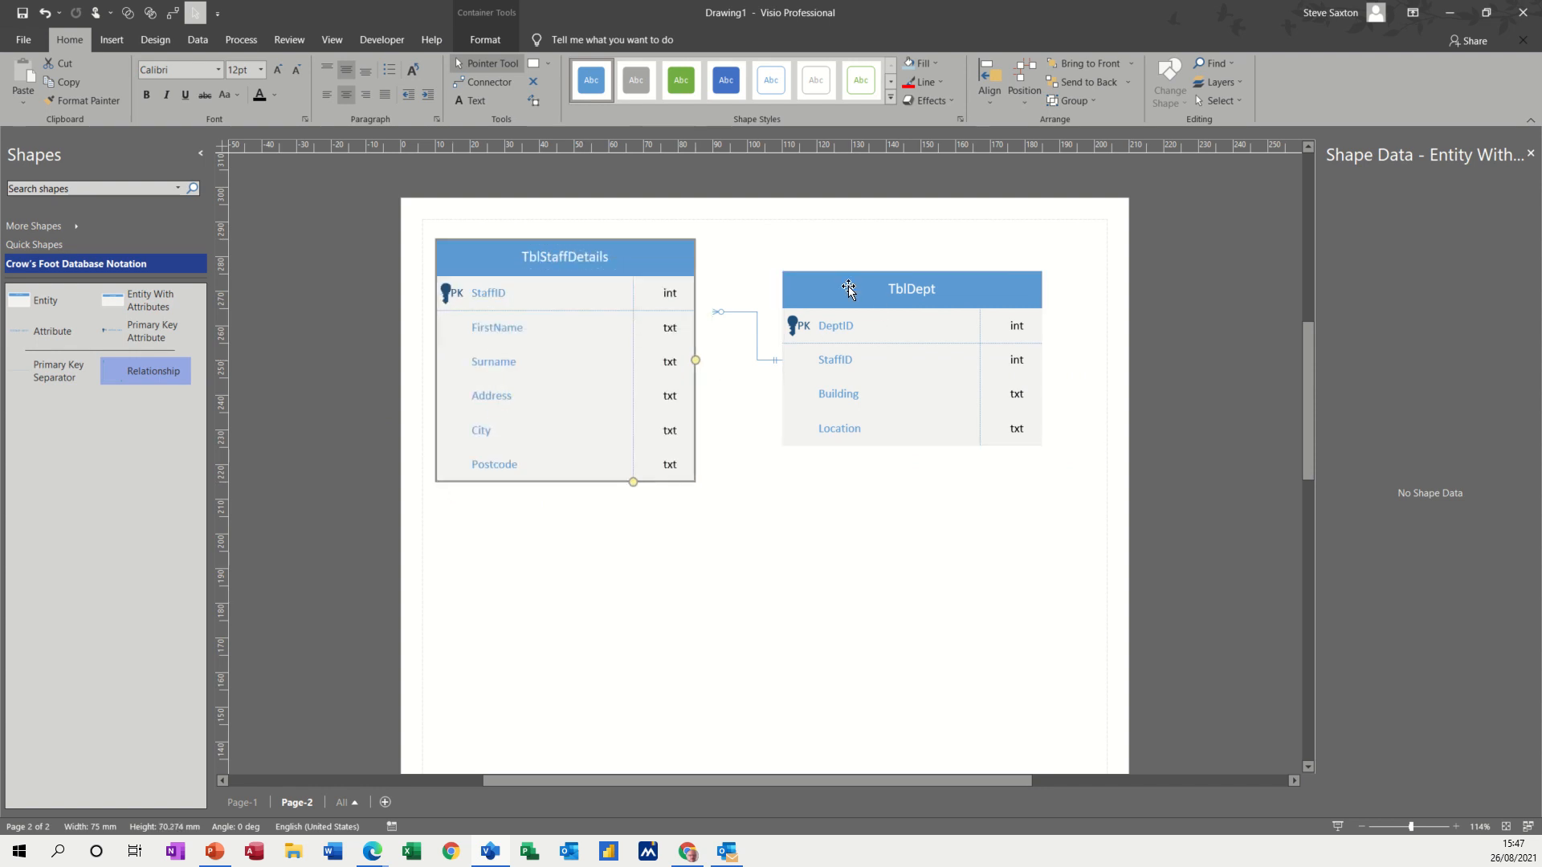
left_click(718, 311)
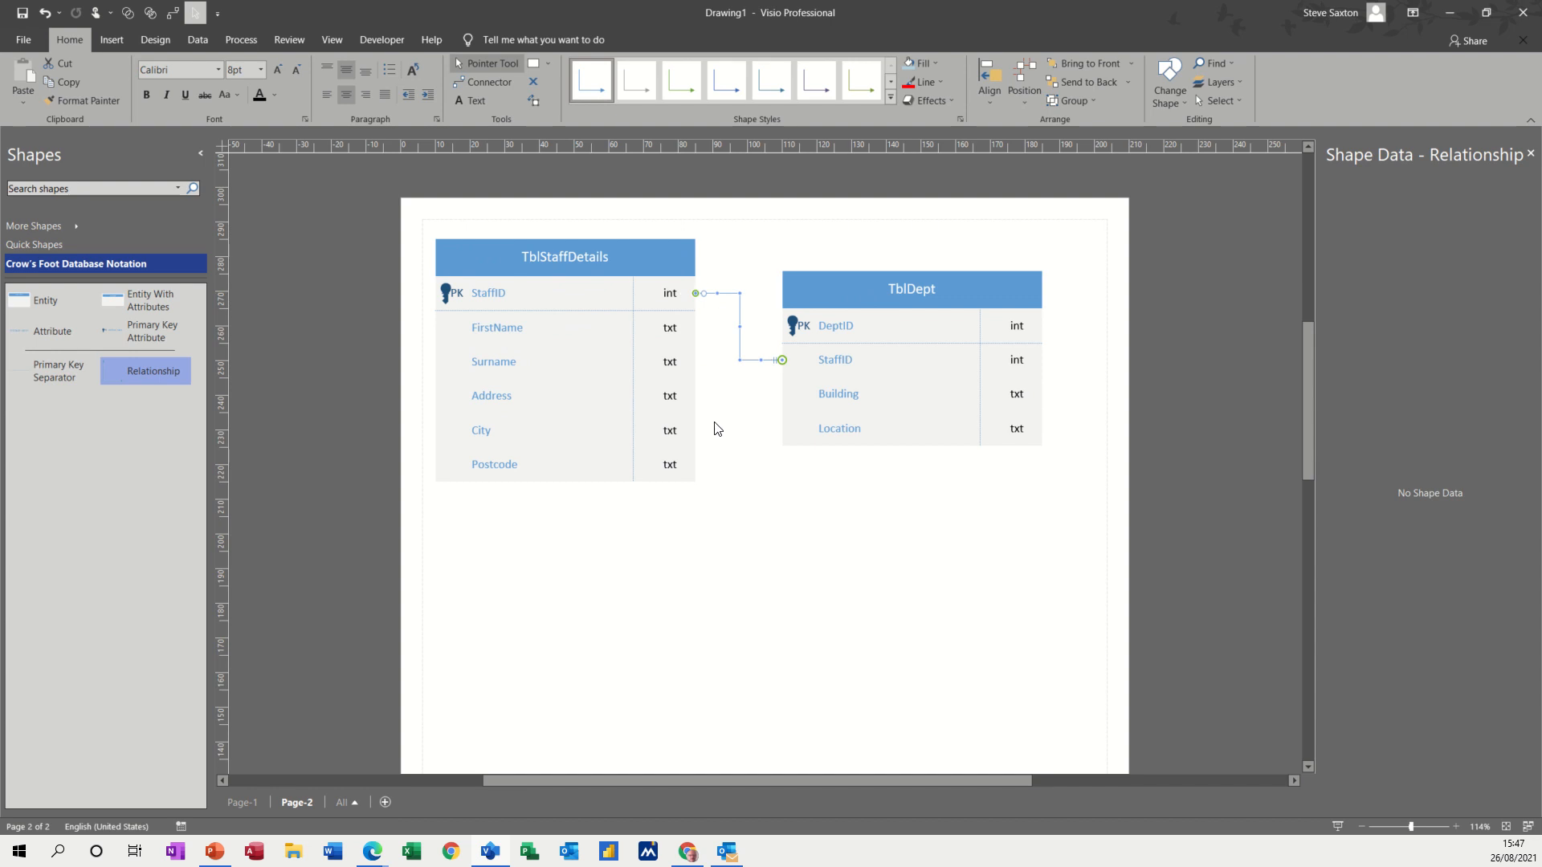
left_click_drag(910, 287, 945, 326)
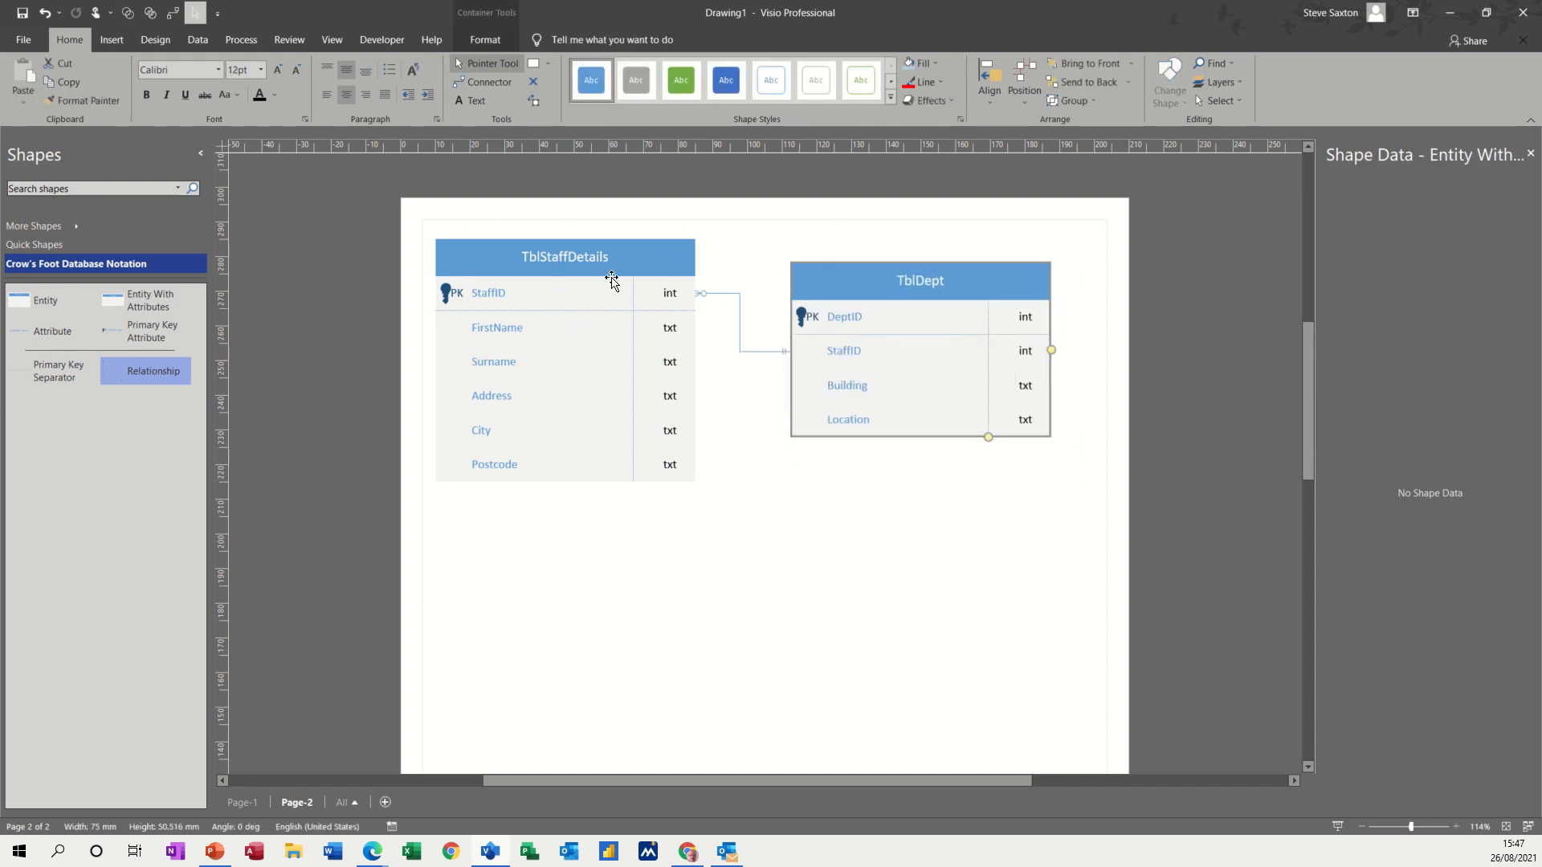
left_click_drag(610, 279, 594, 262)
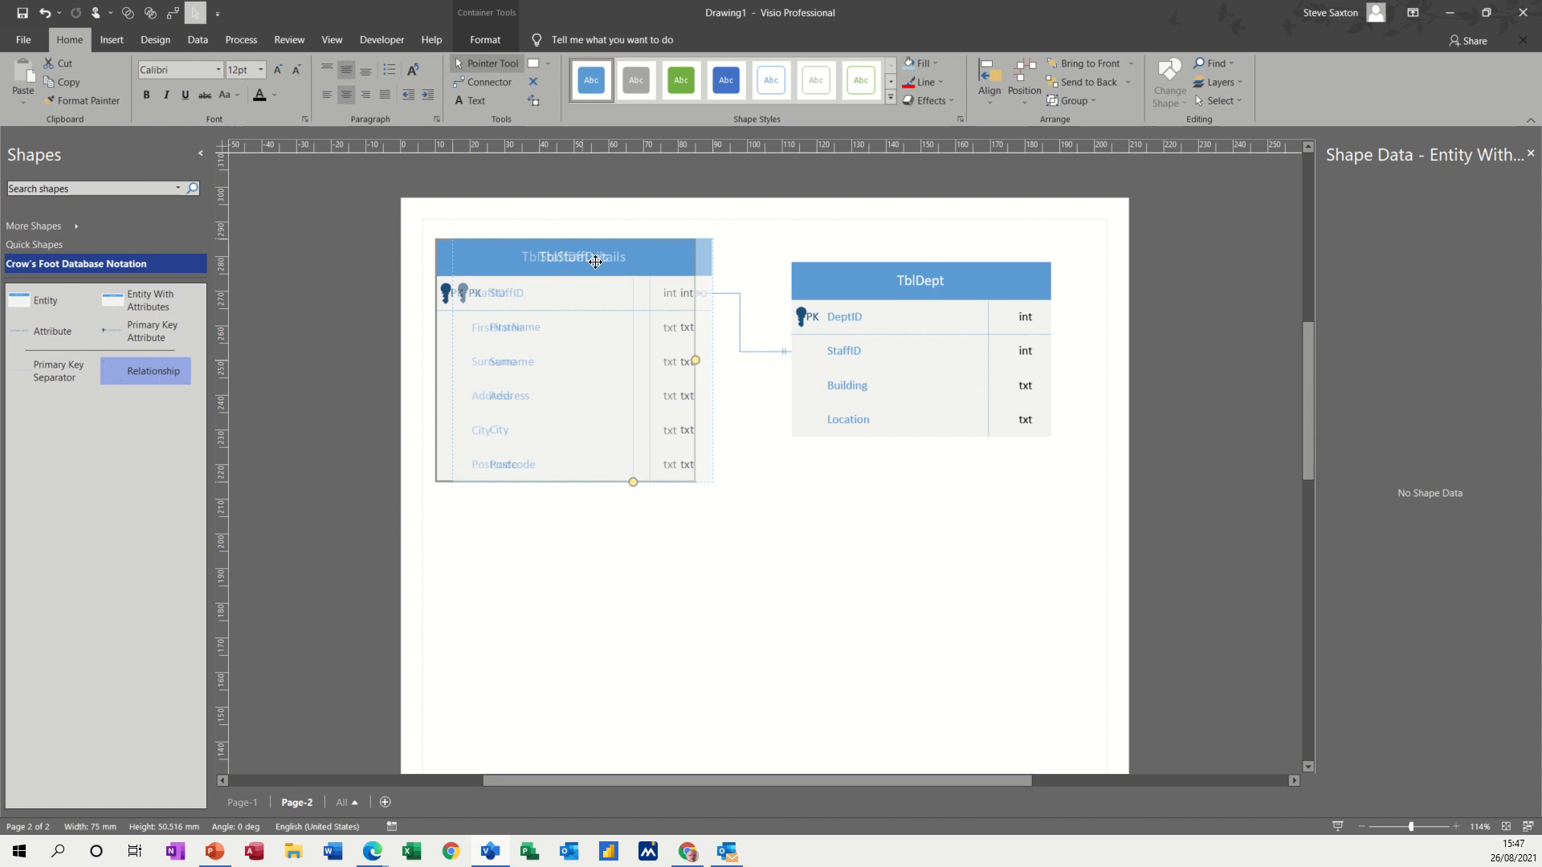
left_click_drag(920, 279, 894, 265)
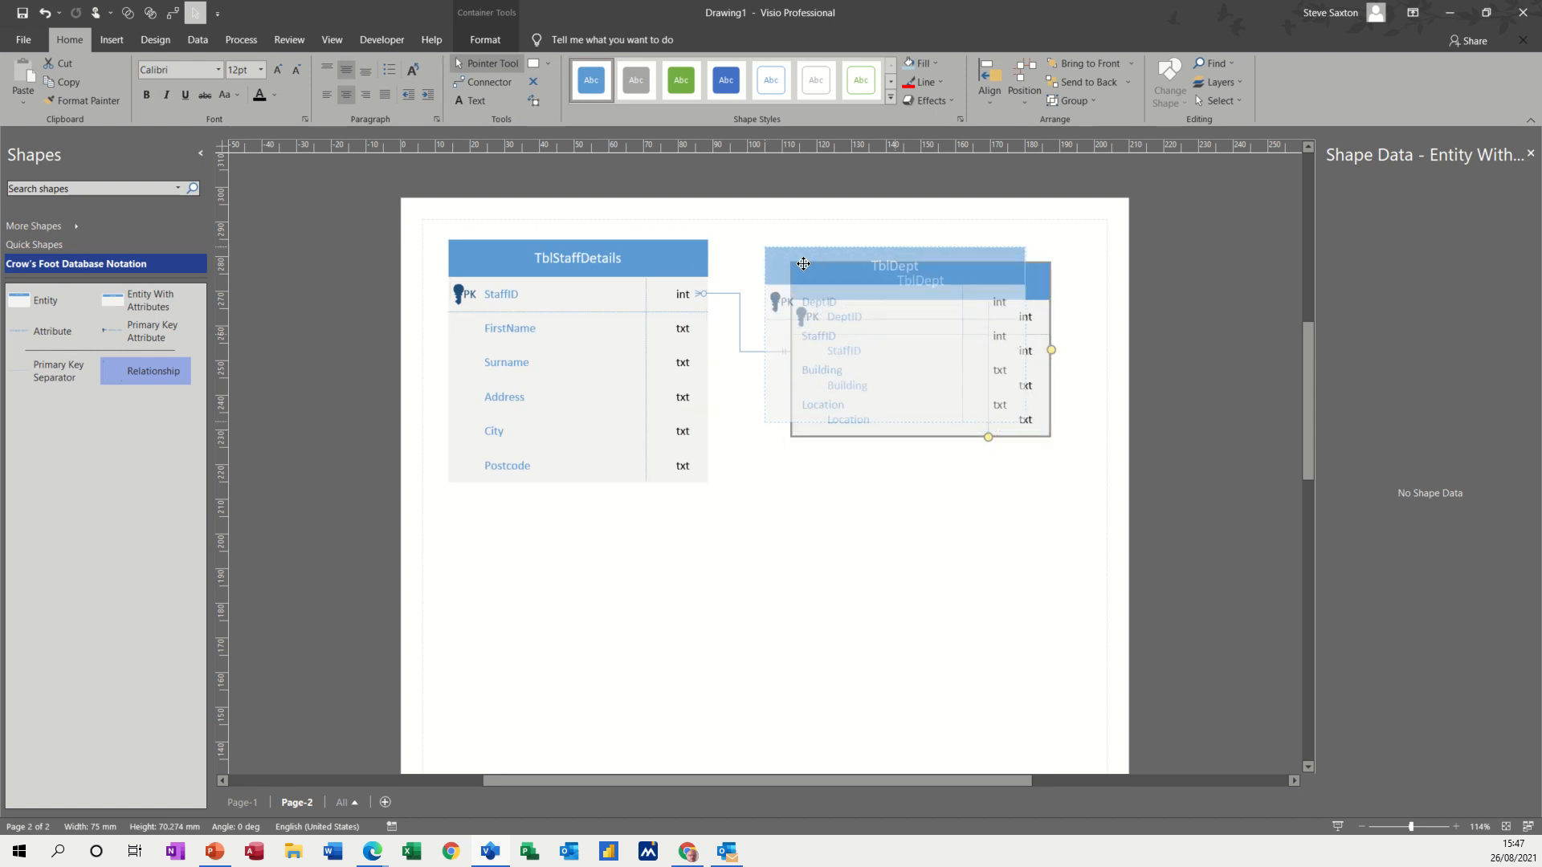
left_click_drag(803, 263, 895, 257)
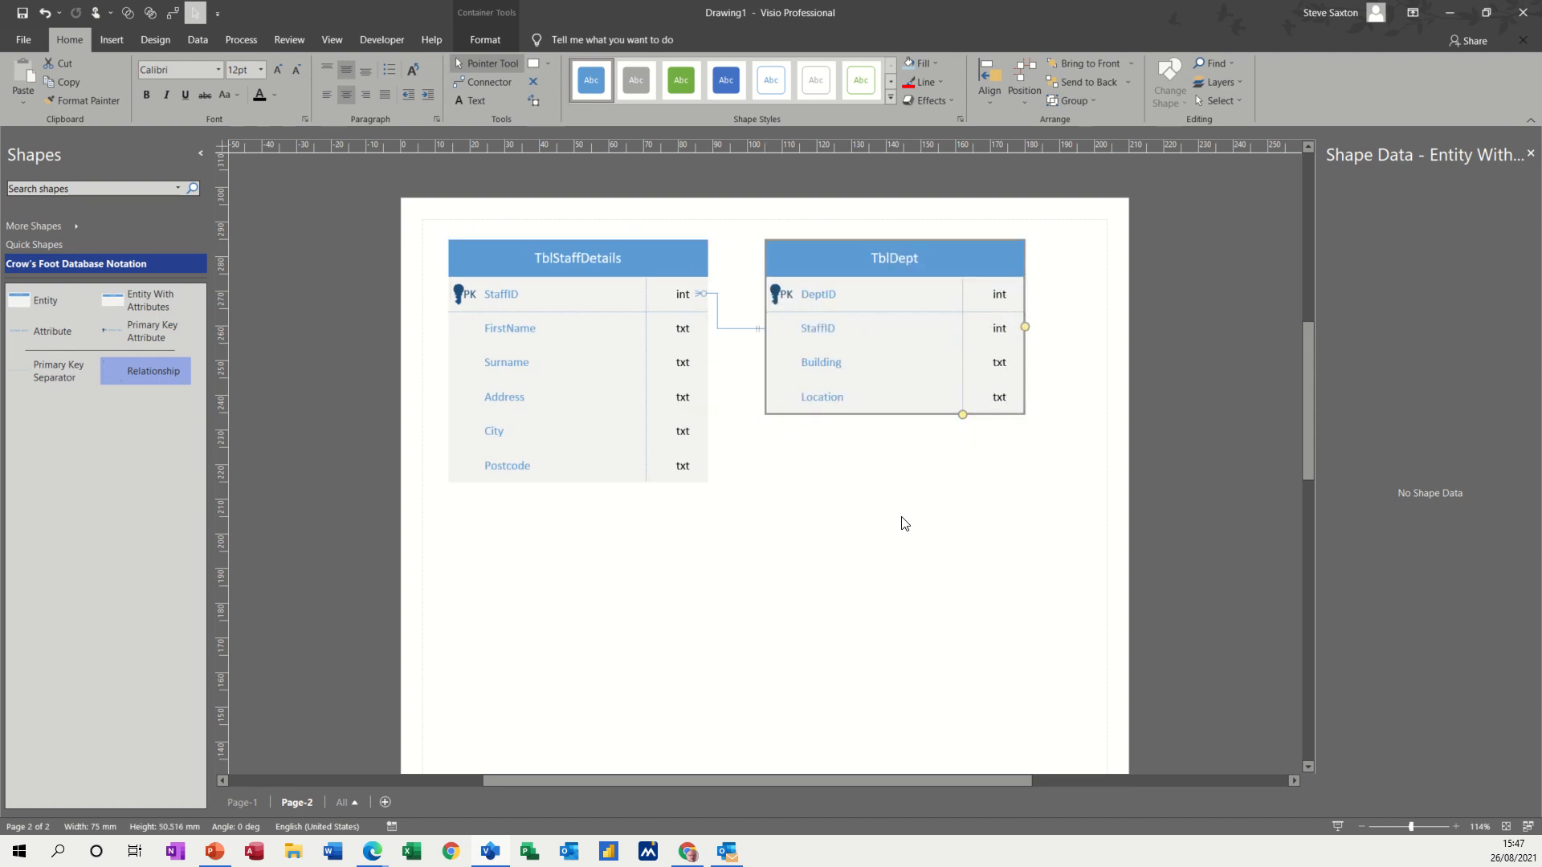
mouse_move(661, 268)
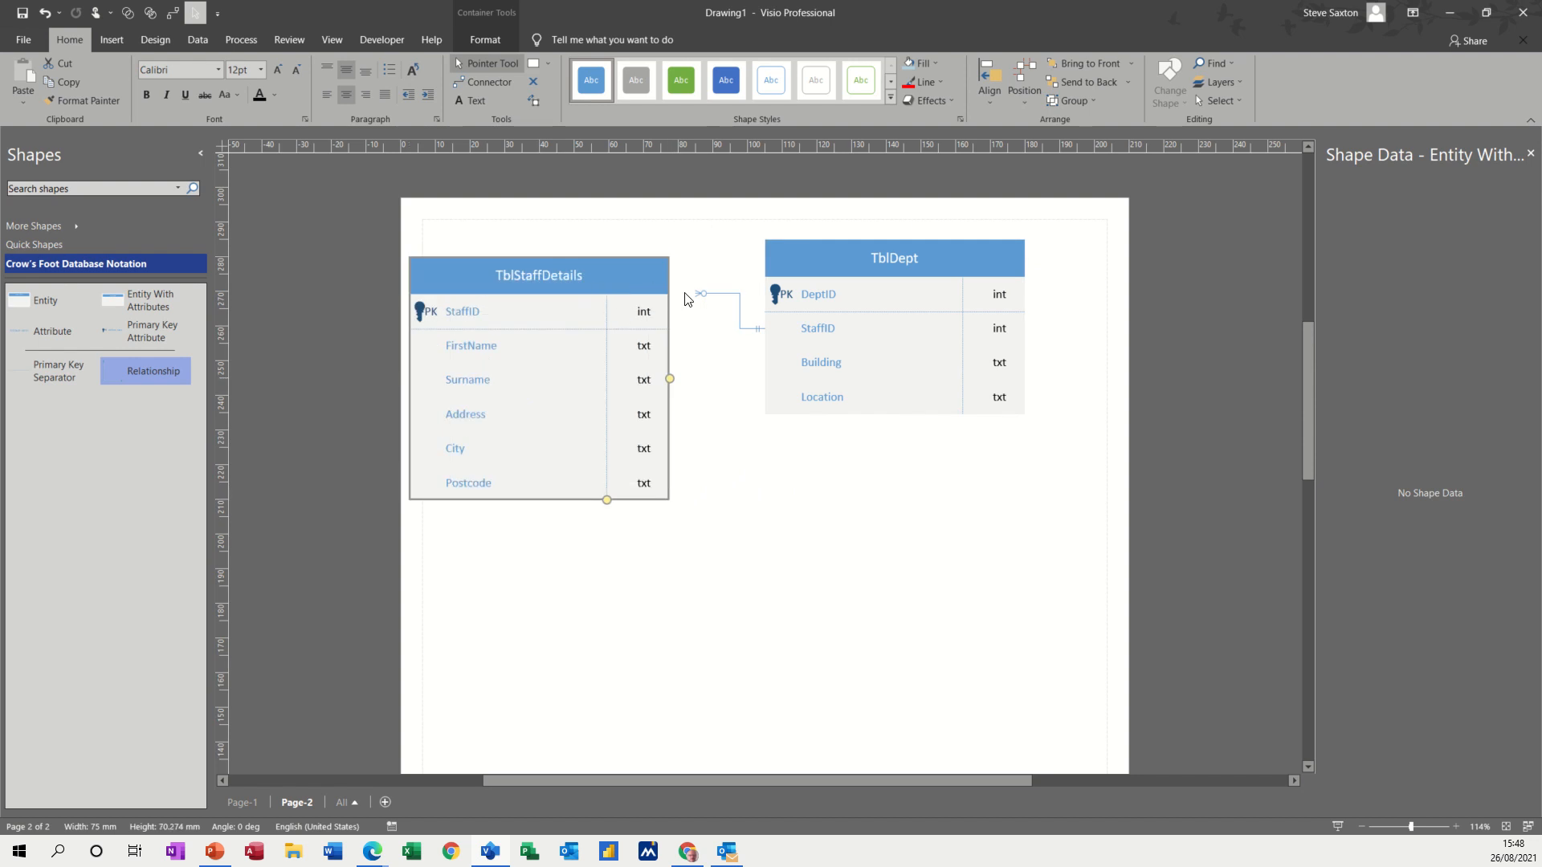
- Shift TblStaffDetails up near the page top and further left, keeping the connector attached
left_click(733, 310)
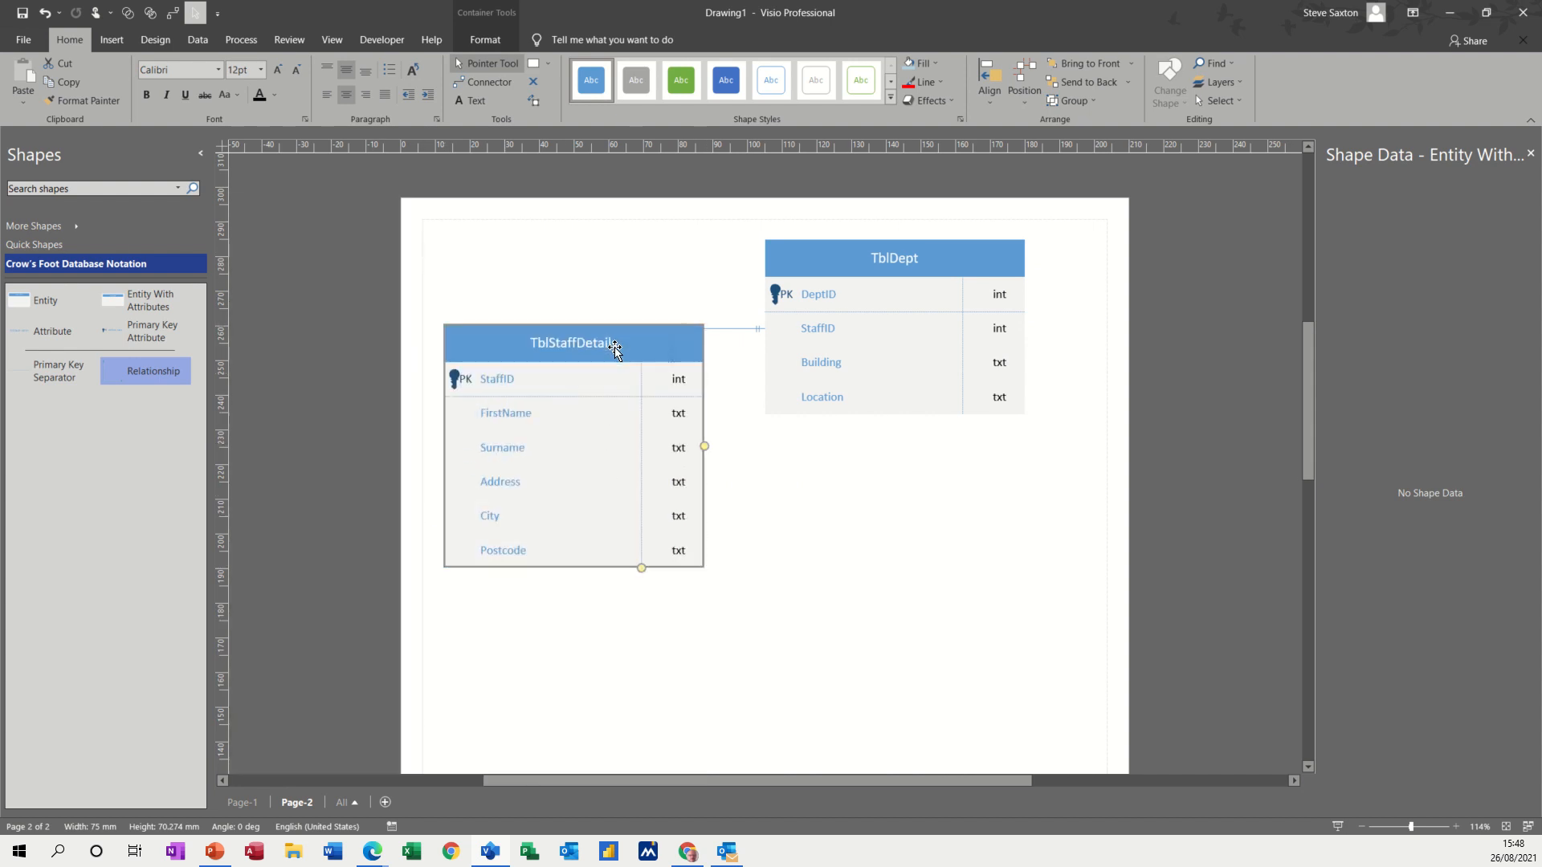
left_click_drag(575, 342, 538, 273)
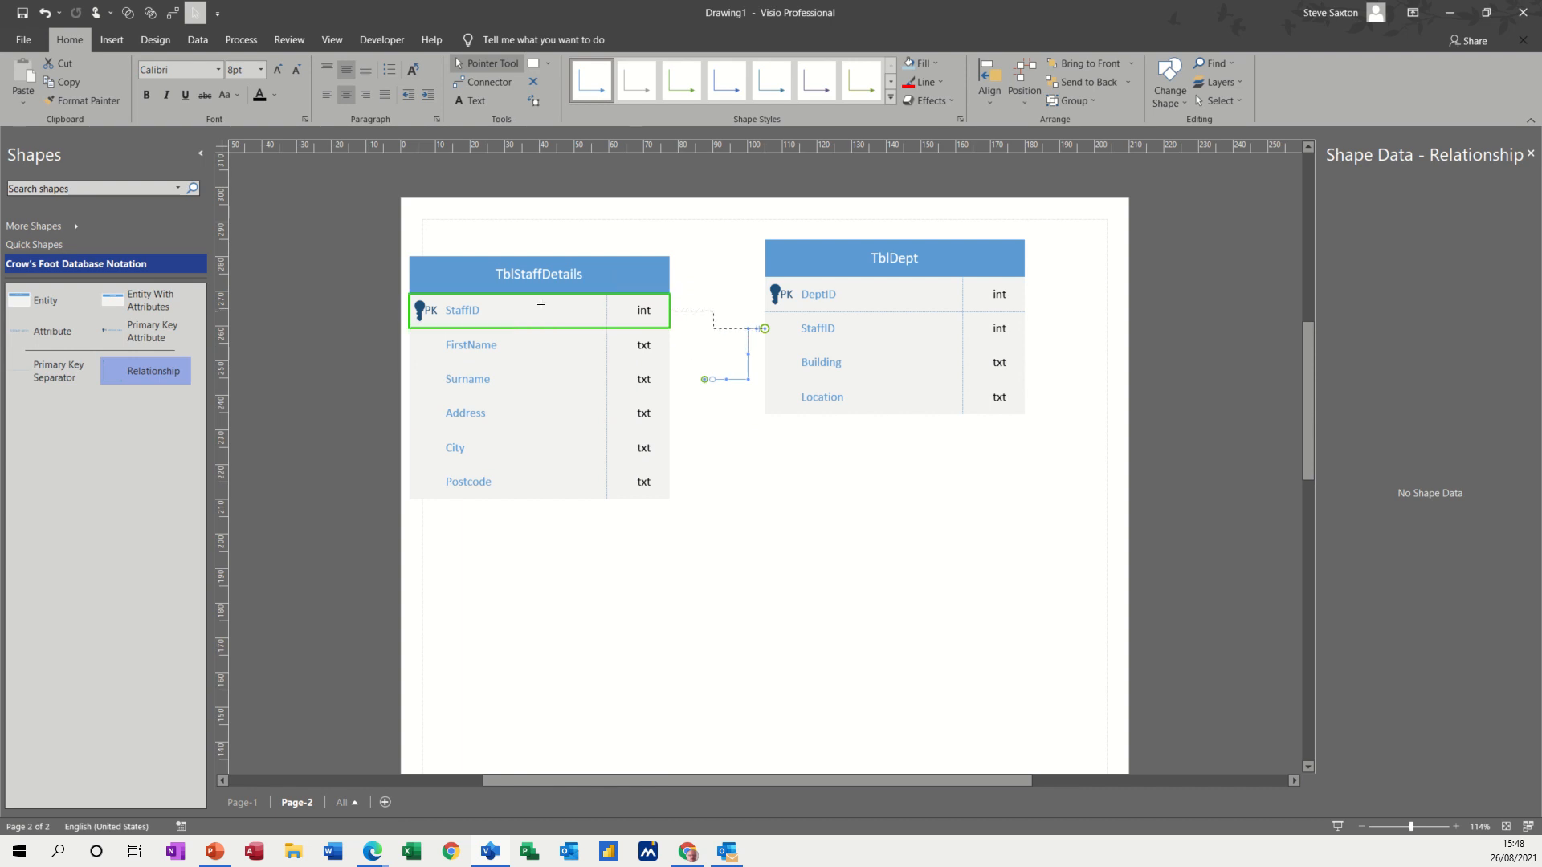
left_click(727, 369)
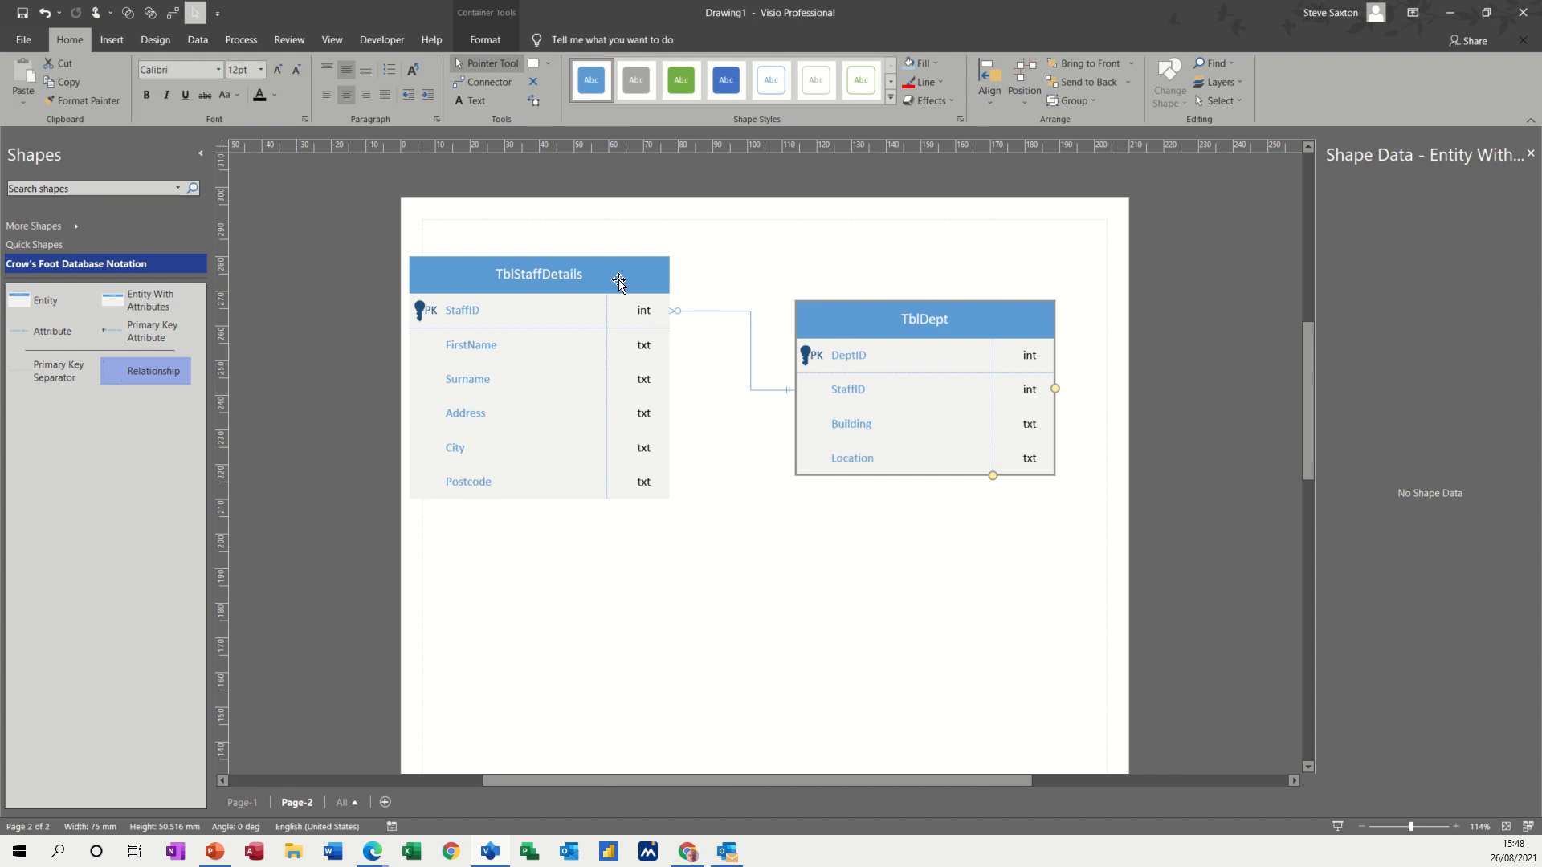
left_click_drag(617, 275, 501, 291)
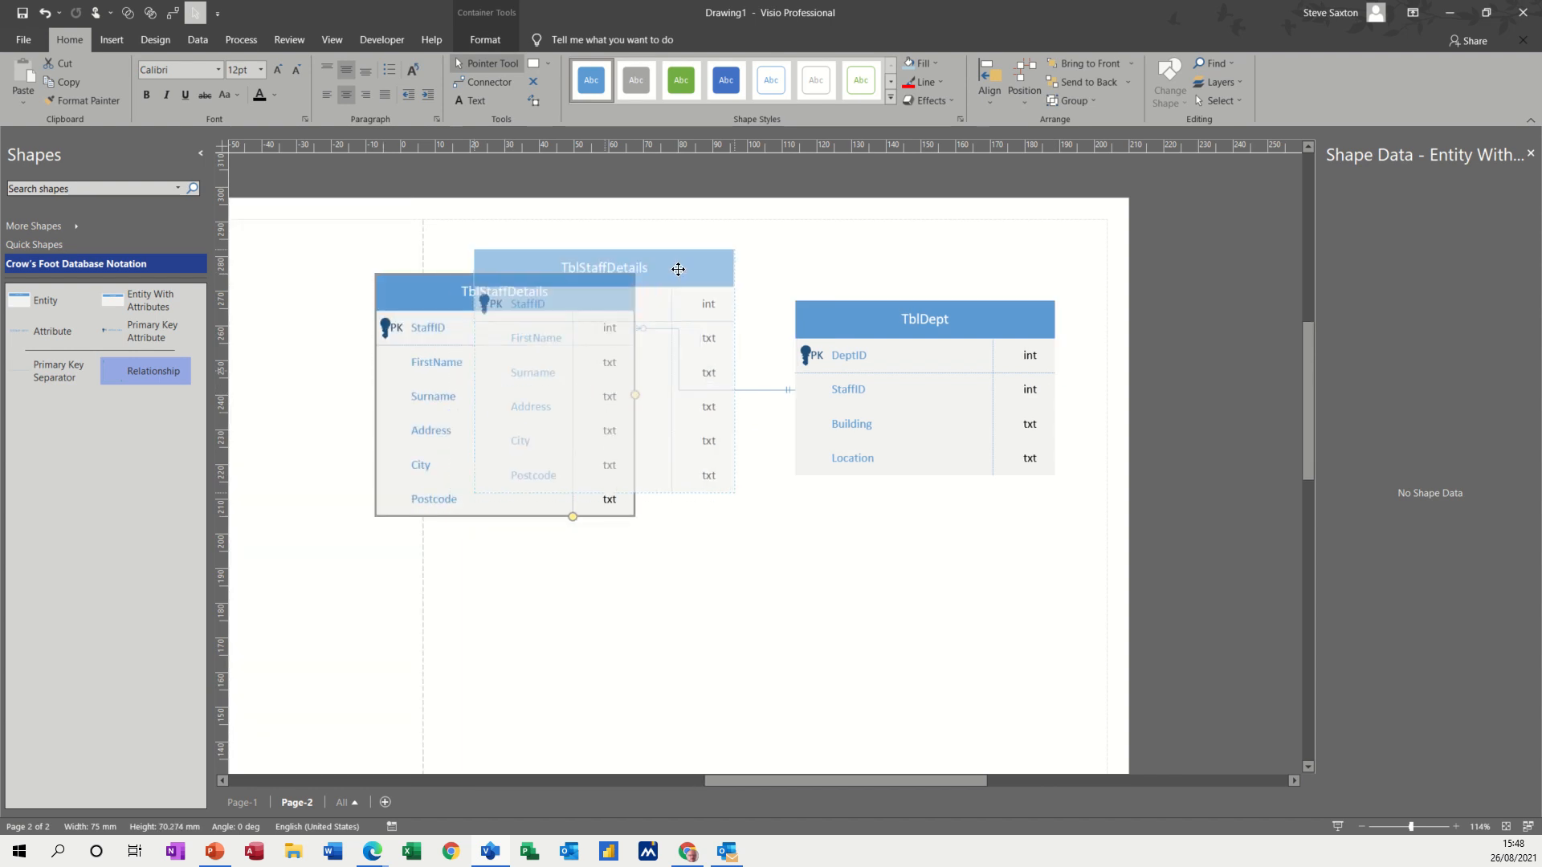